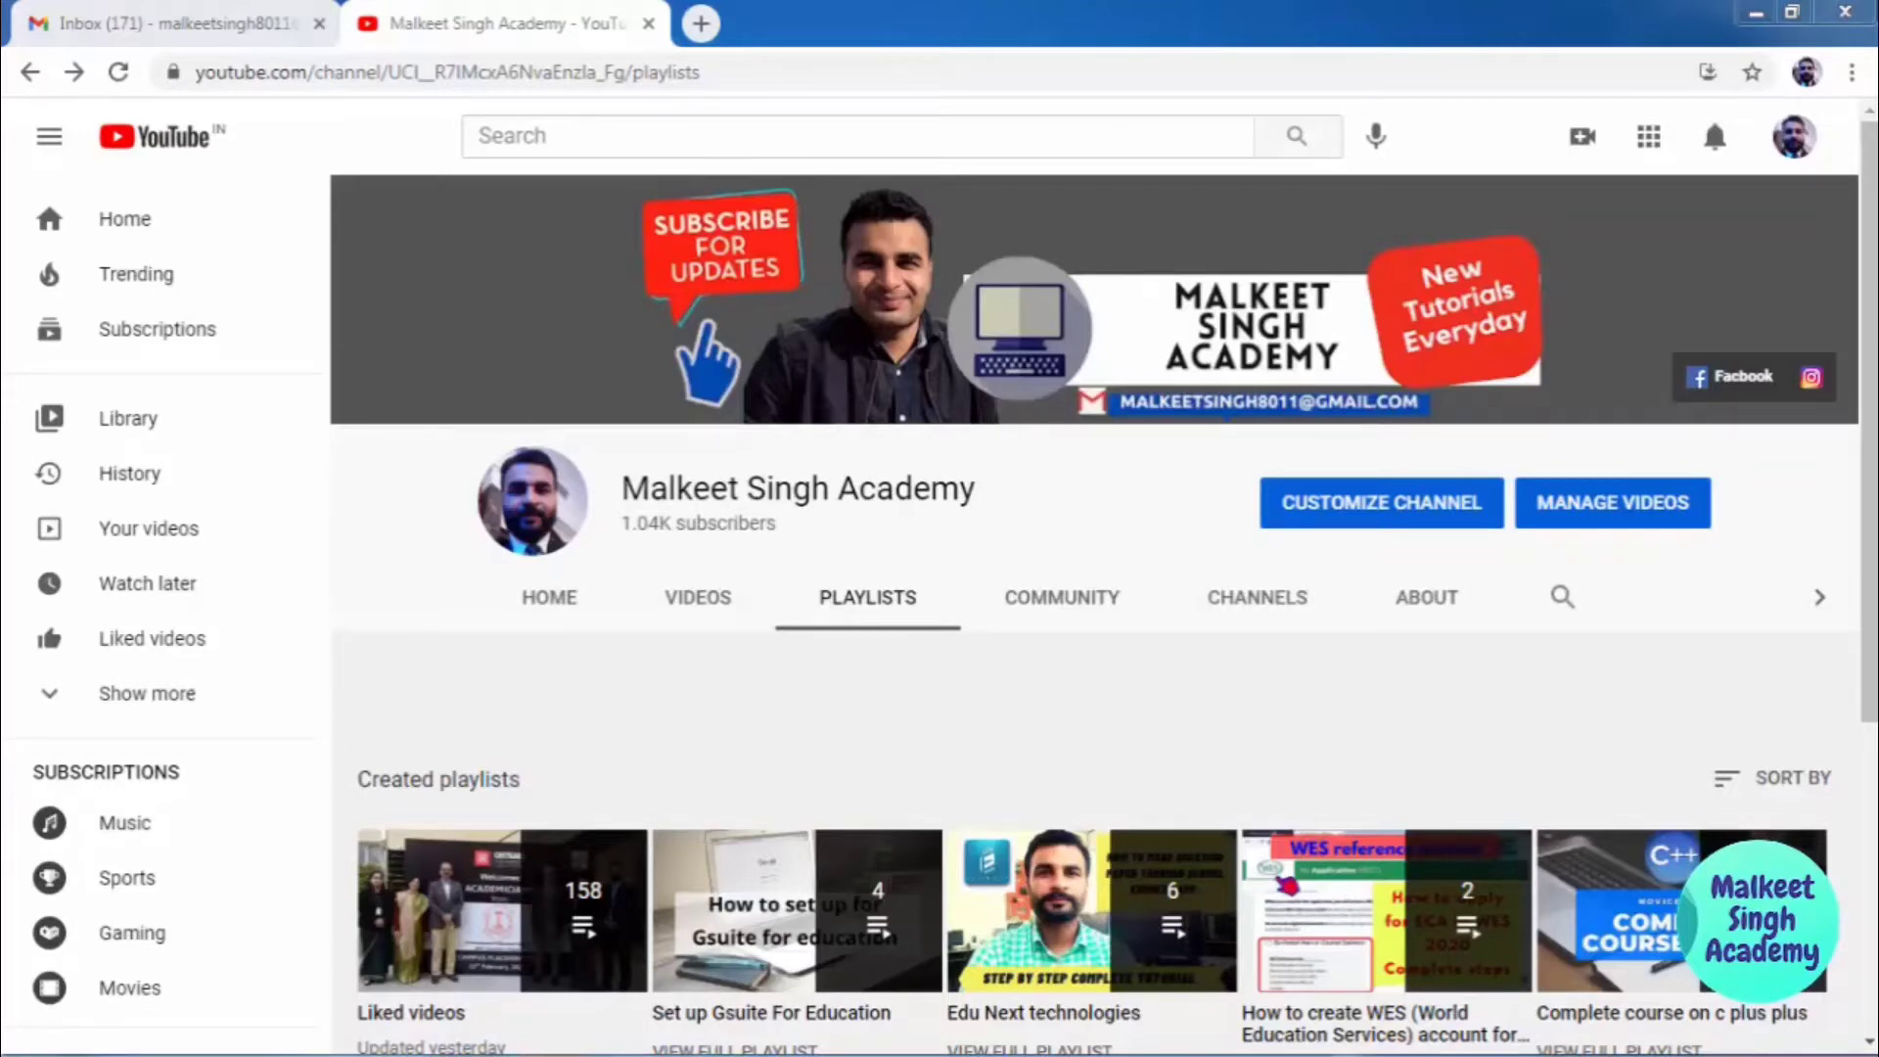
mouse_move(1610, 694)
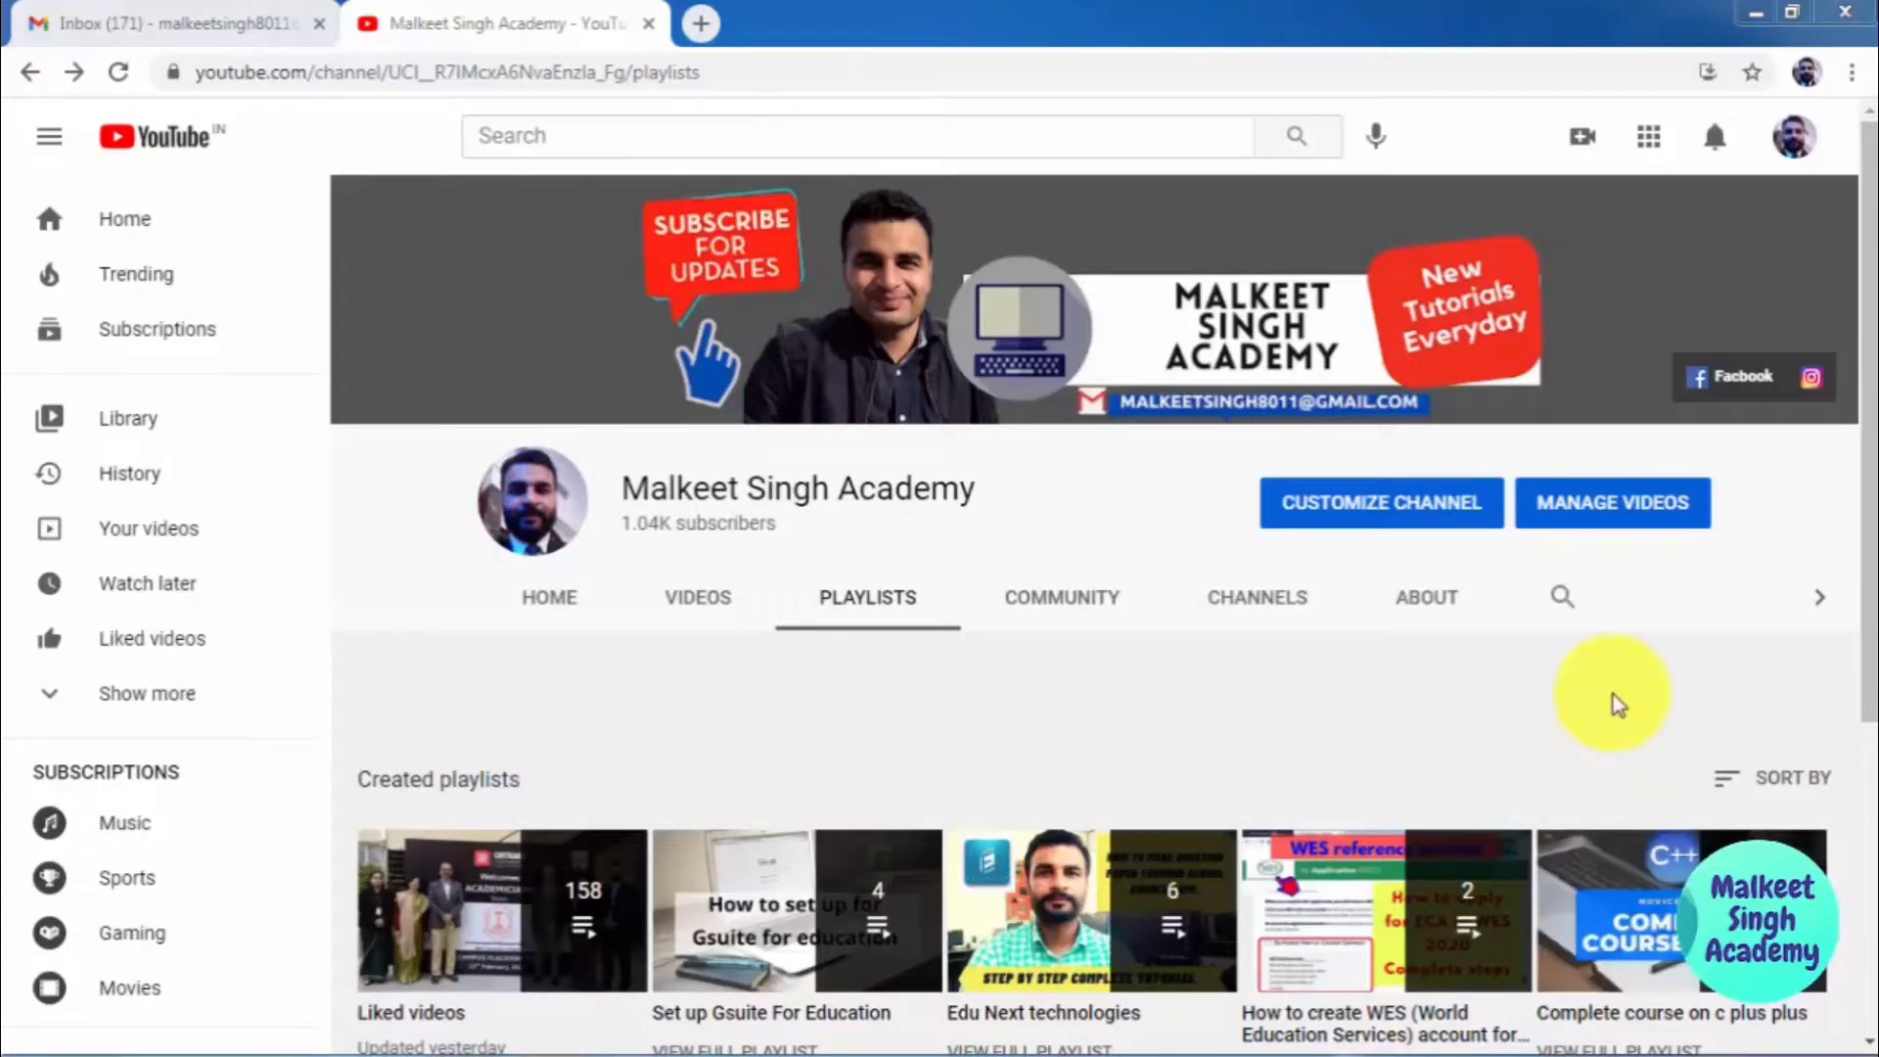
mouse_move(1315, 671)
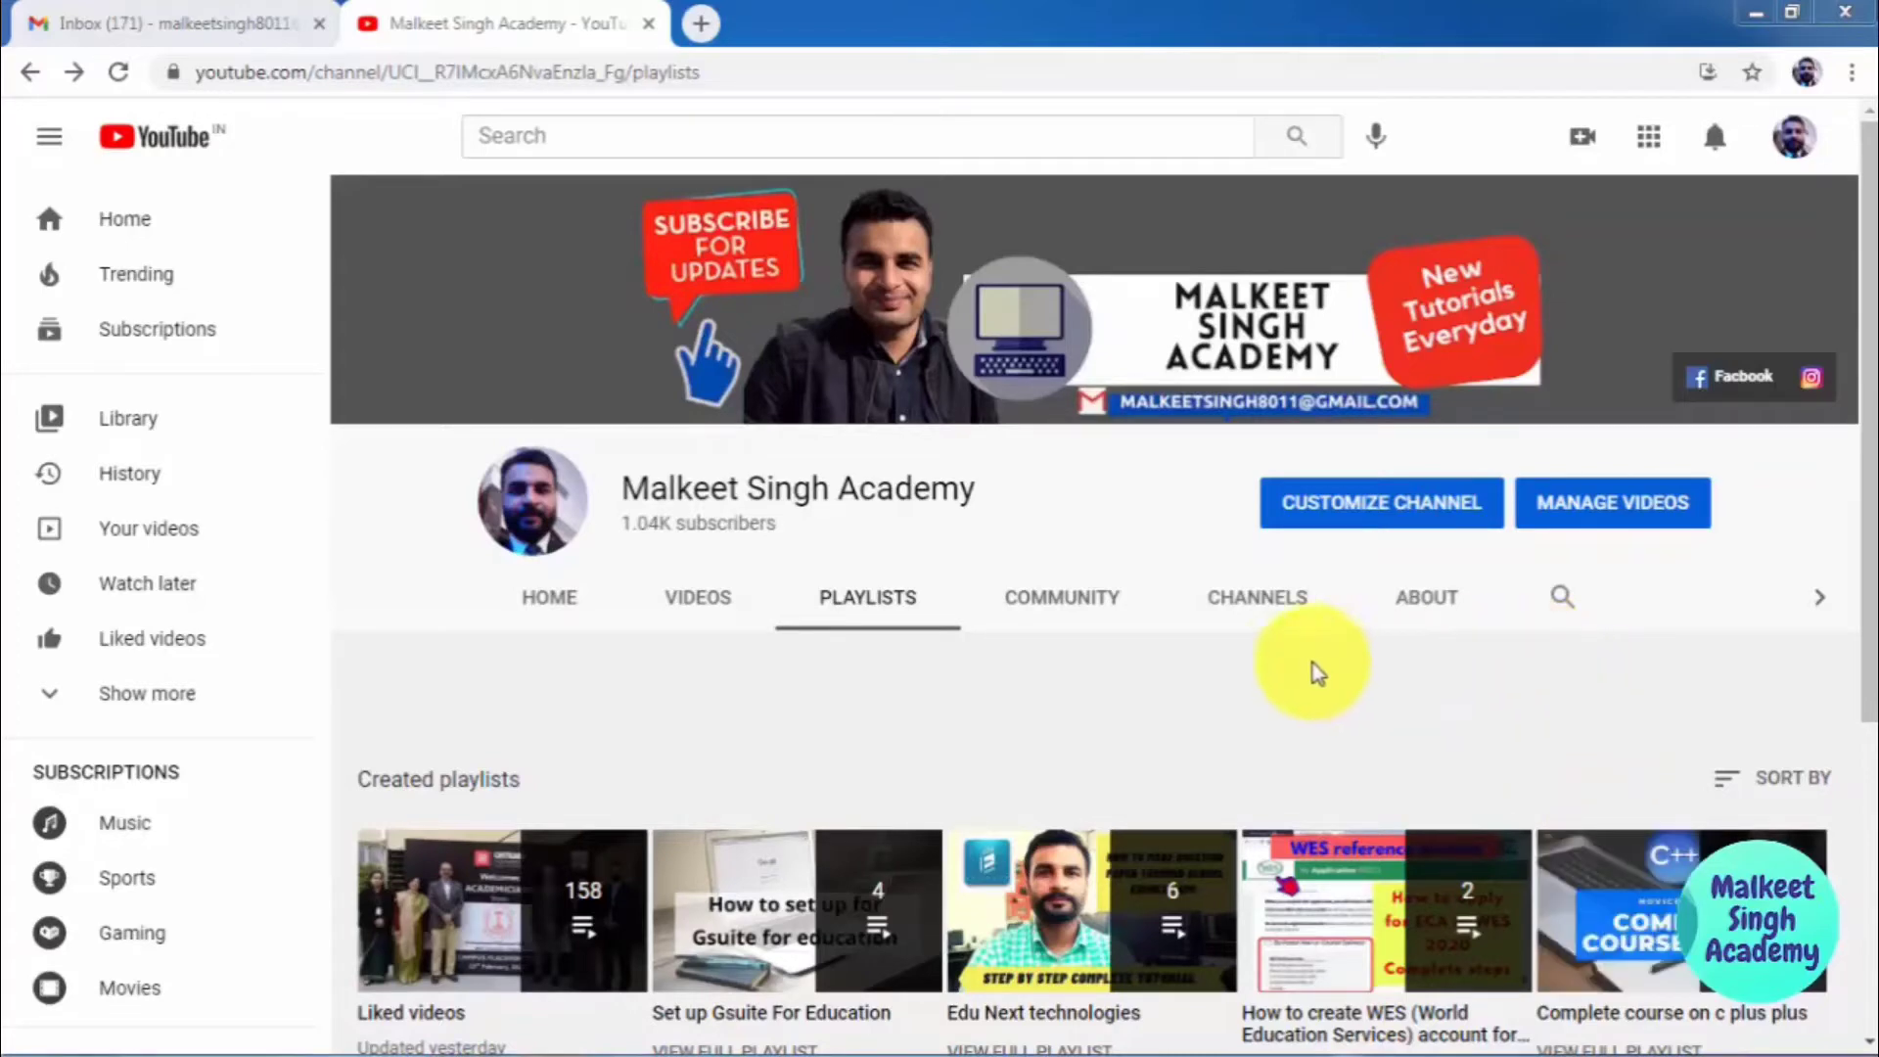
mouse_move(1276, 659)
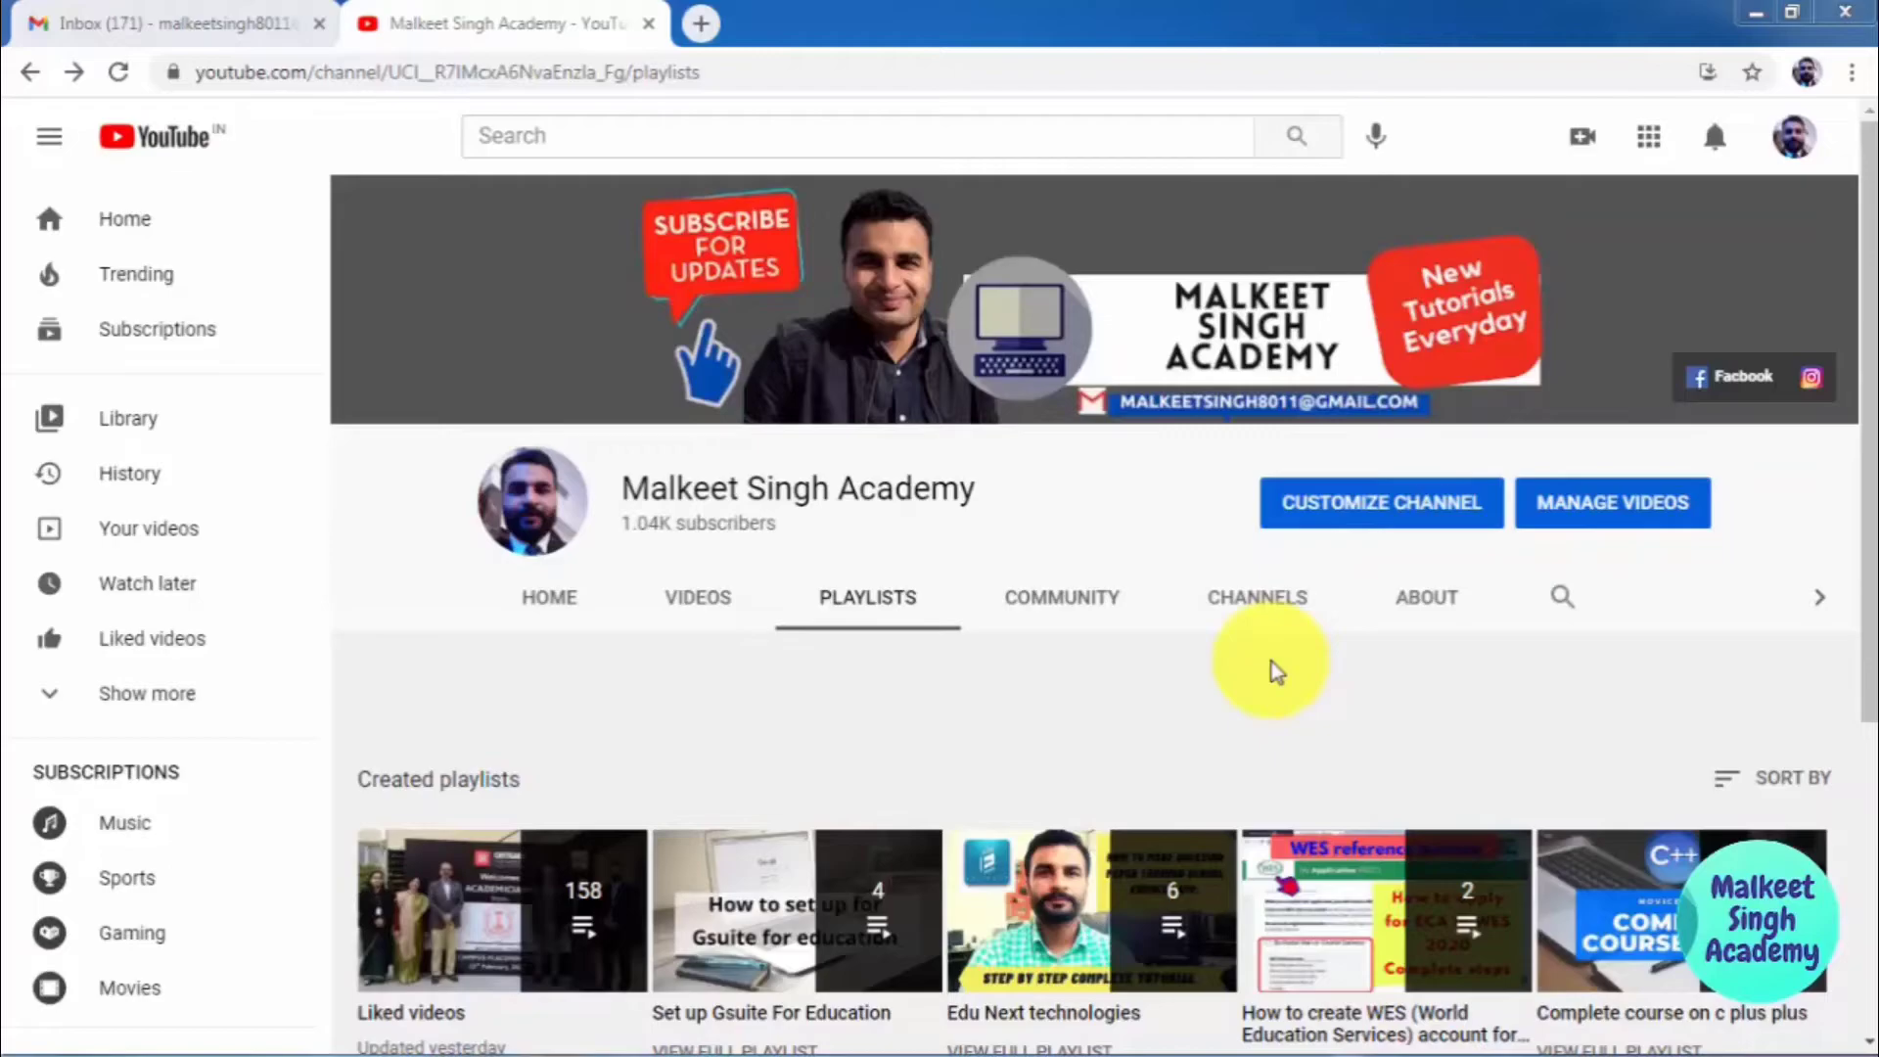
mouse_move(1120, 570)
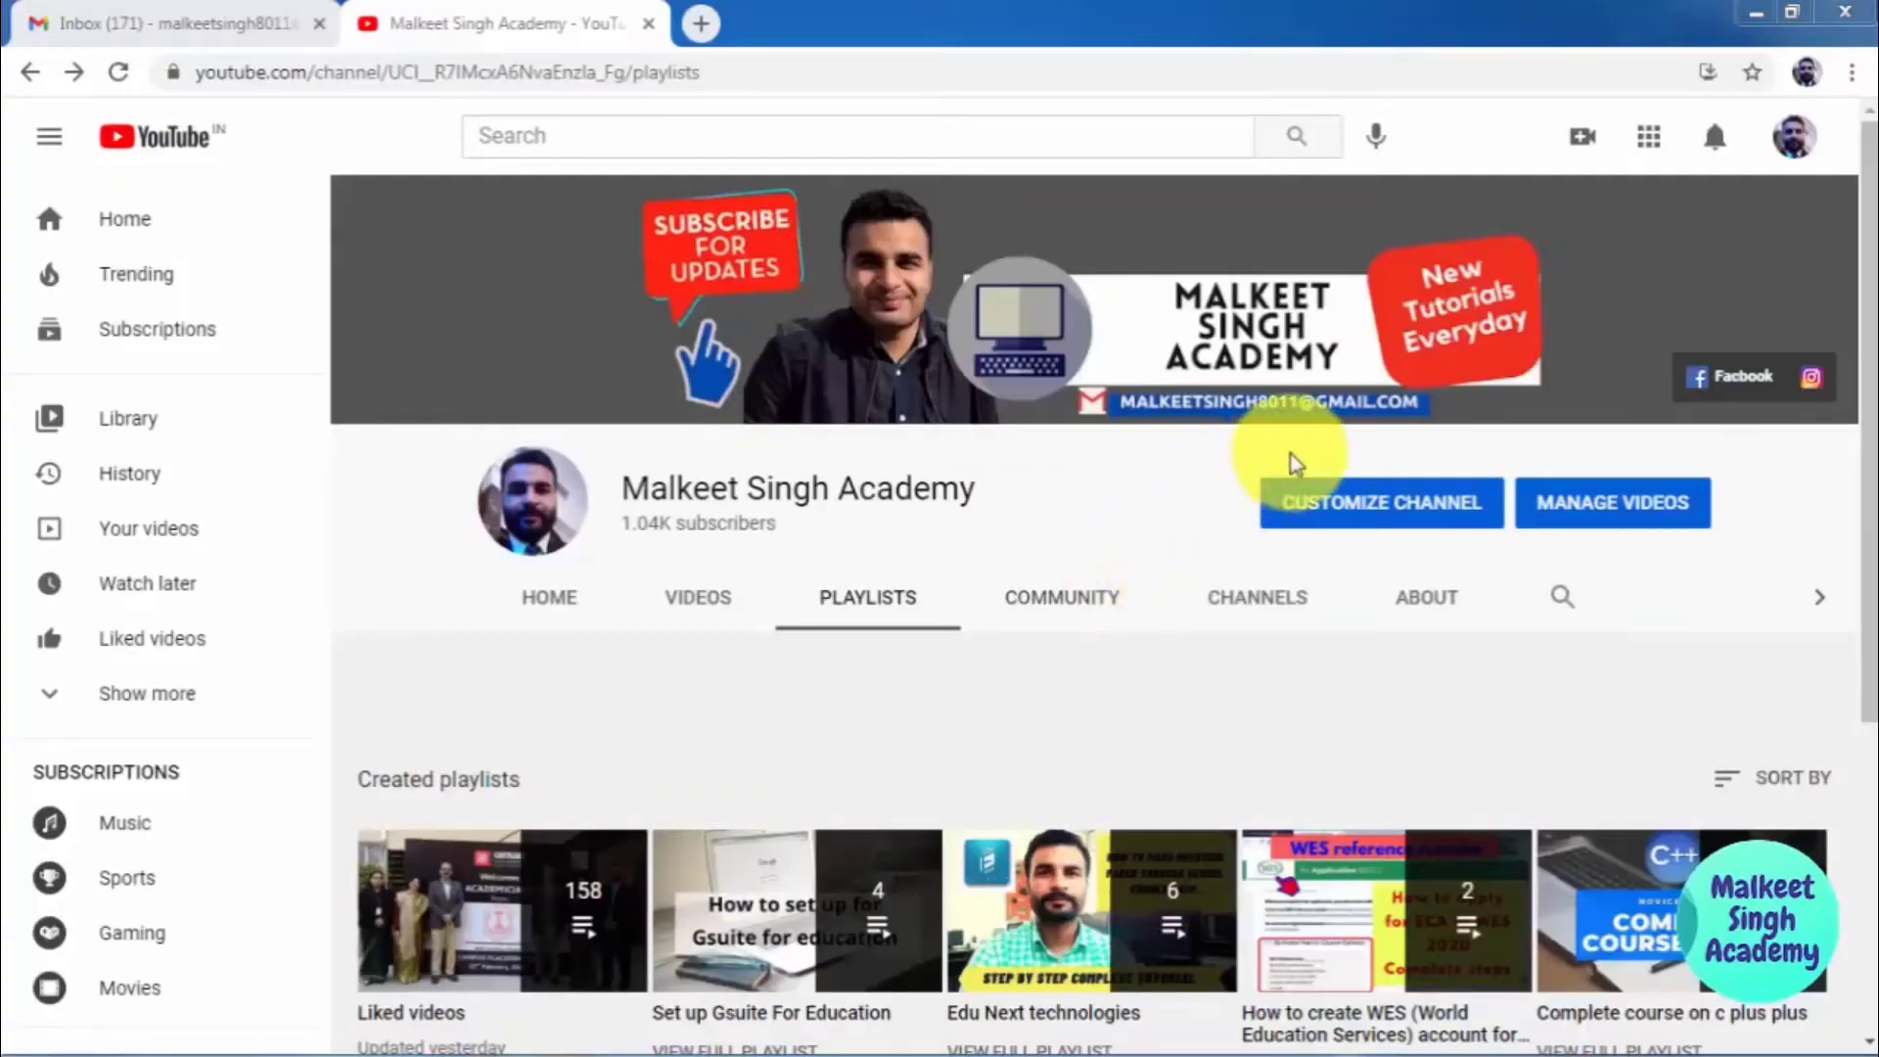
mouse_move(1723, 205)
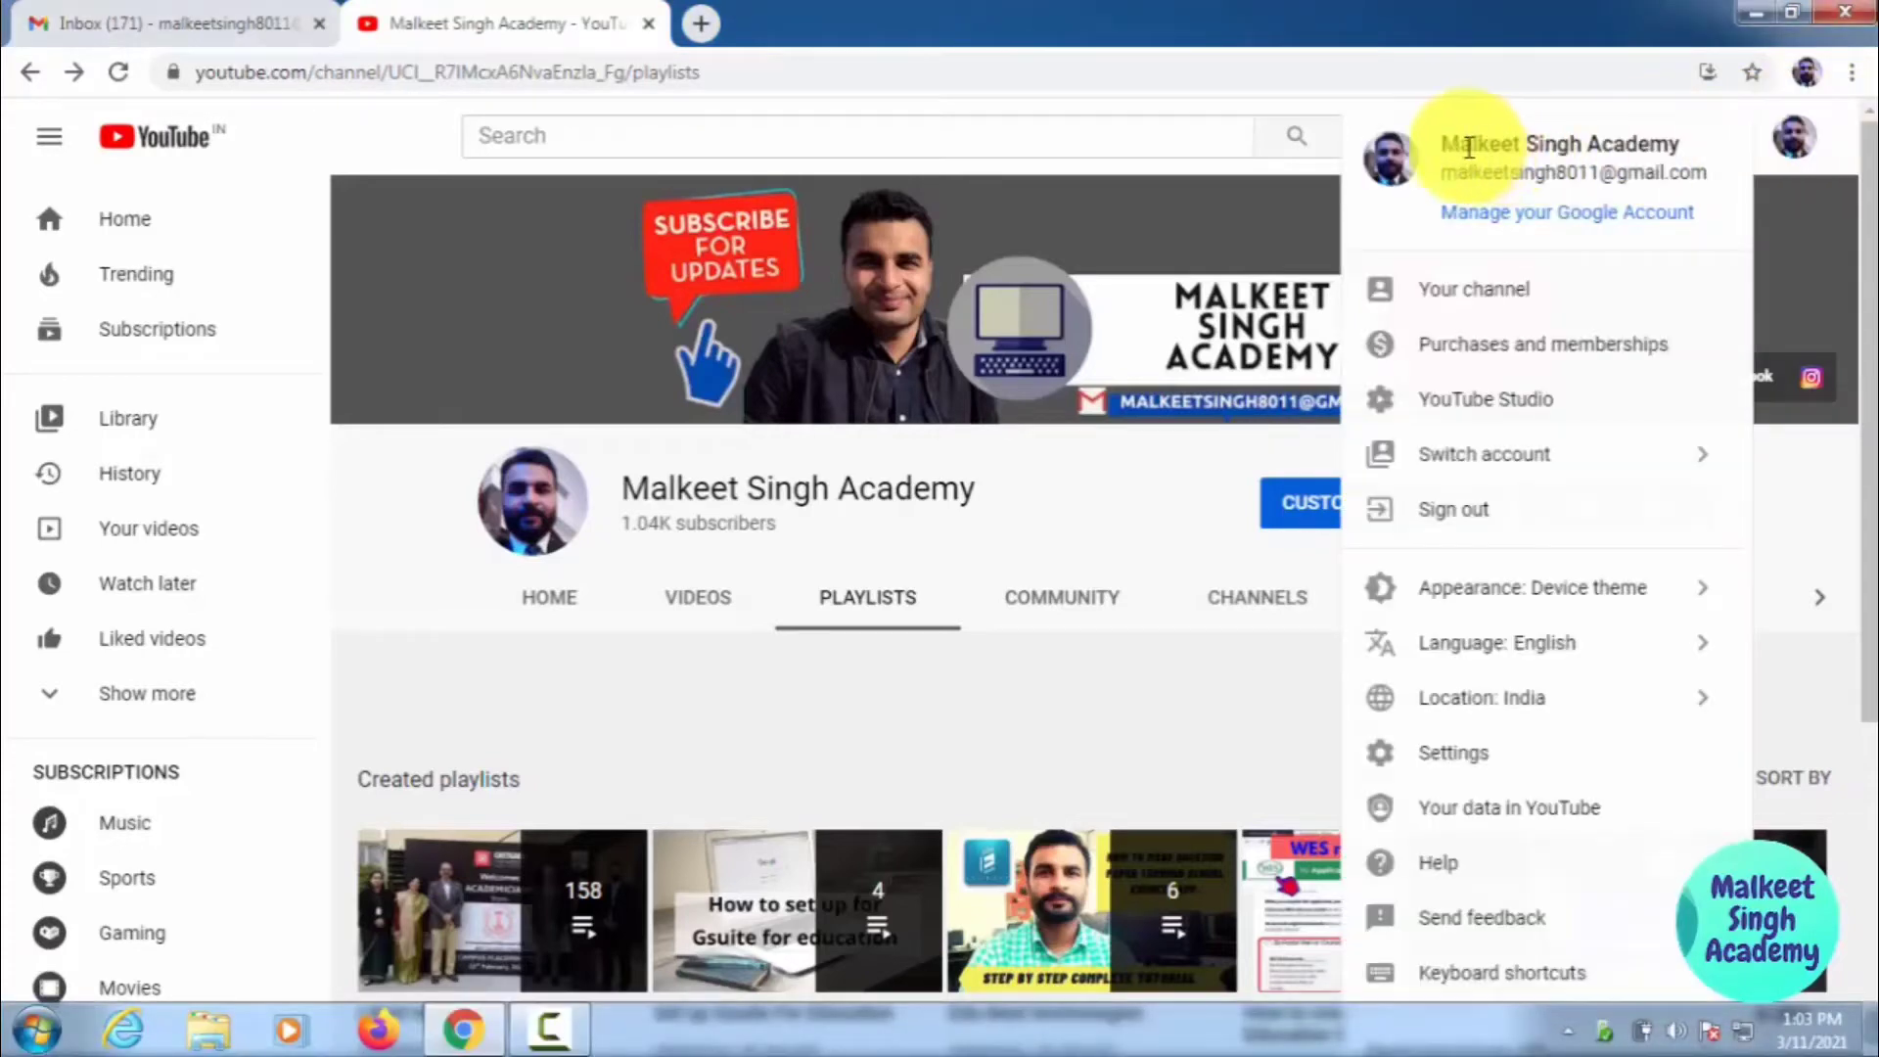
mouse_move(1800, 135)
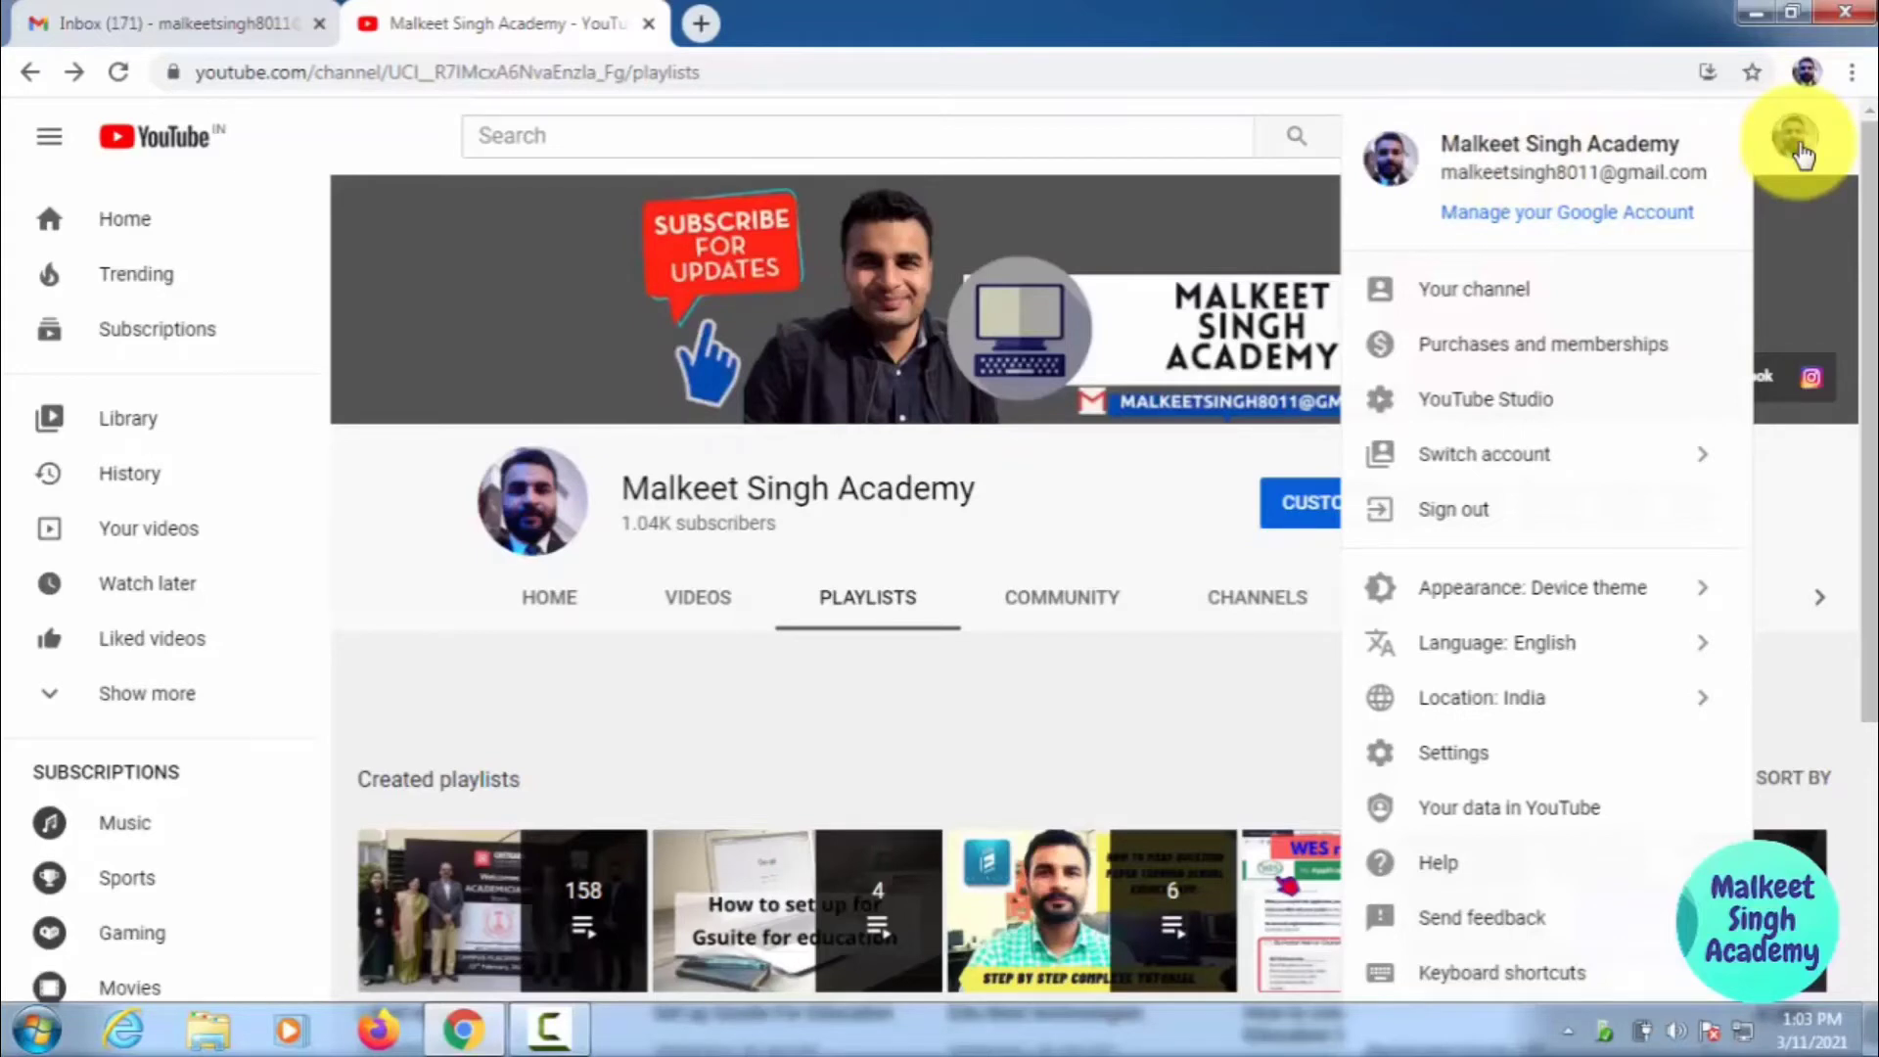
- Start a new incognito window from Chrome's three-dot menu
left_click(1853, 72)
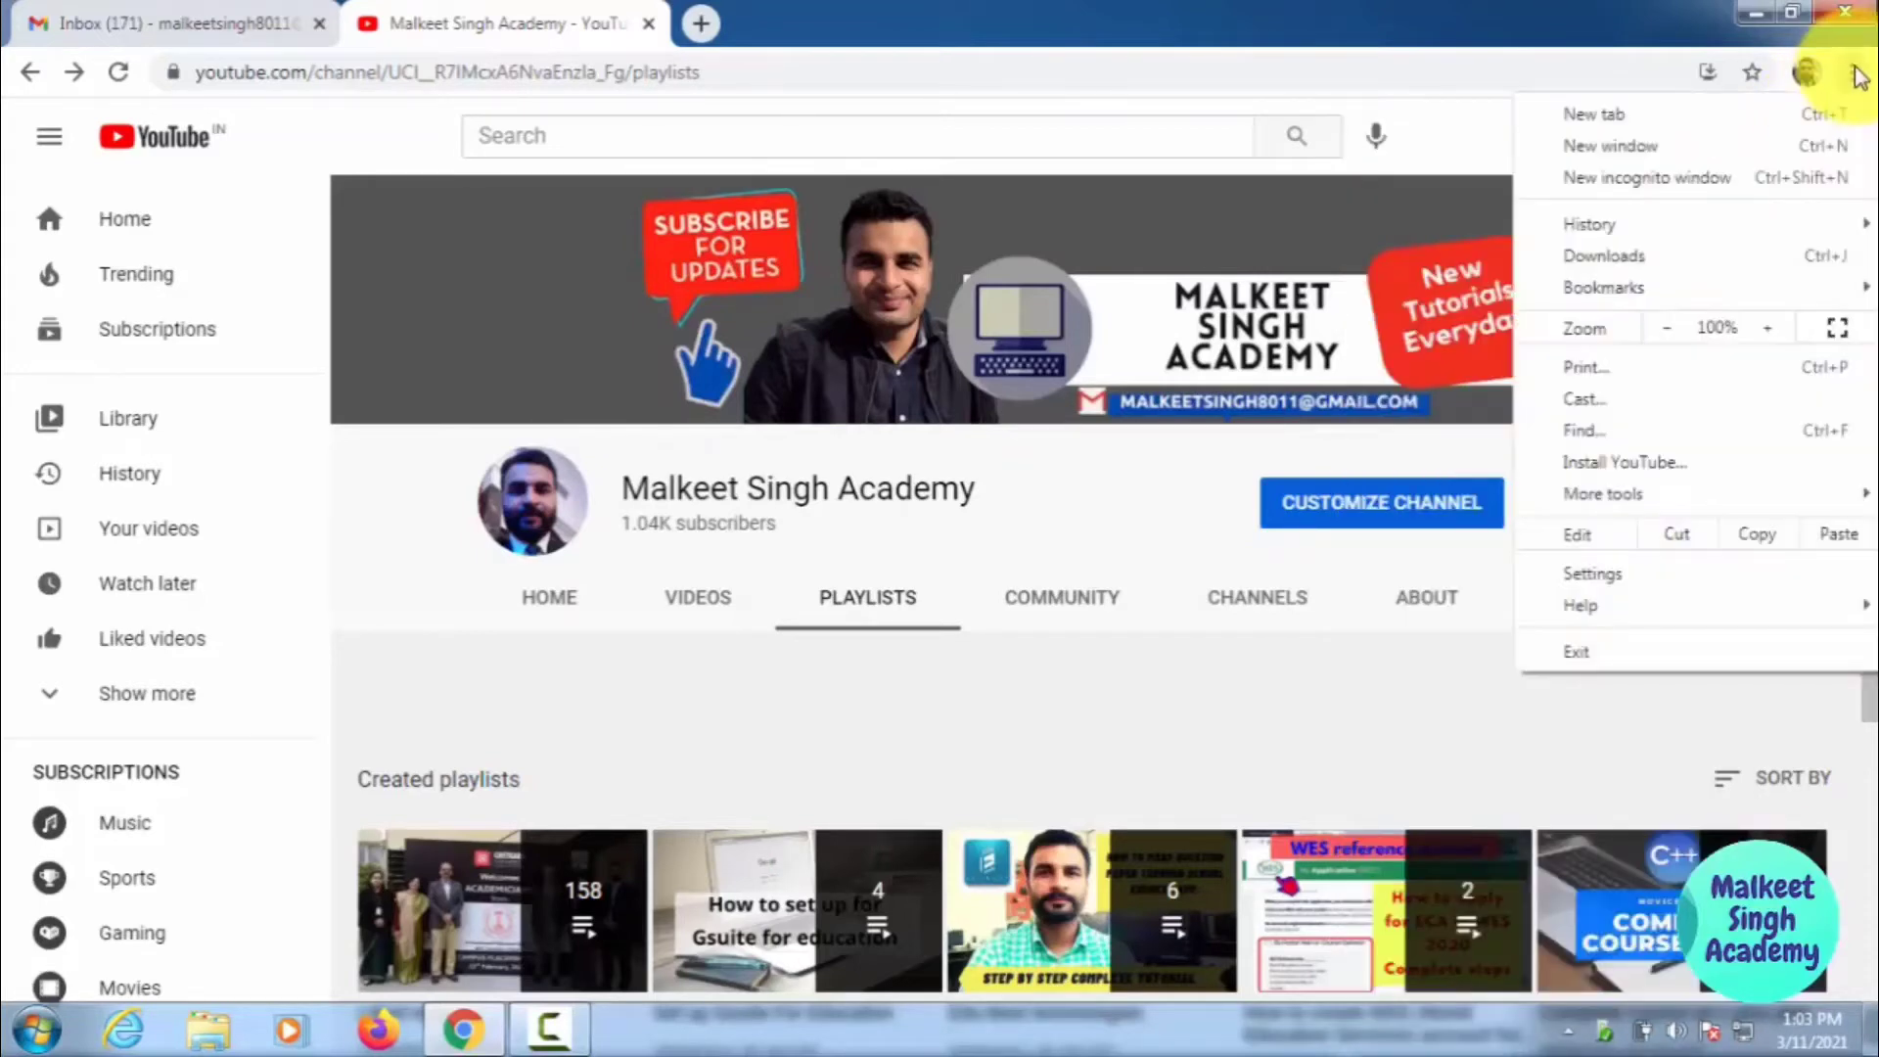
mouse_move(1665, 178)
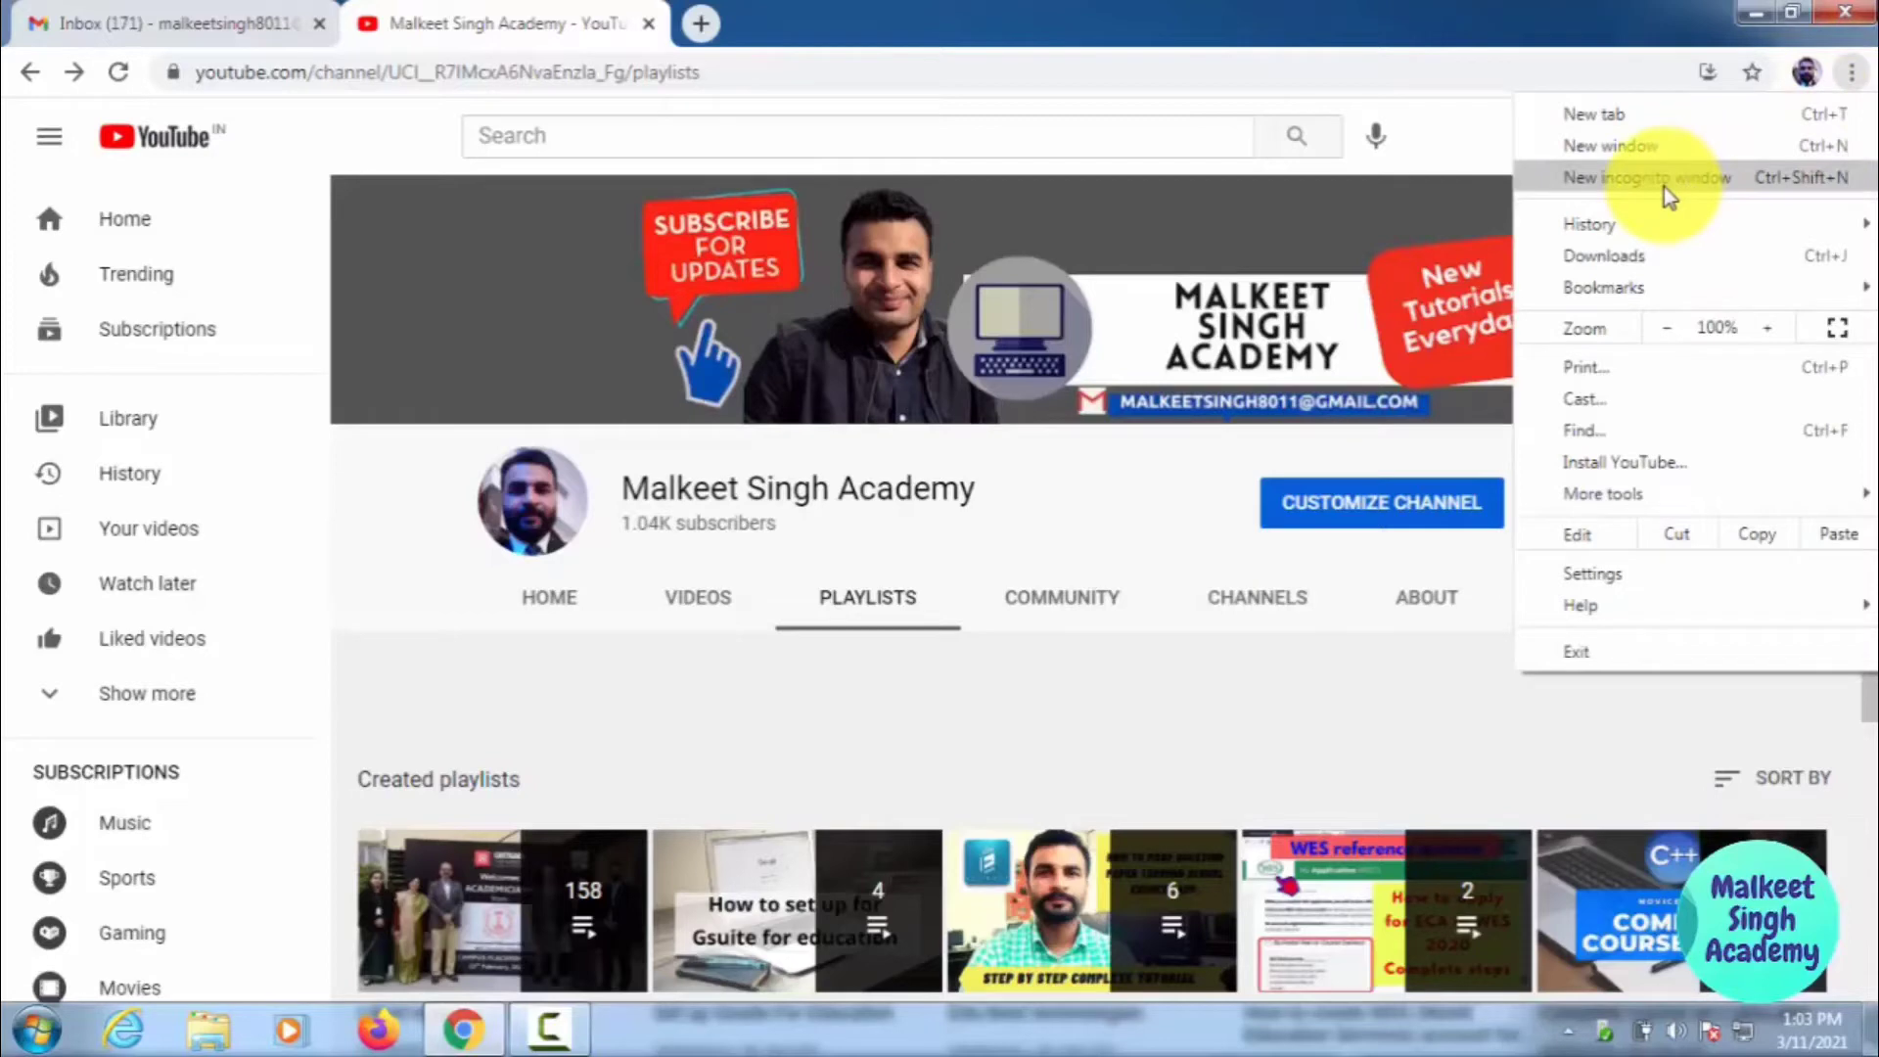
left_click(1646, 178)
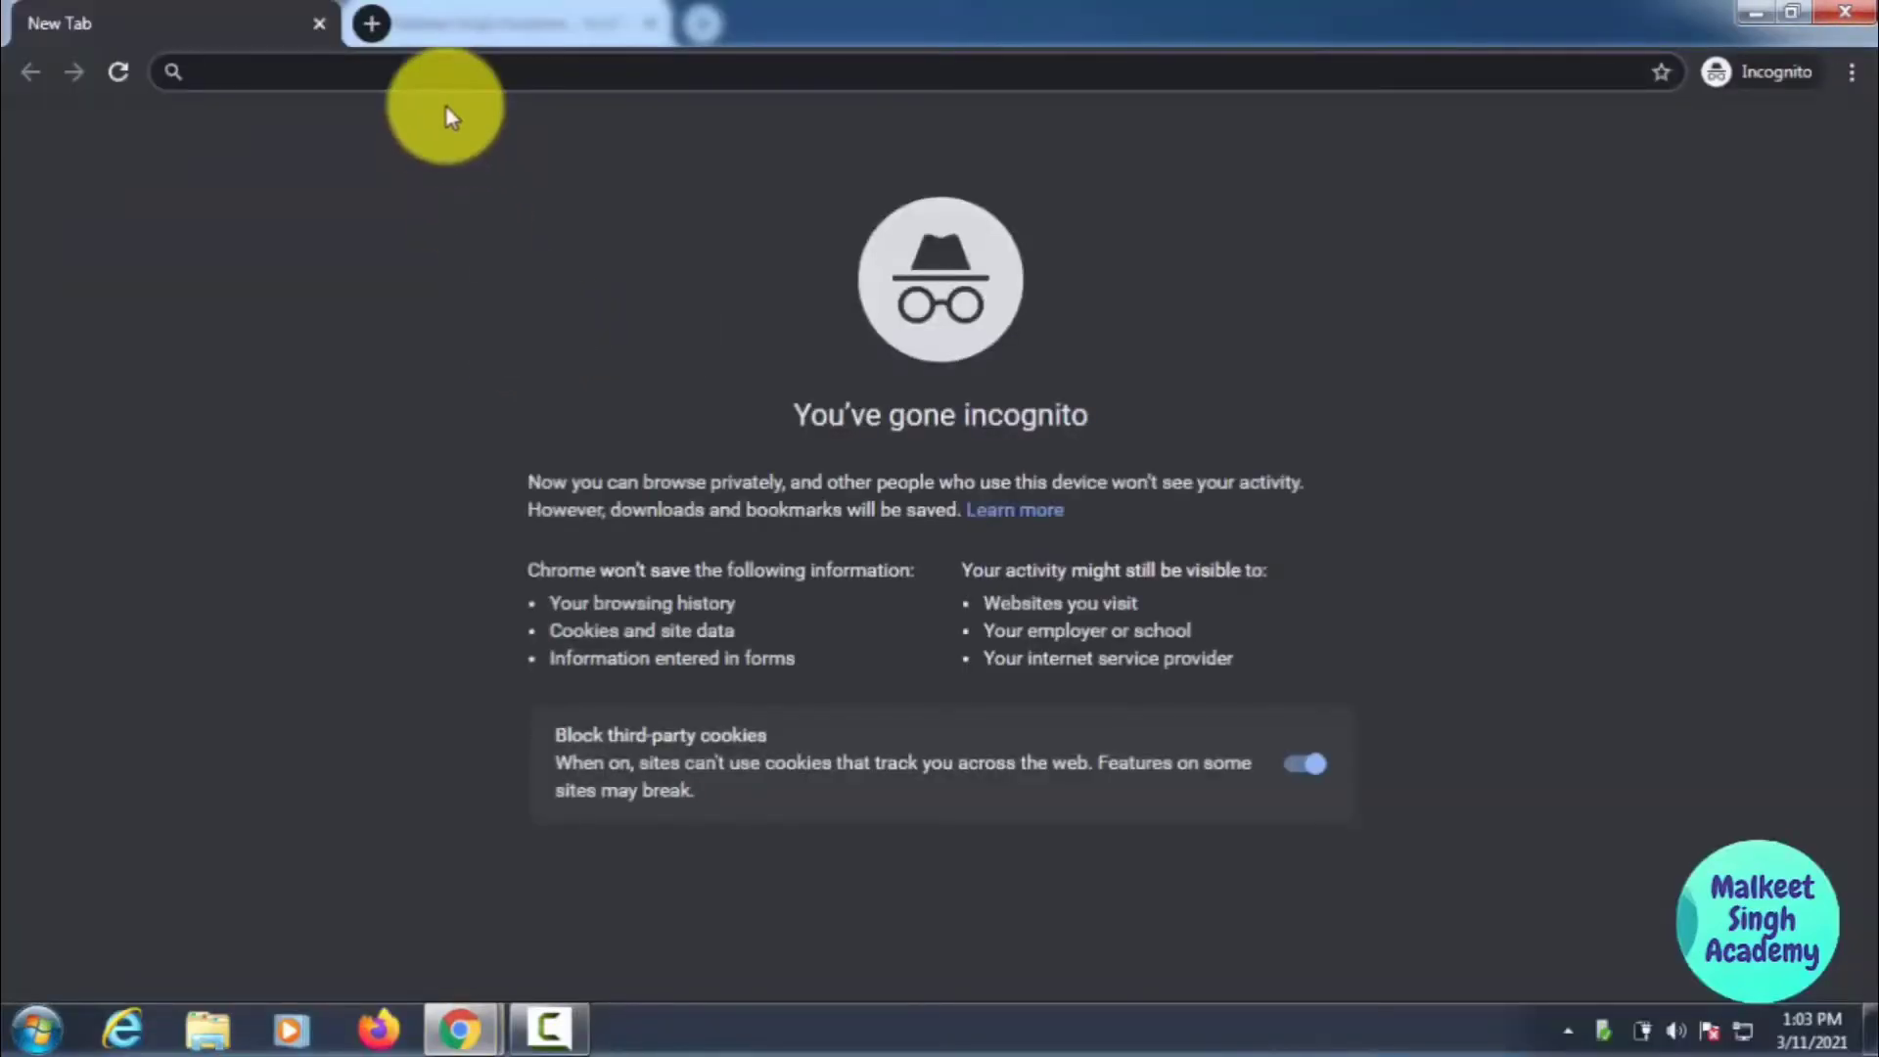
- Enter admin.google.com in the incognito address bar to reach the sign-in page
type("ad")
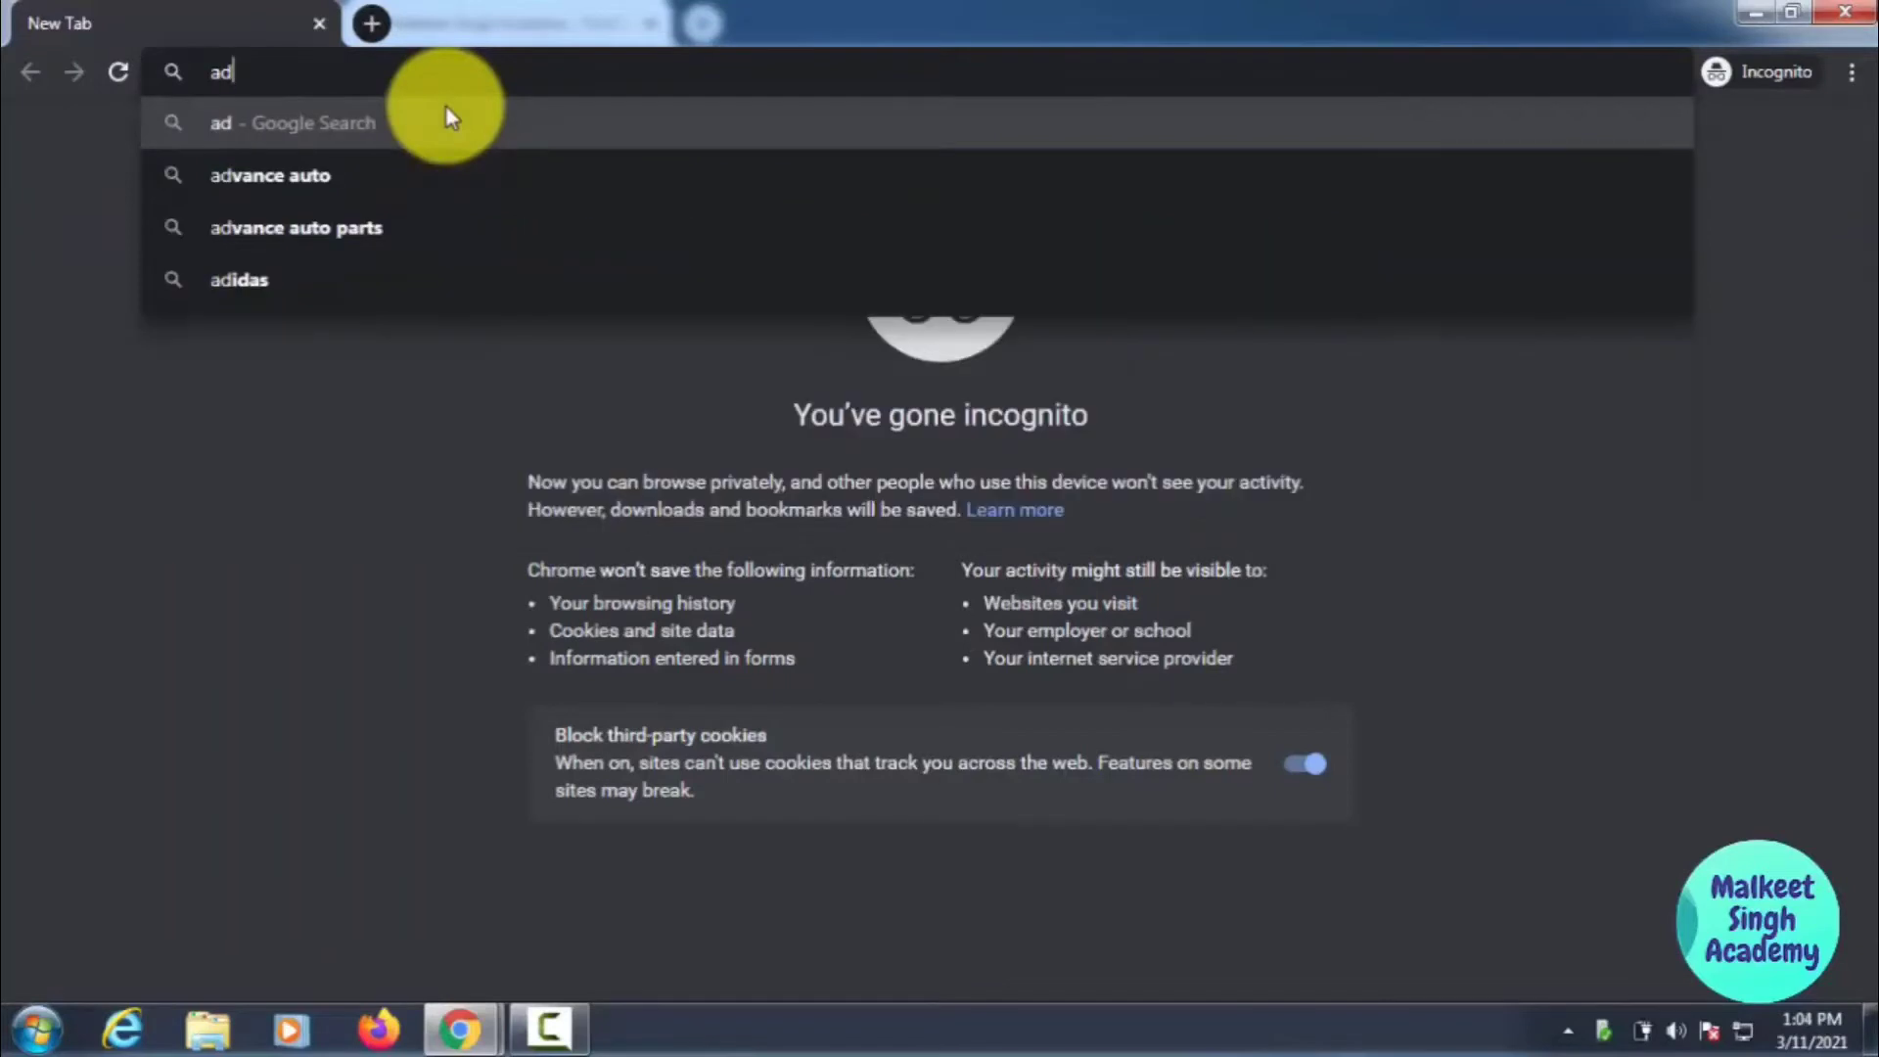
type("min")
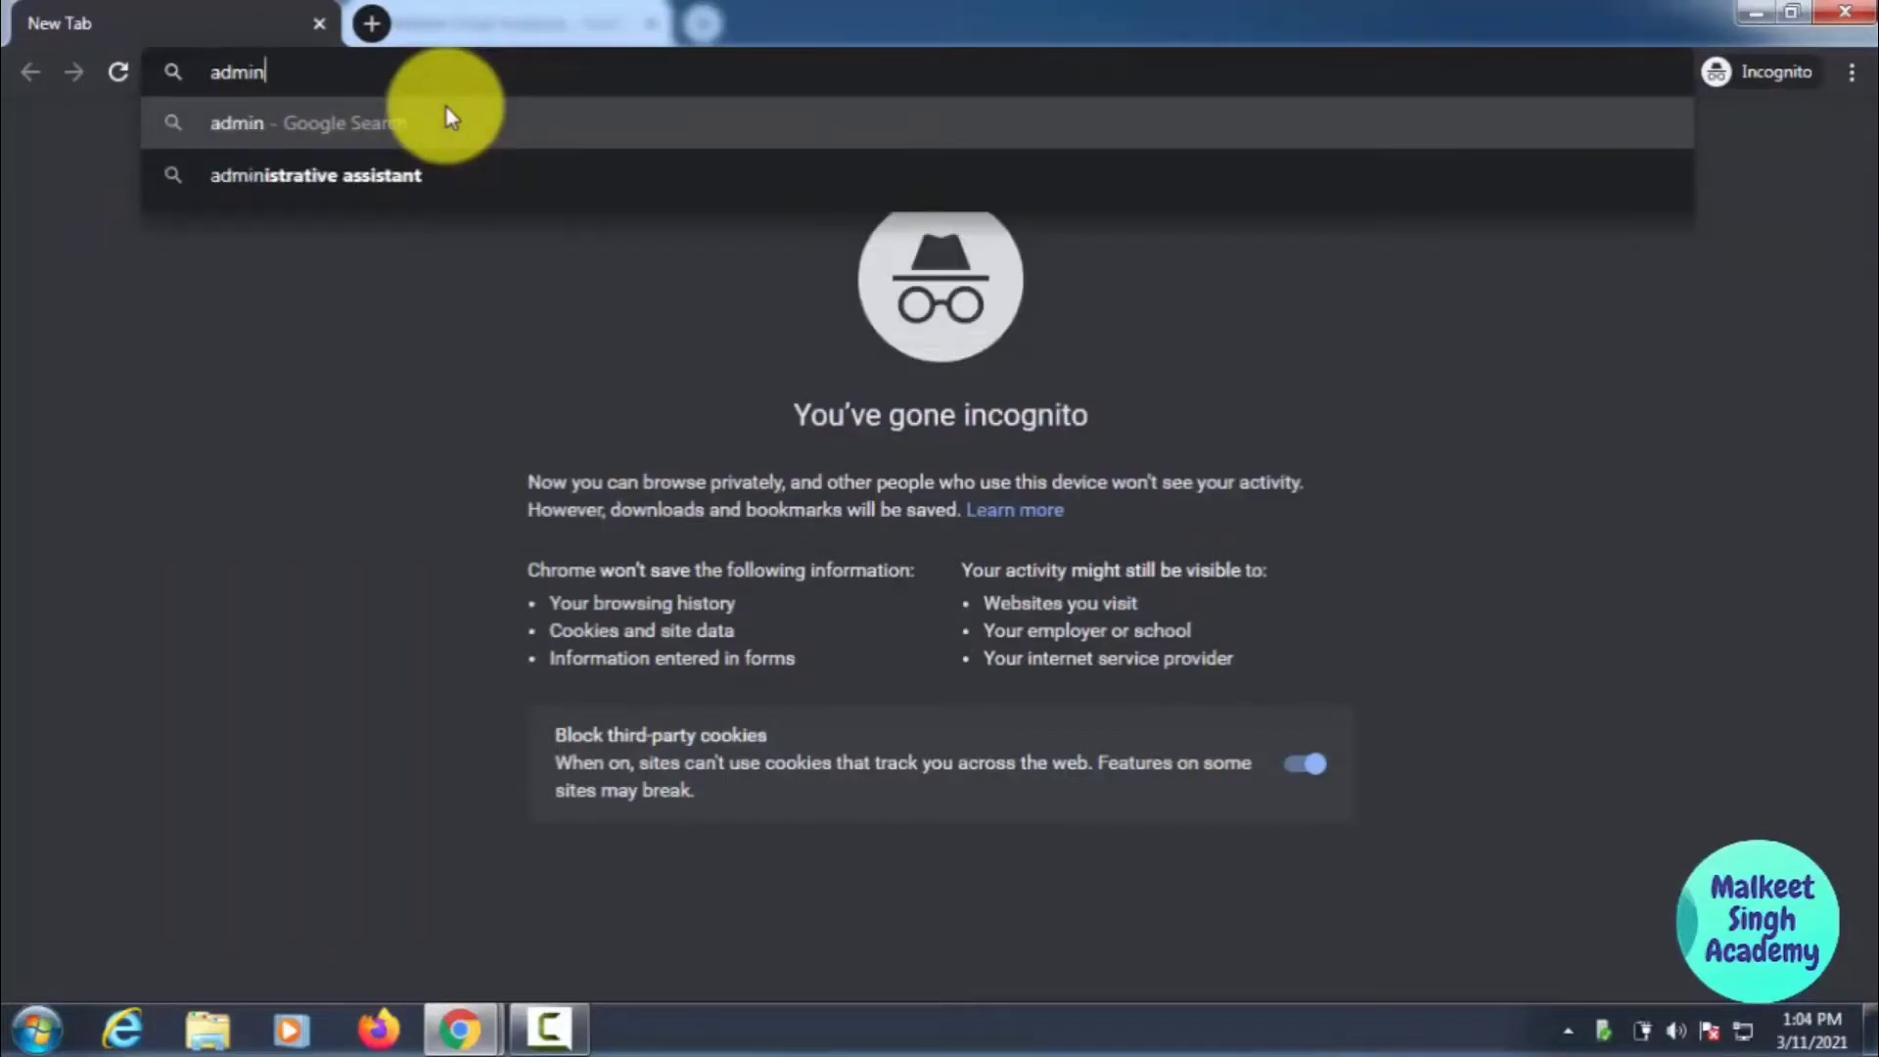
type(".google.com/signin/v2/identifier?passive=1209600&osid=1&continue=https%3A%2F%2F")
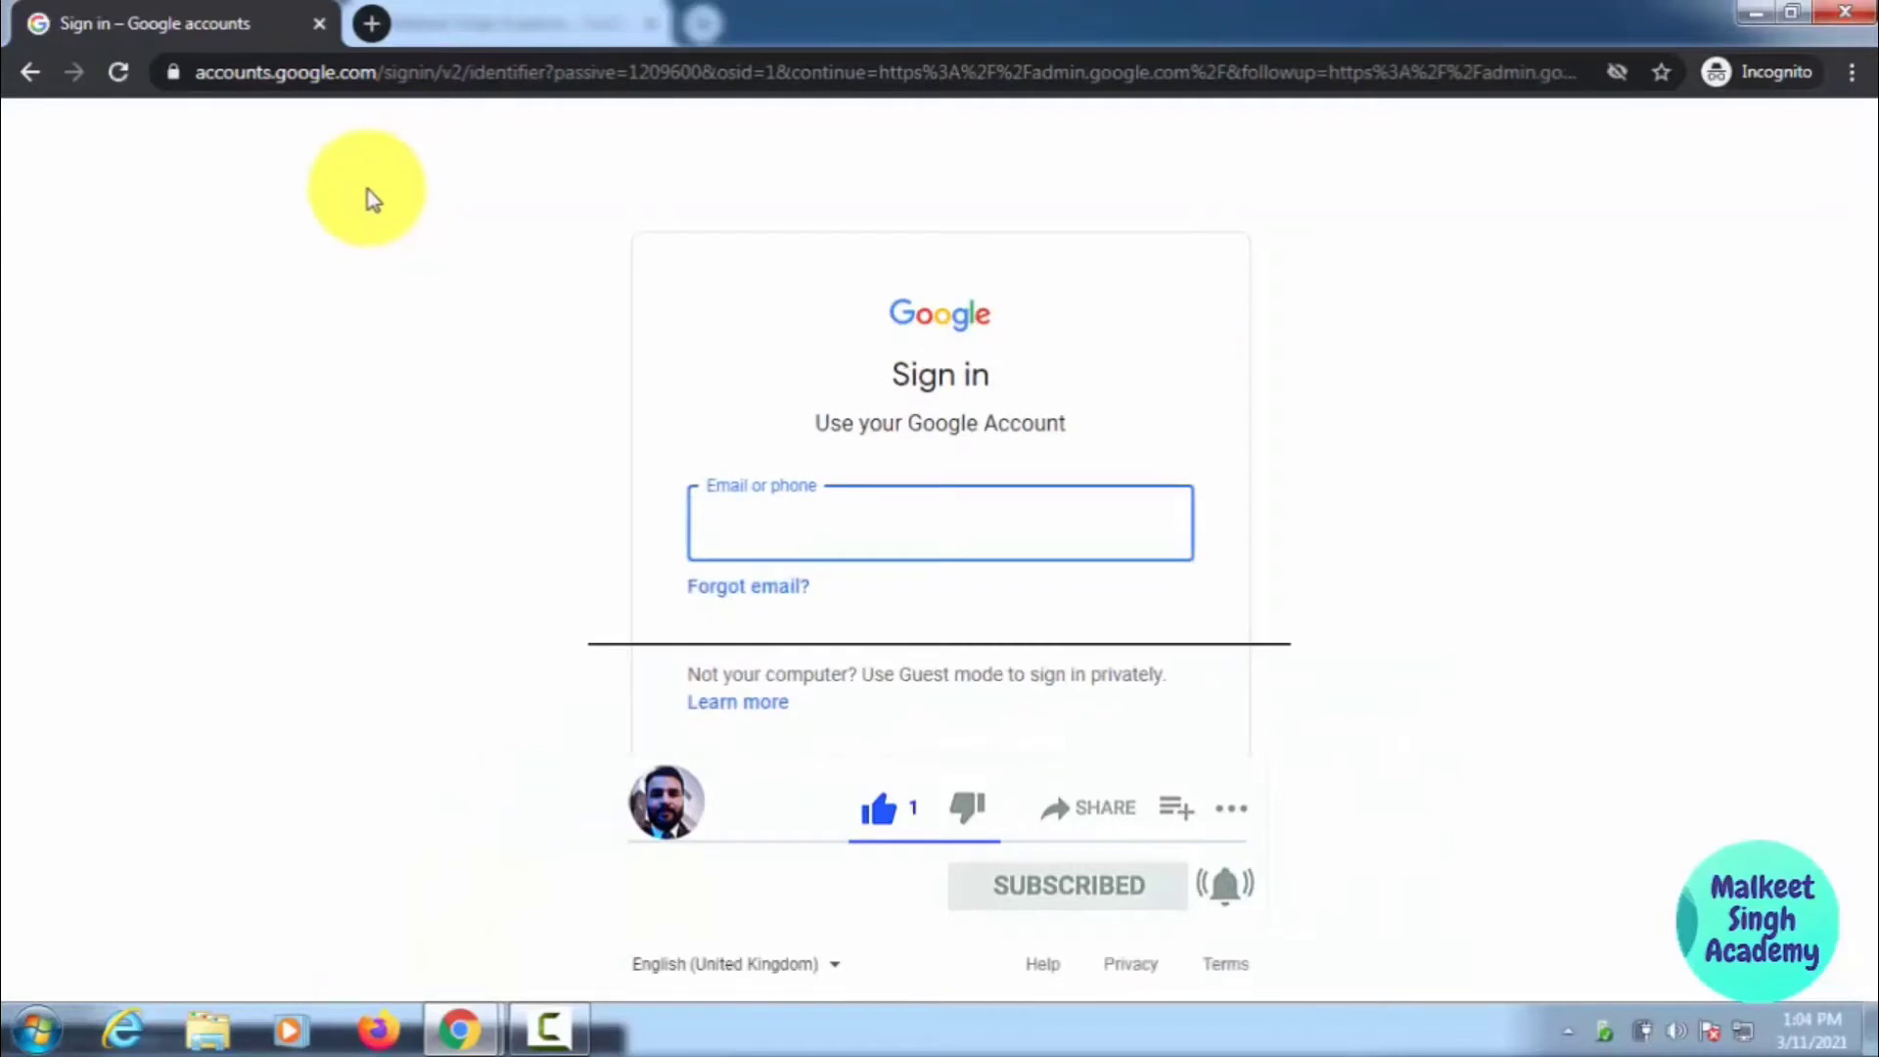
mouse_move(437, 203)
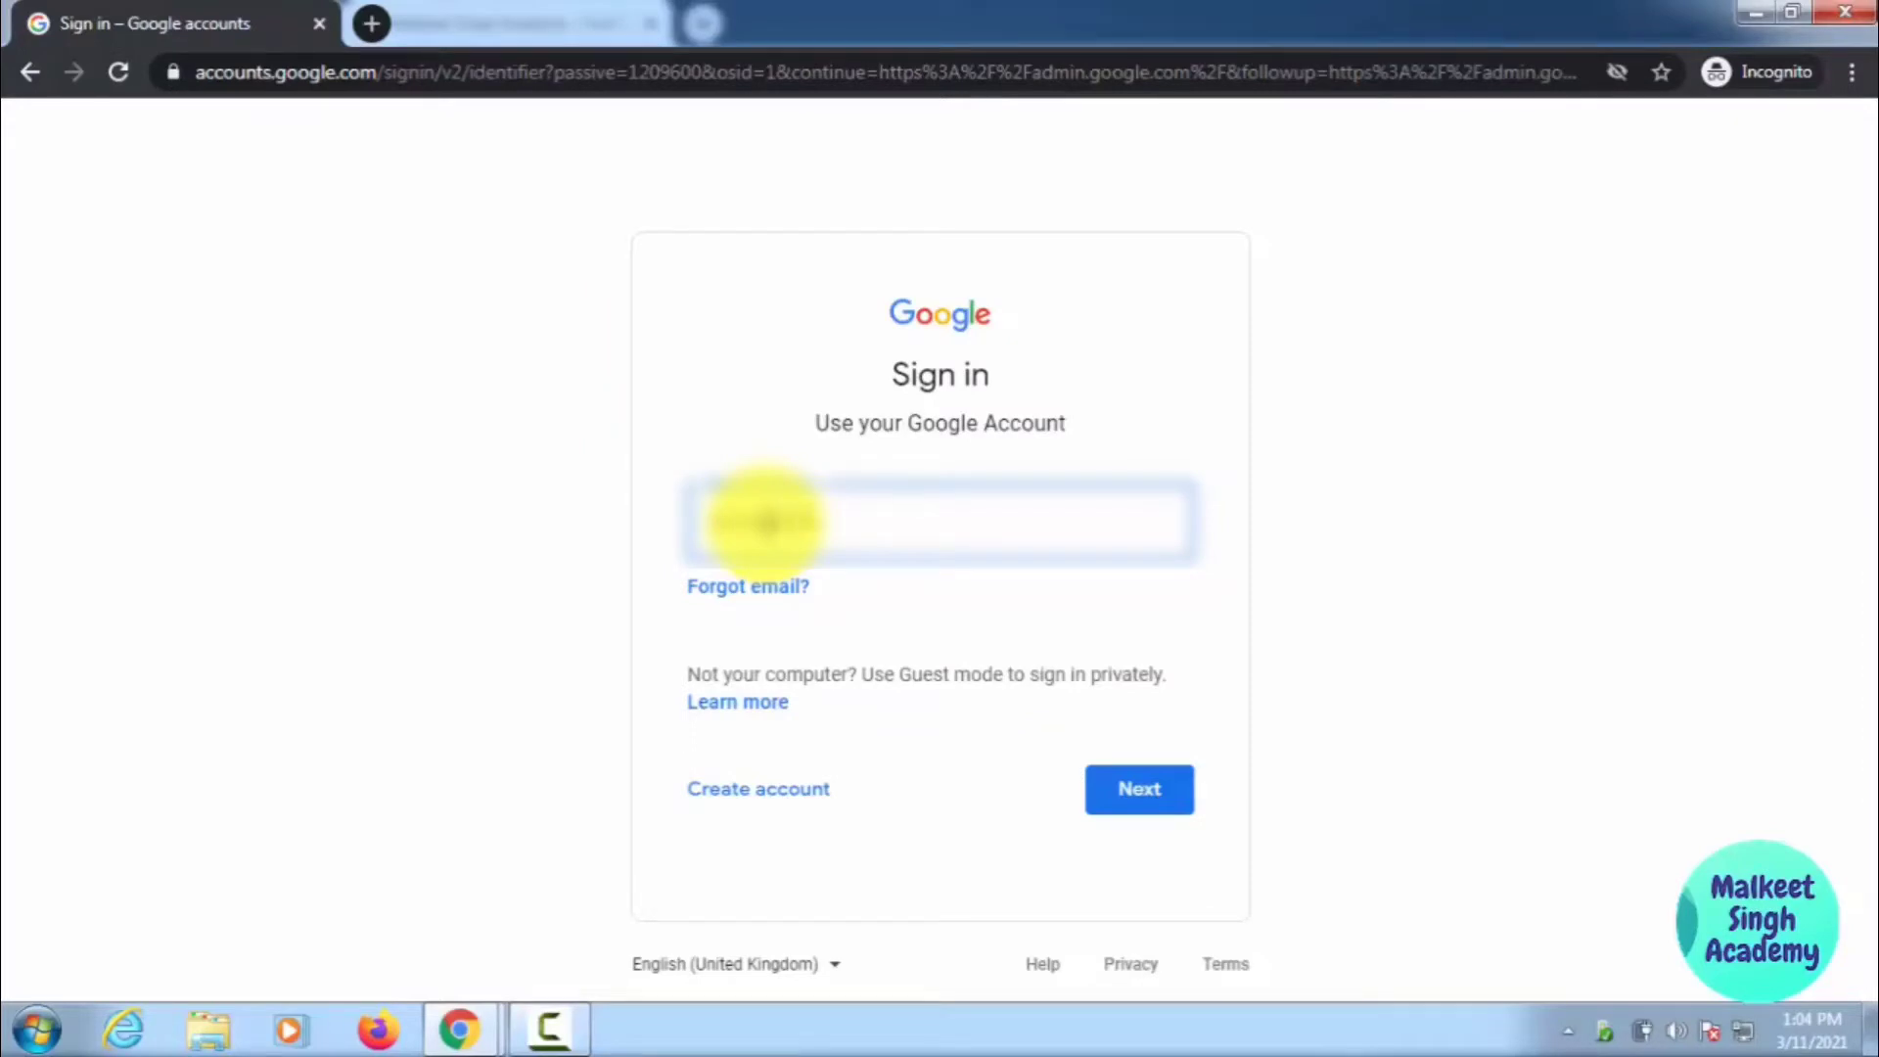
- Sign in with the administrator email and password to reach the Admin console home
type("email")
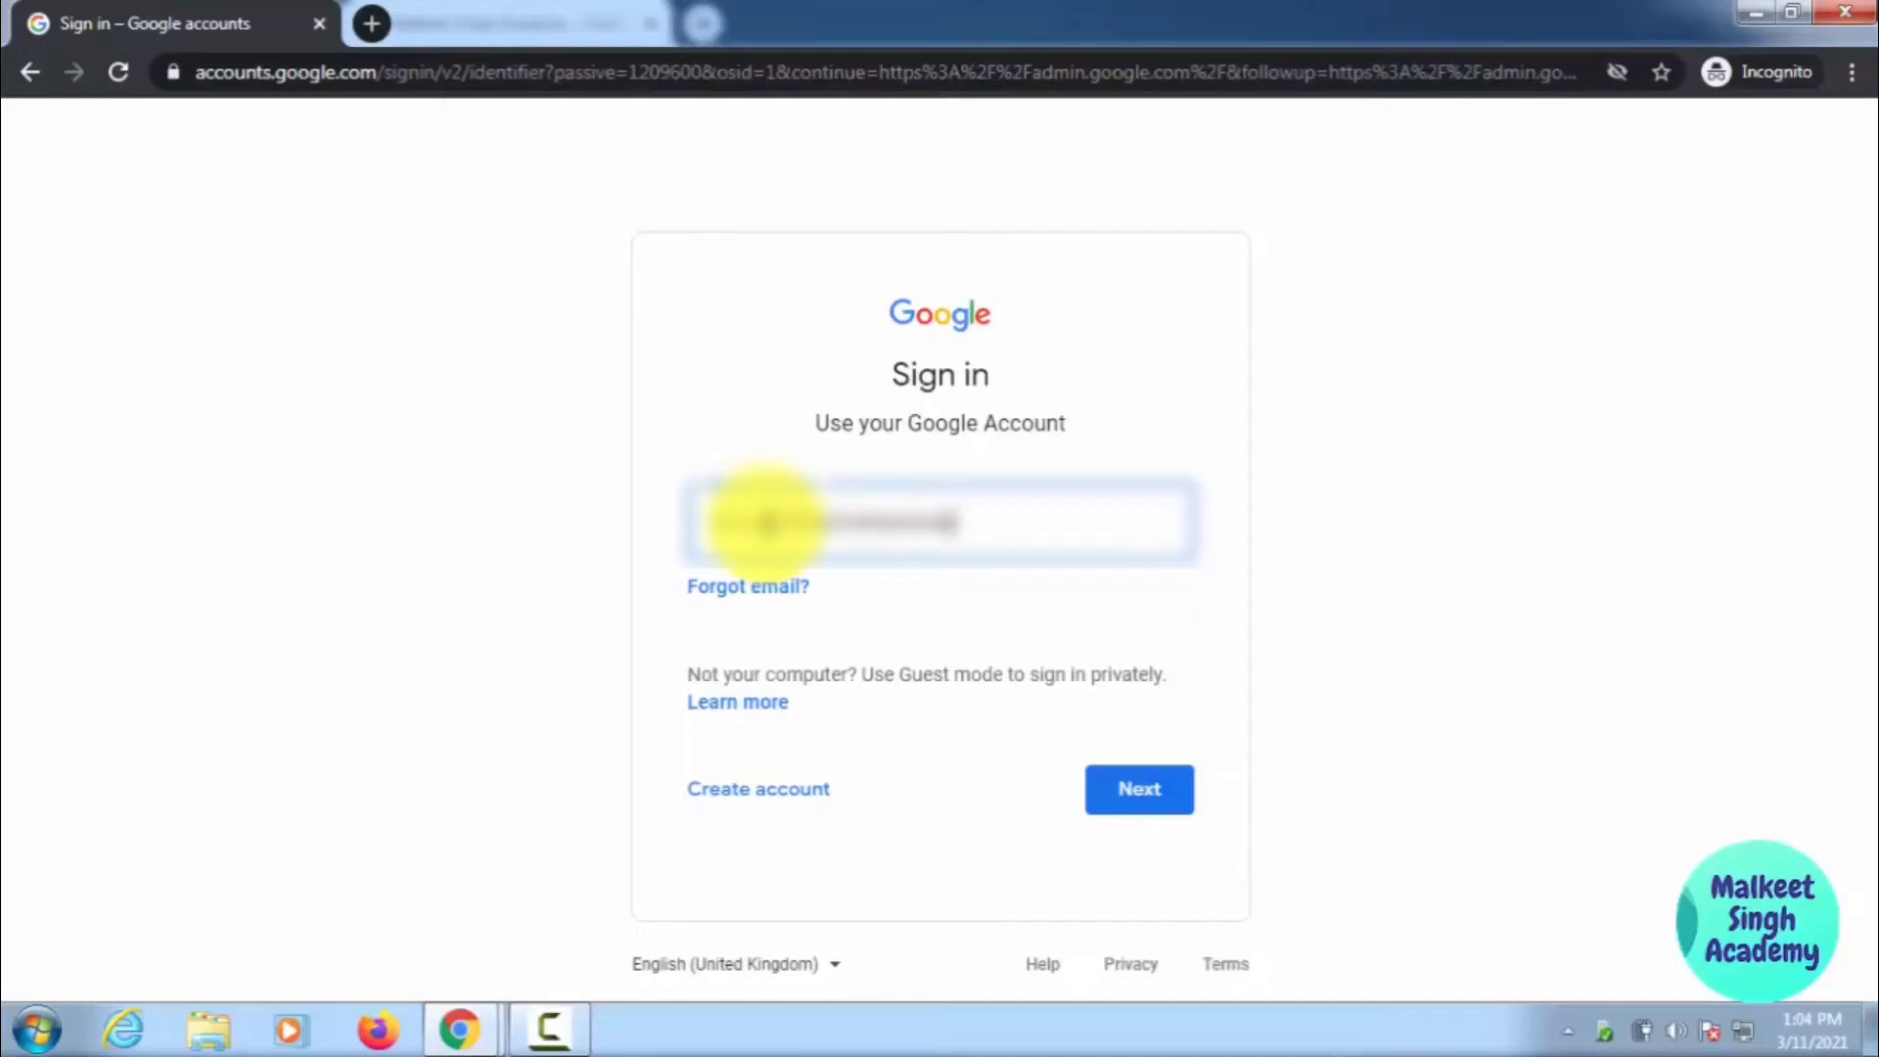
left_click(1137, 789)
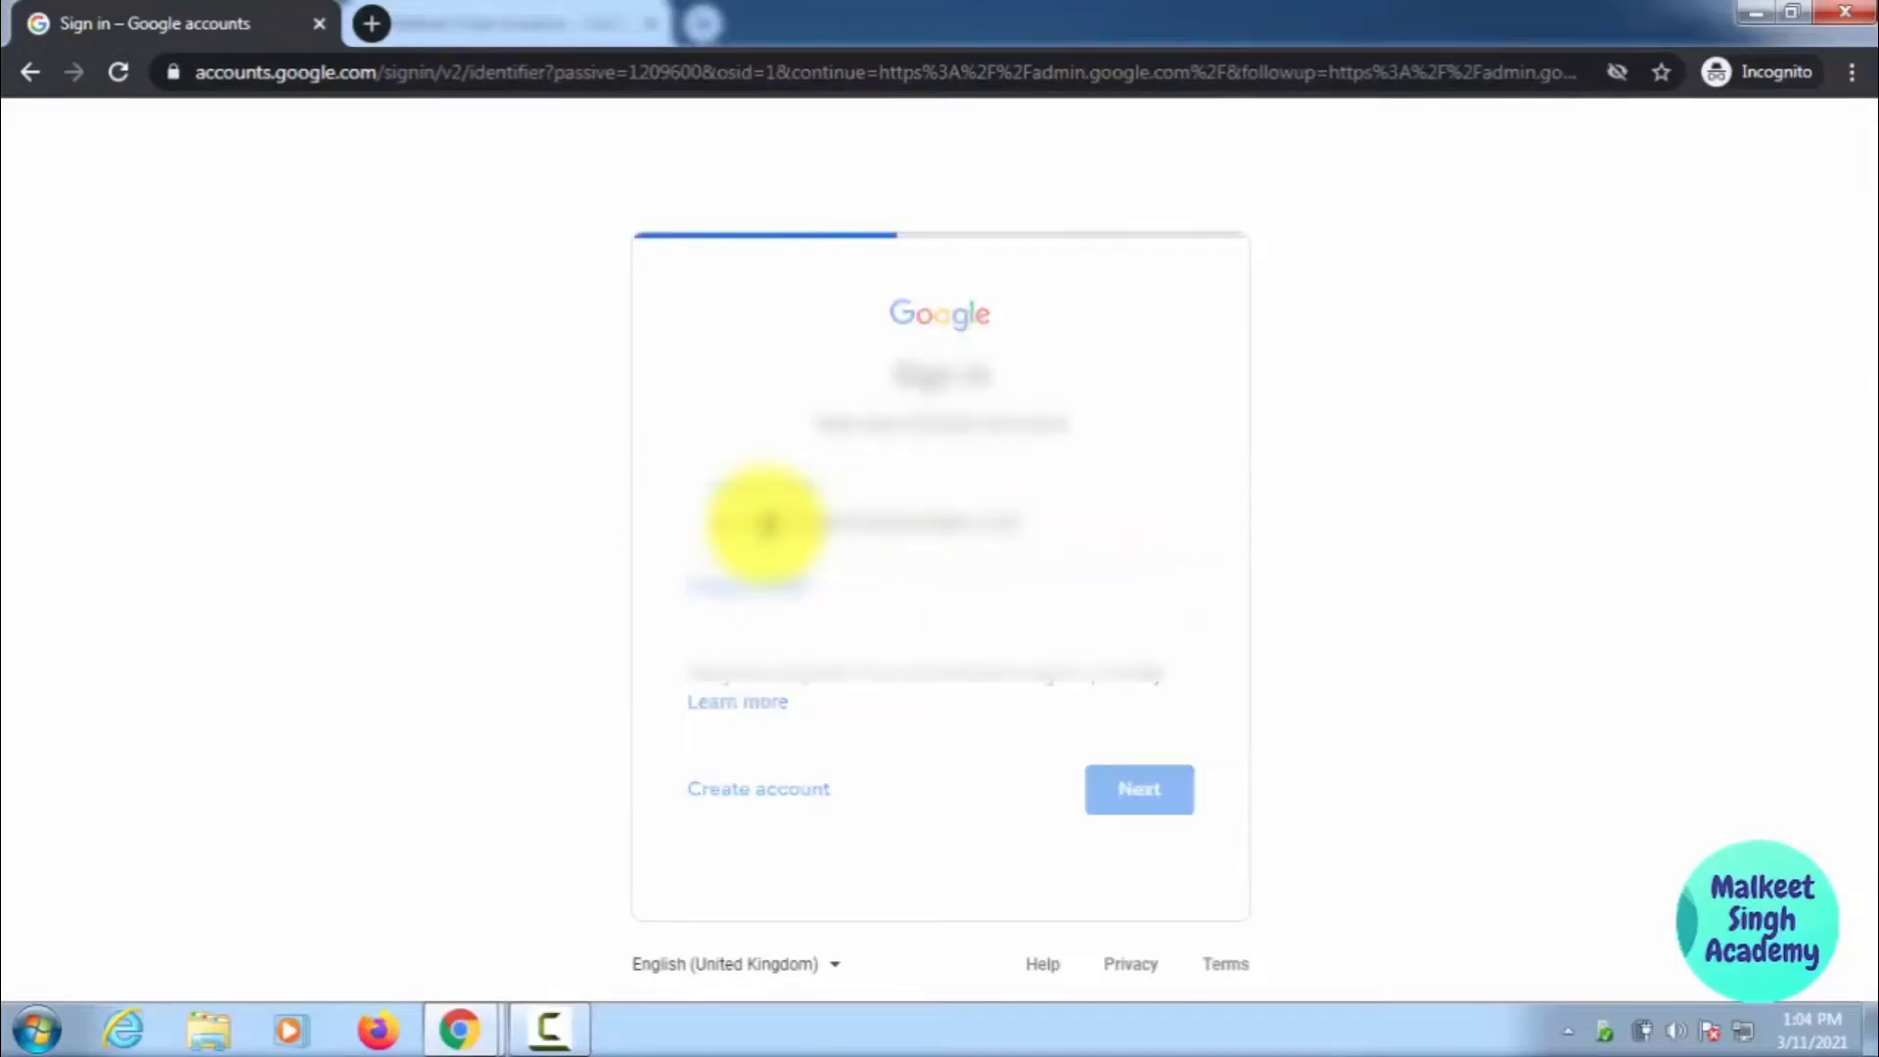
left_click(1137, 789)
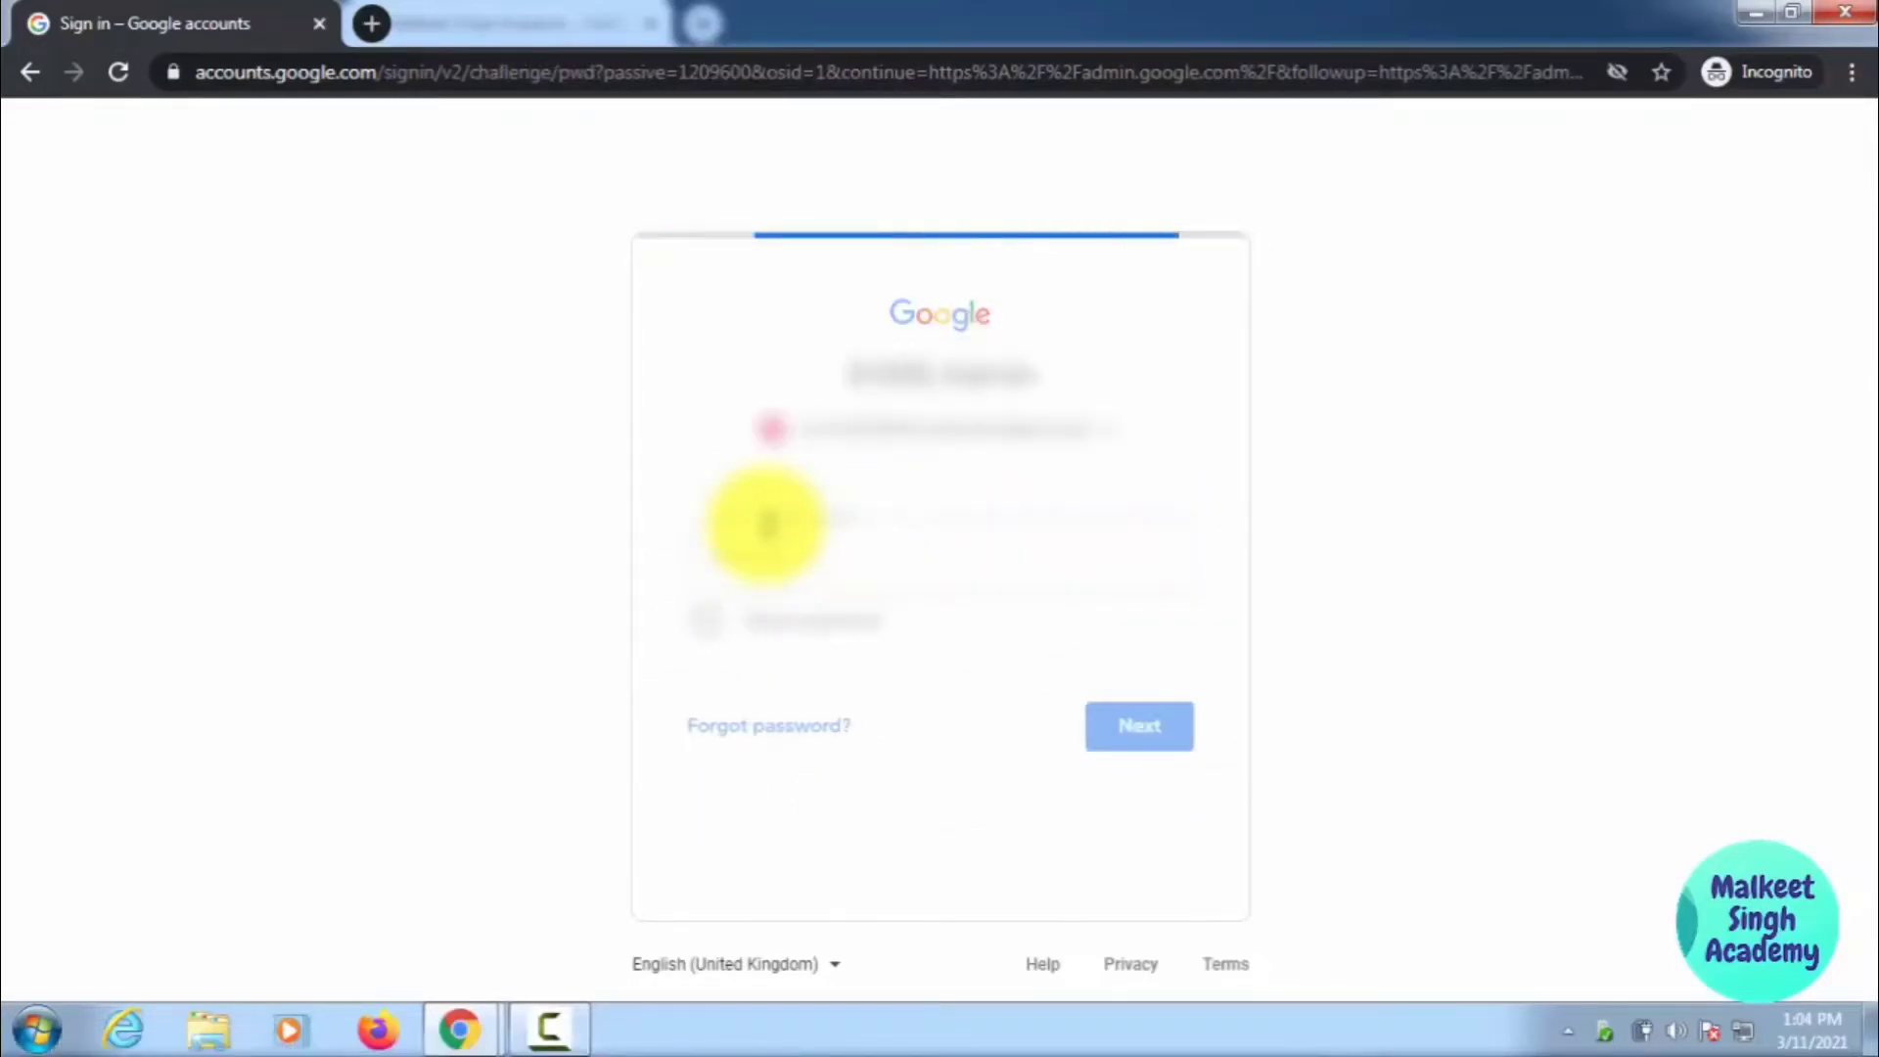
left_click(1137, 725)
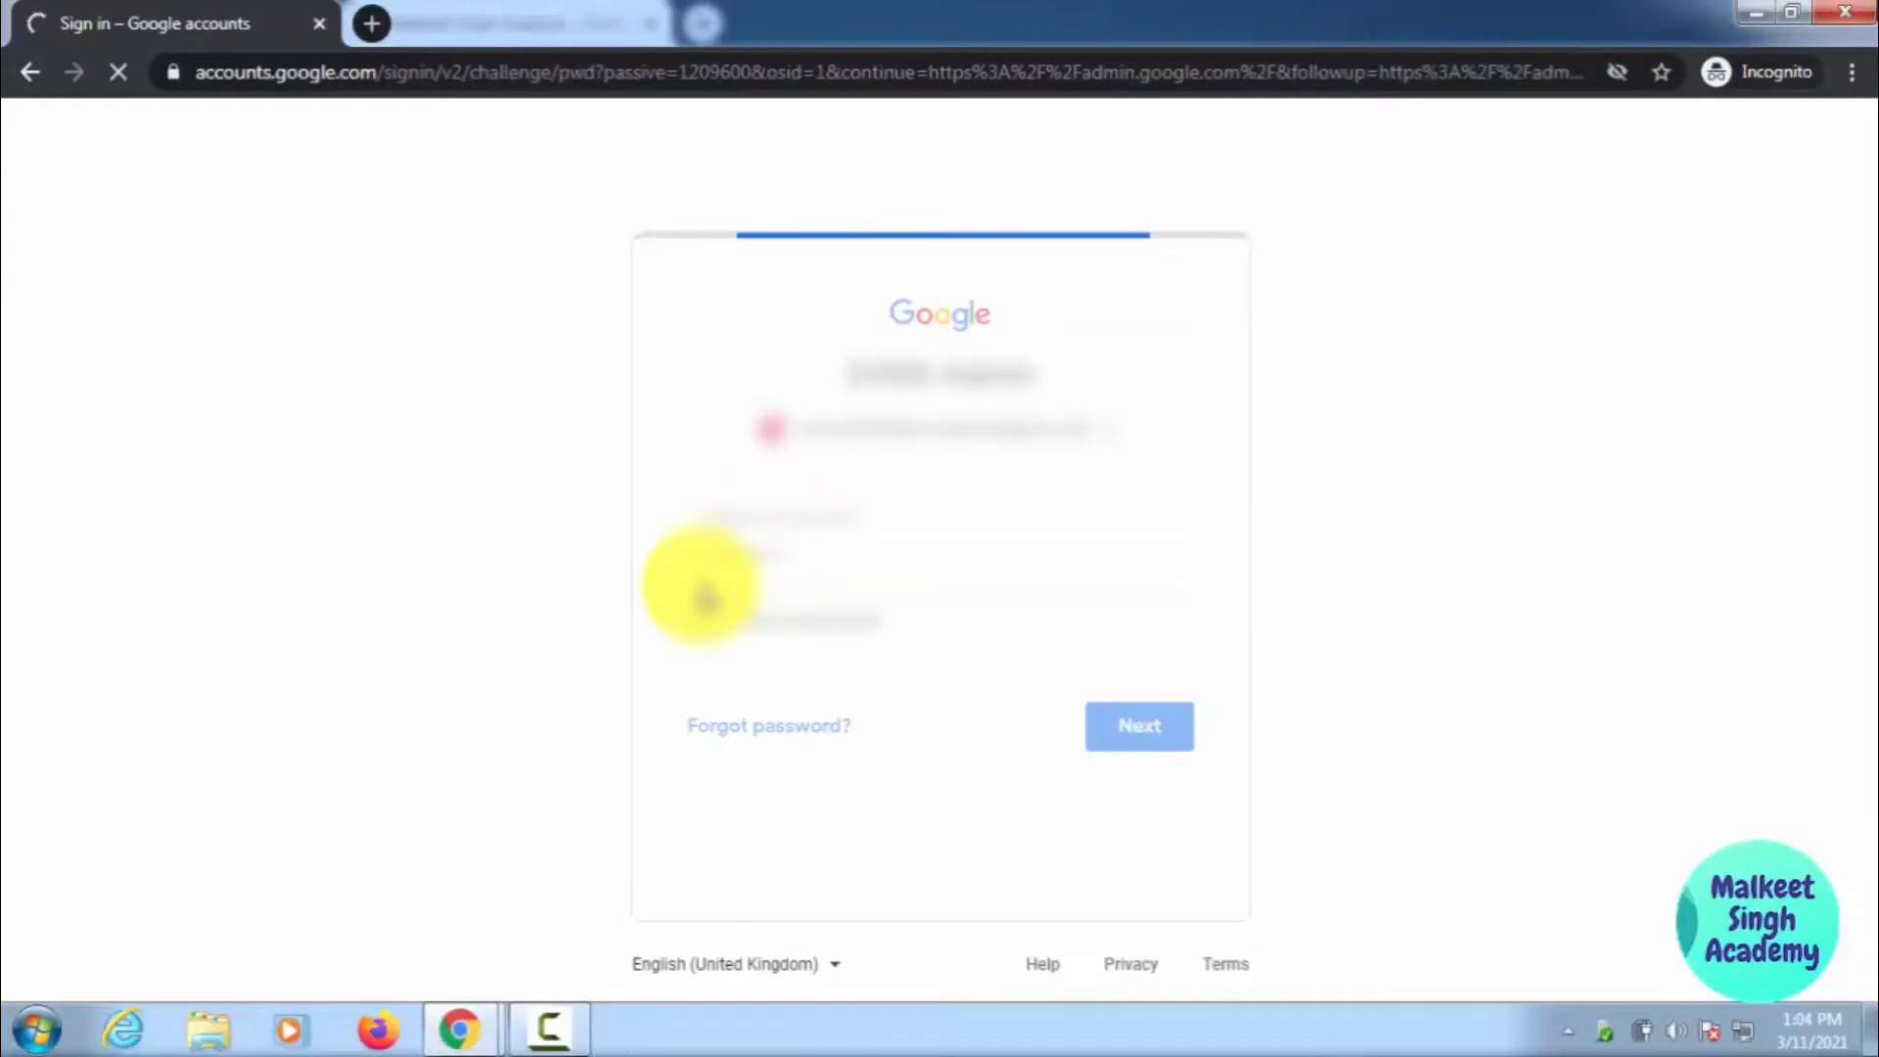
left_click(1137, 724)
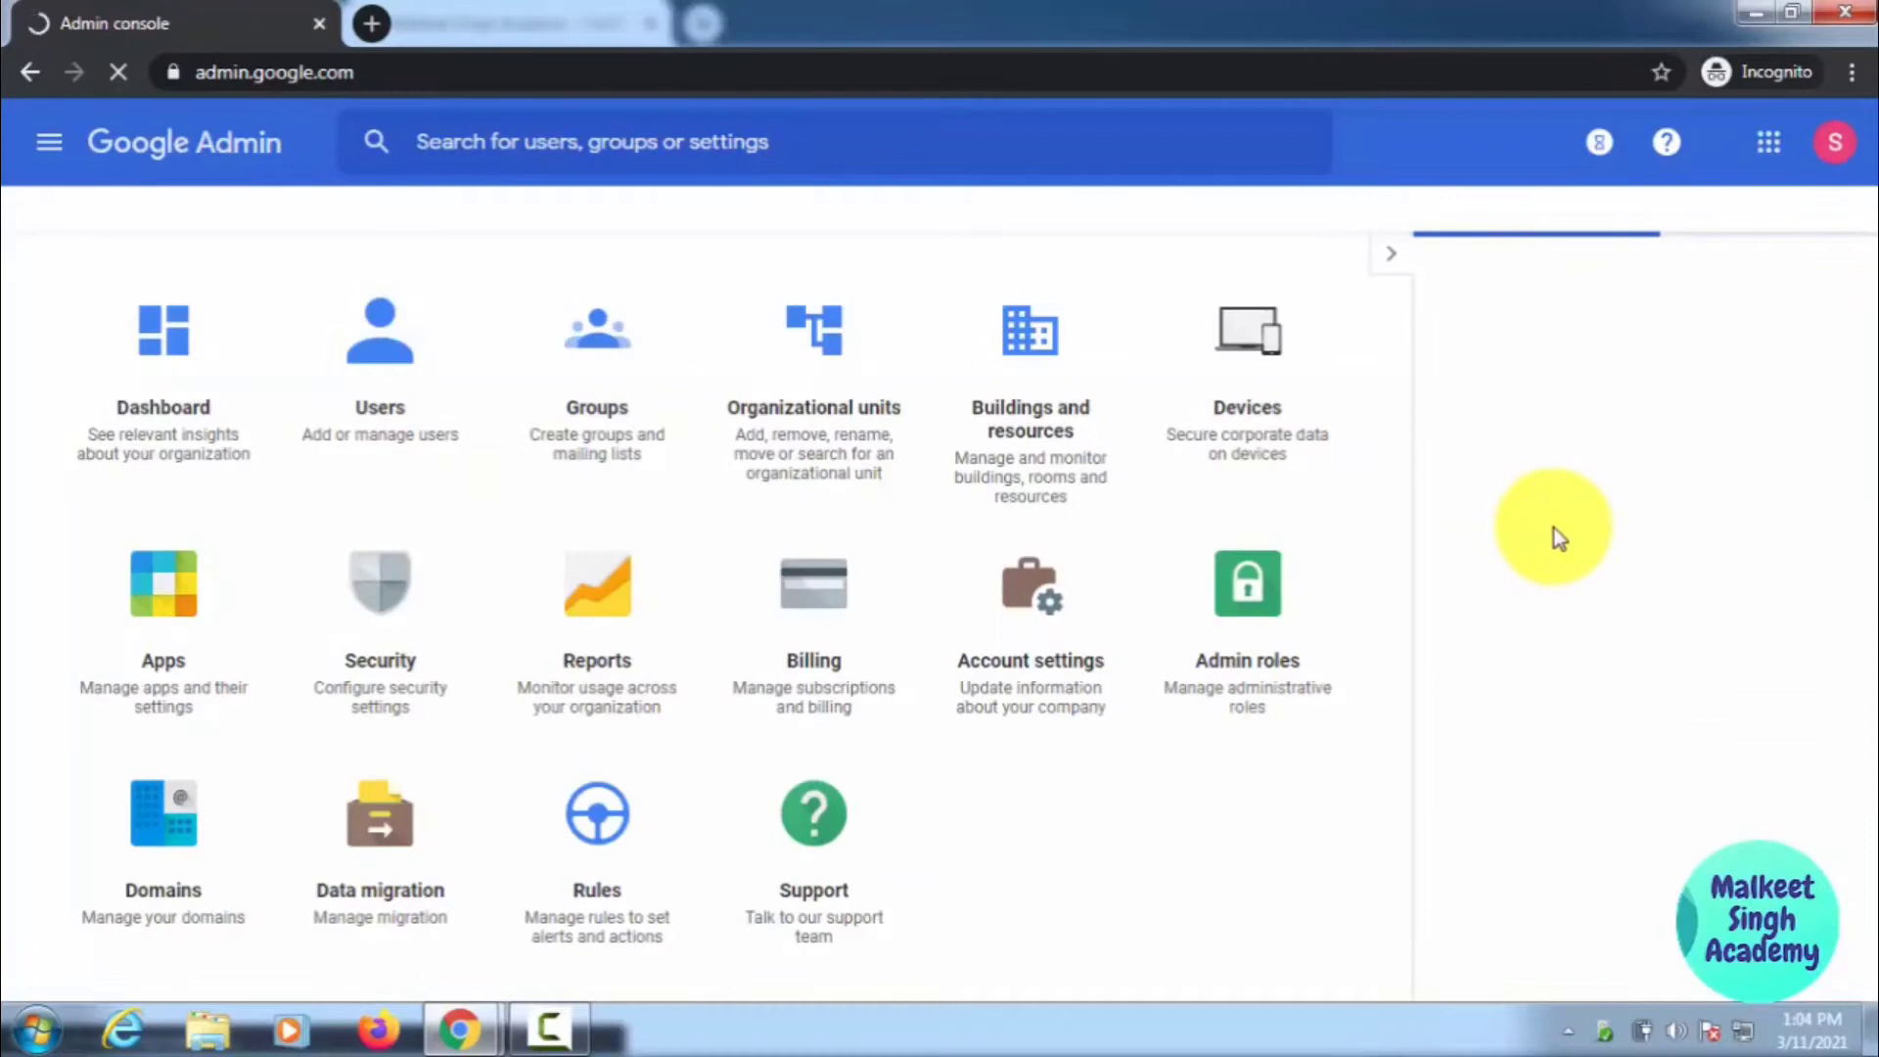
- Enter the Users section from the Admin console home tile
left_click(1389, 253)
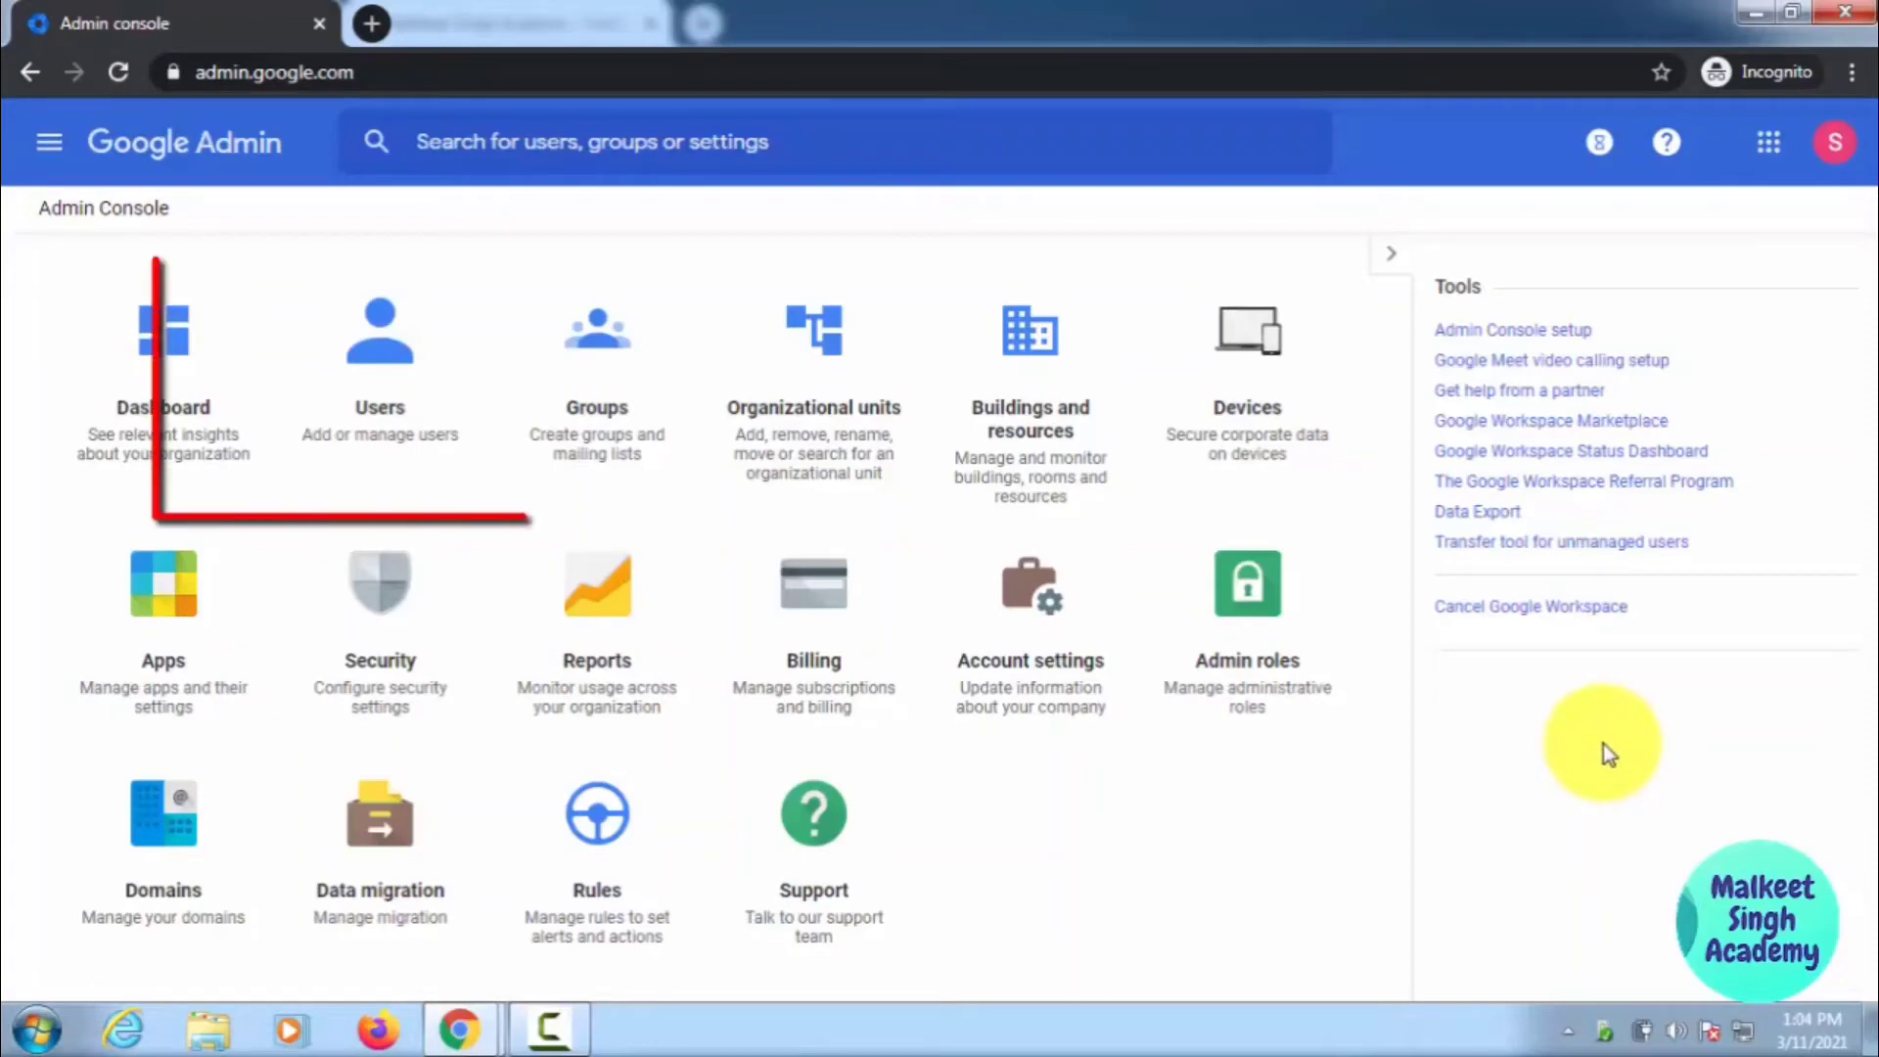
mouse_move(379, 384)
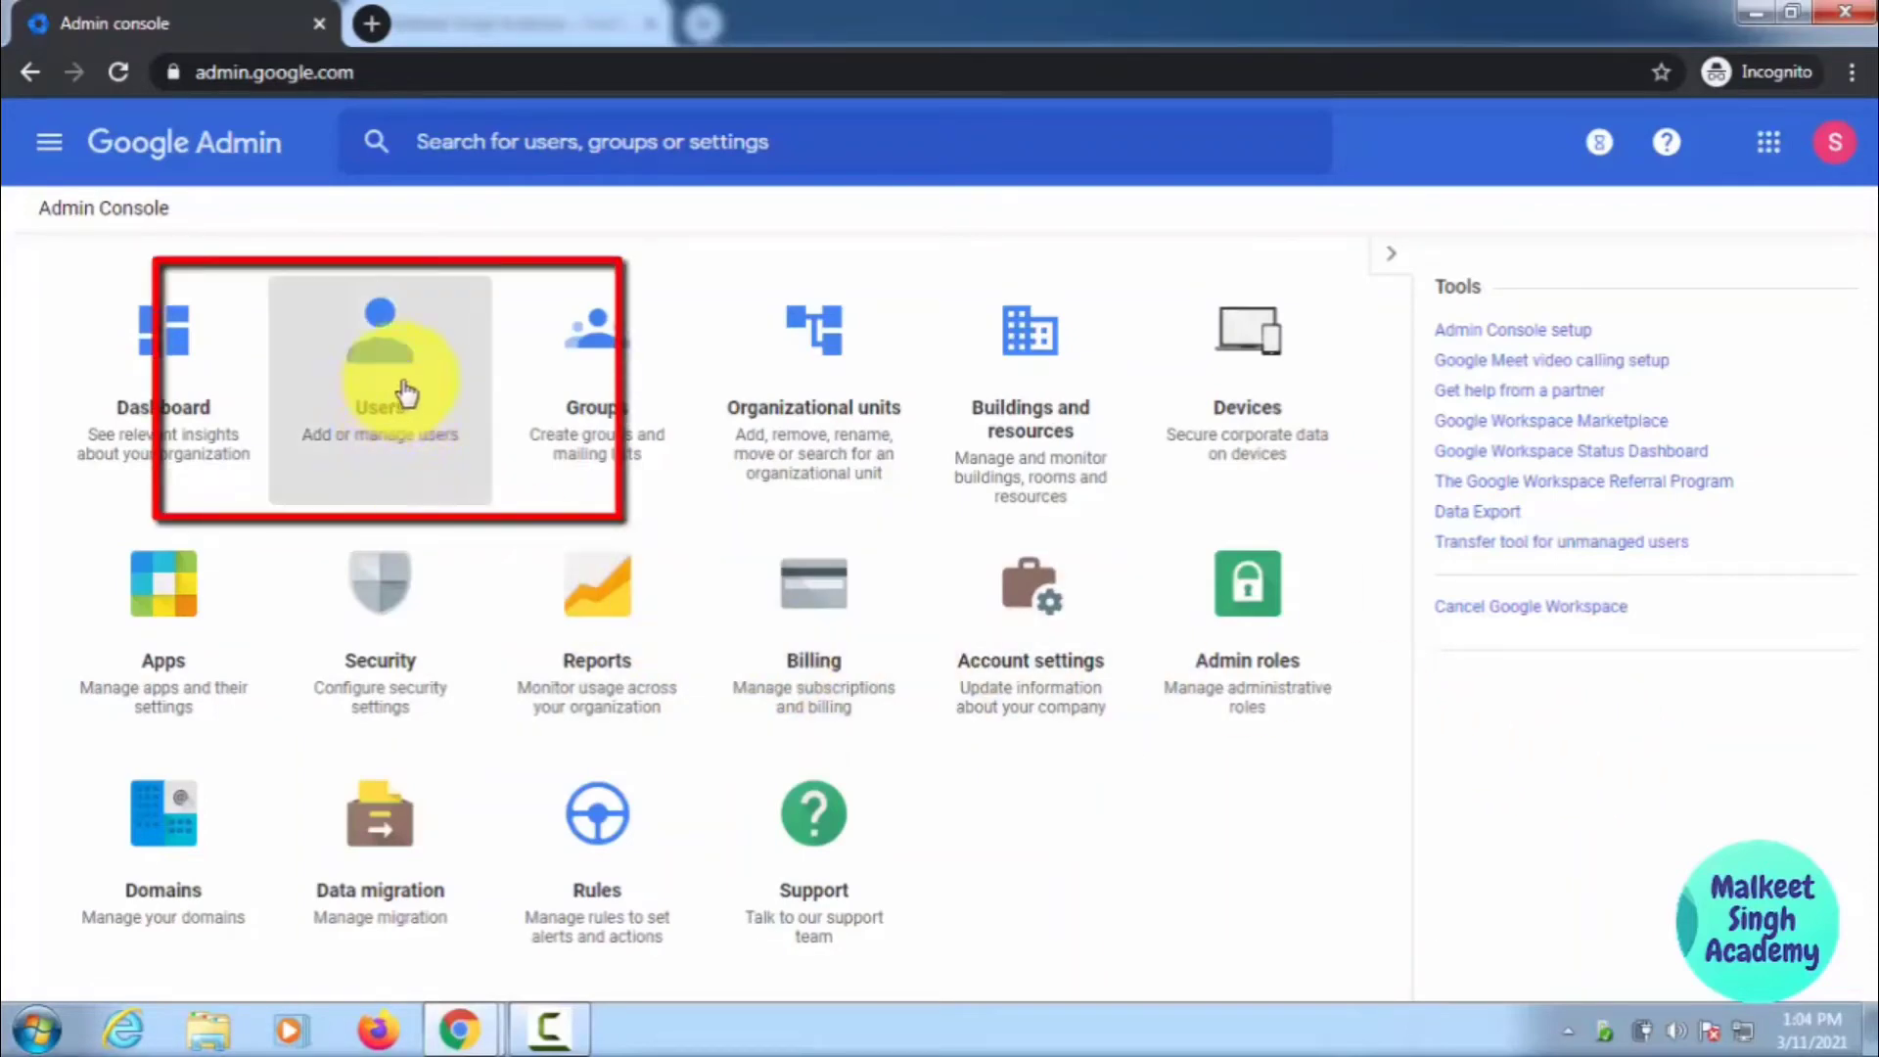
mouse_move(313, 408)
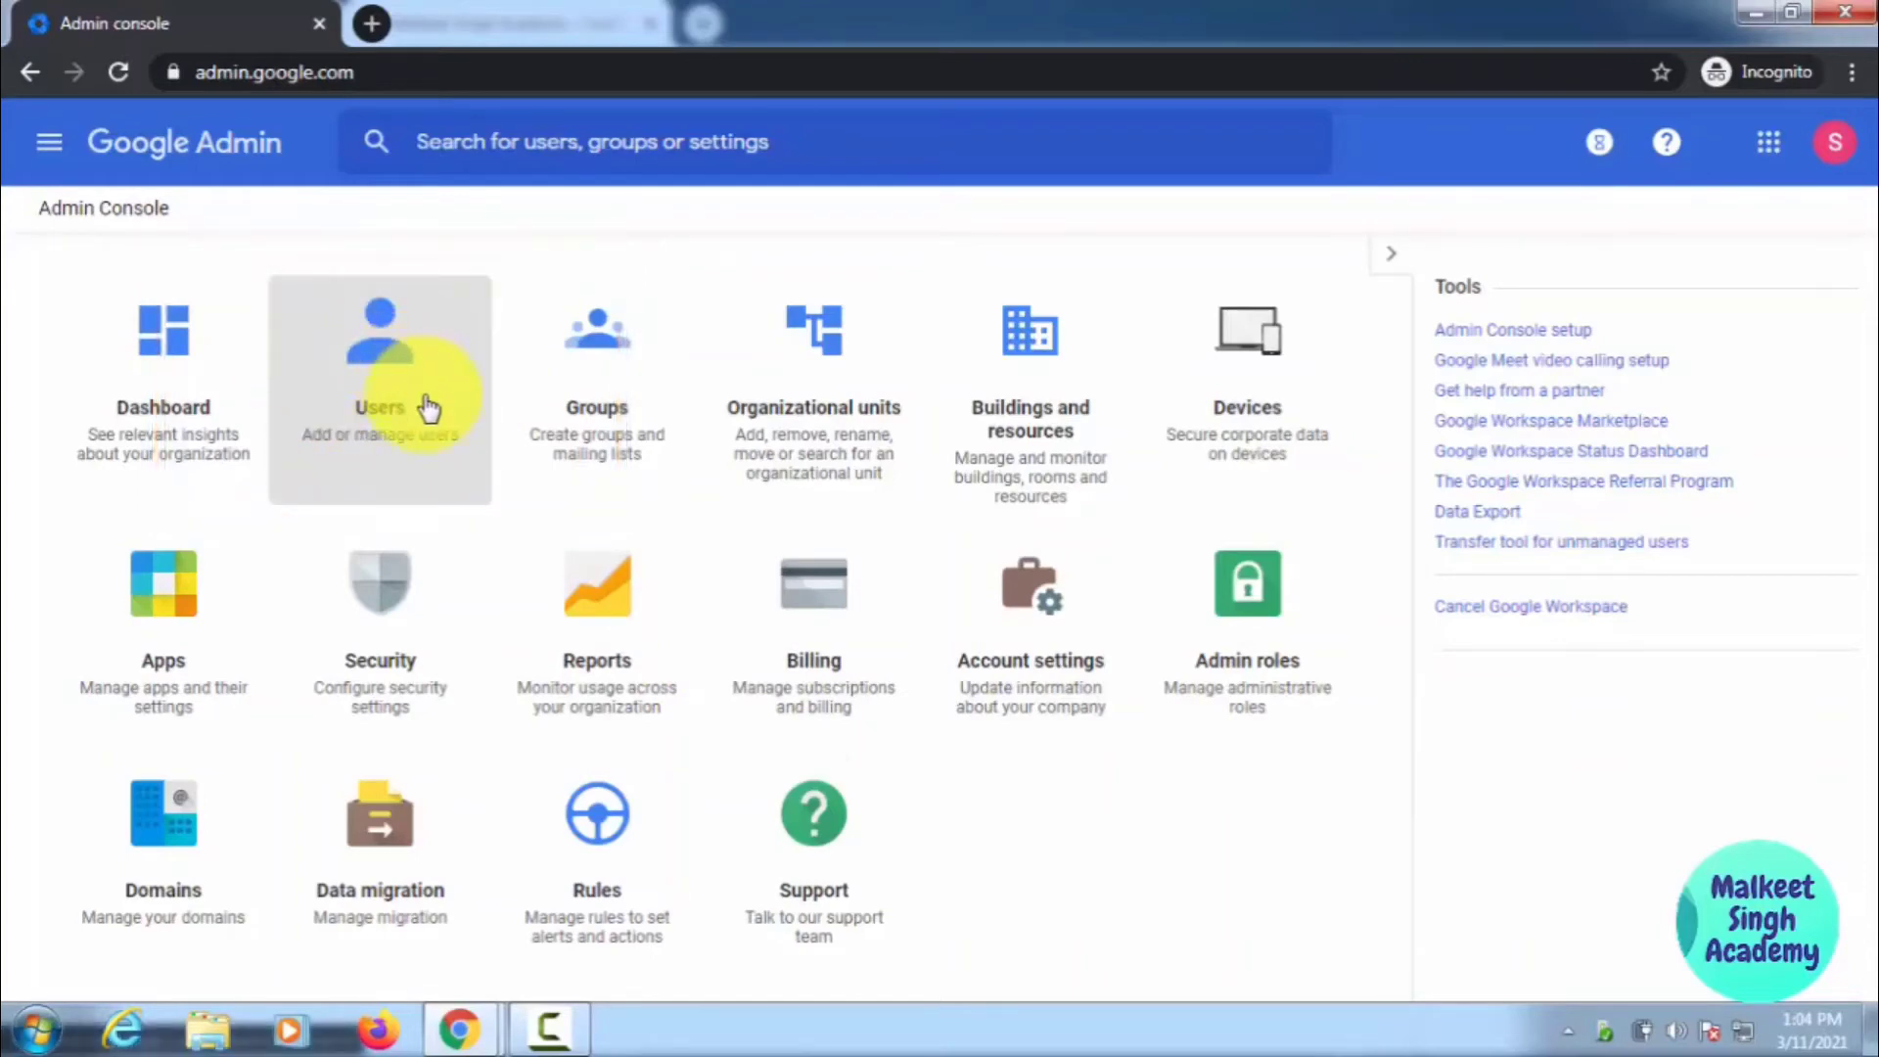
left_click(380, 349)
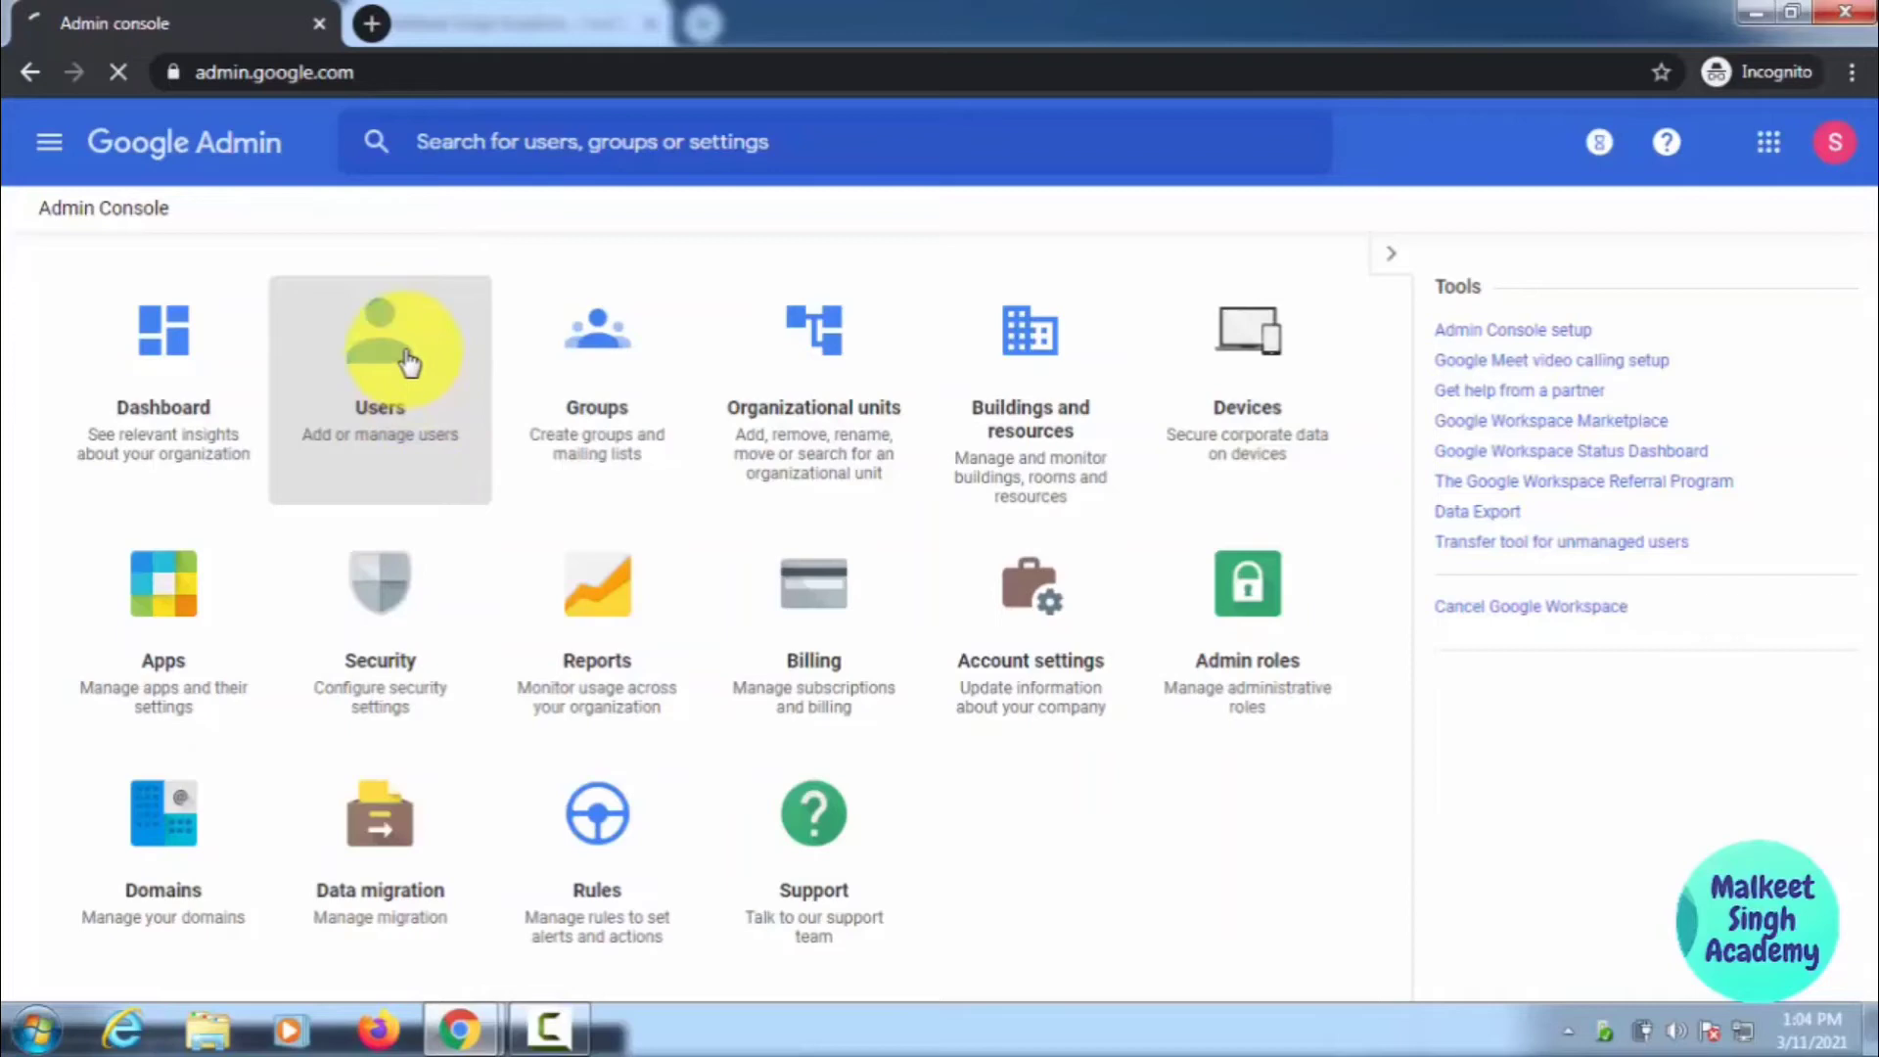
- Filter the users list to the Demo Staff unit, showing only David Lee
left_click(379, 348)
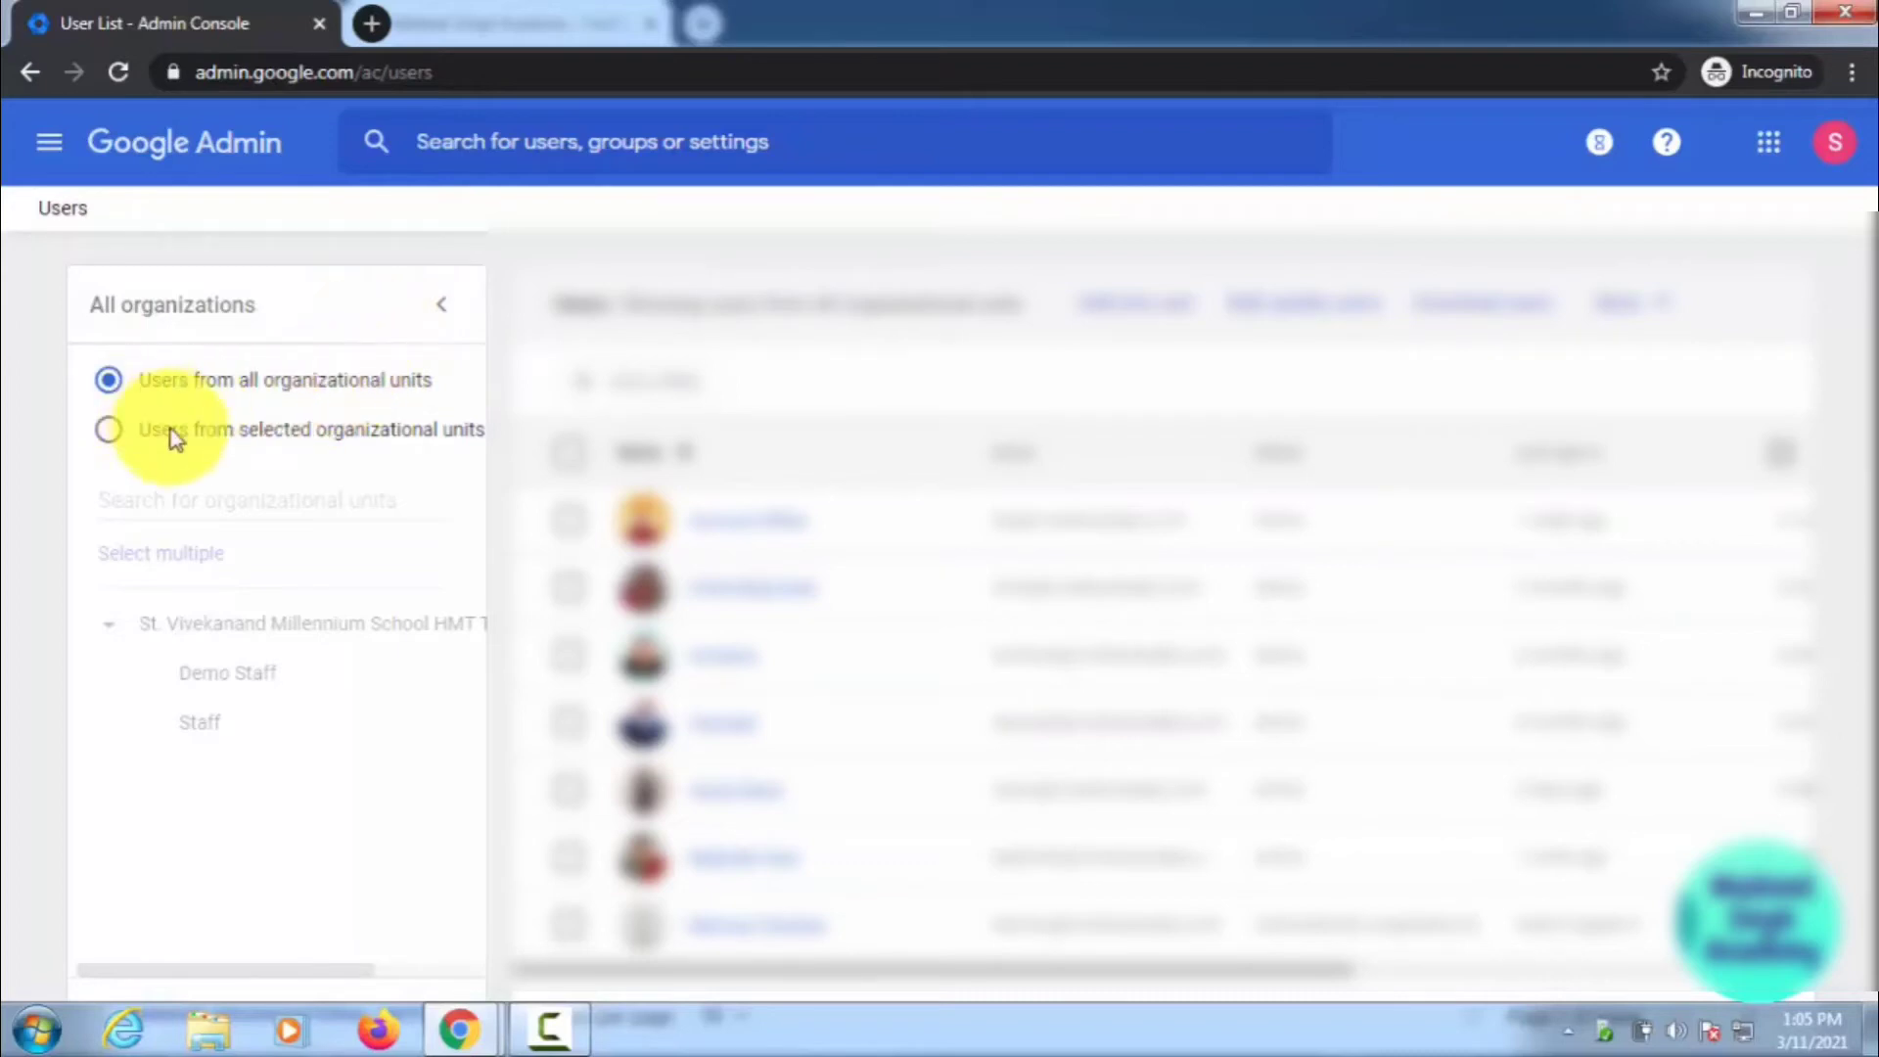
mouse_move(300, 730)
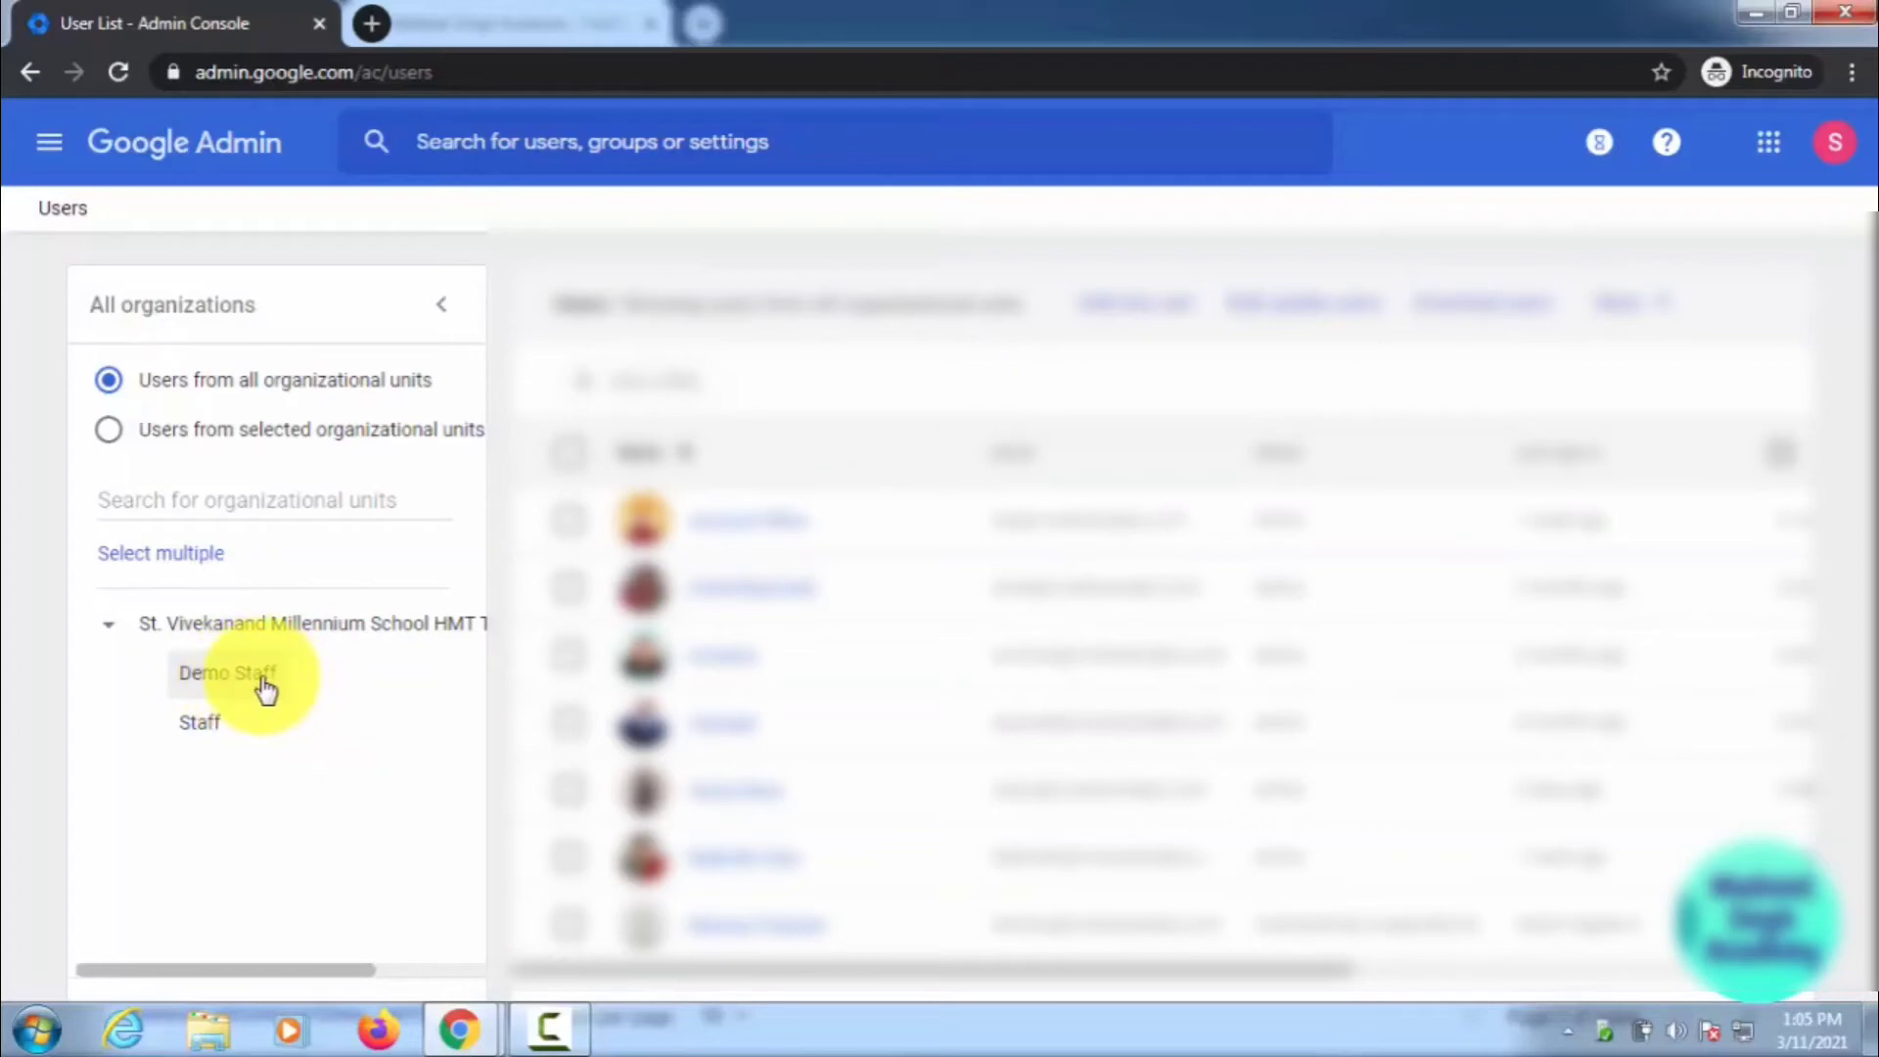
left_click(227, 672)
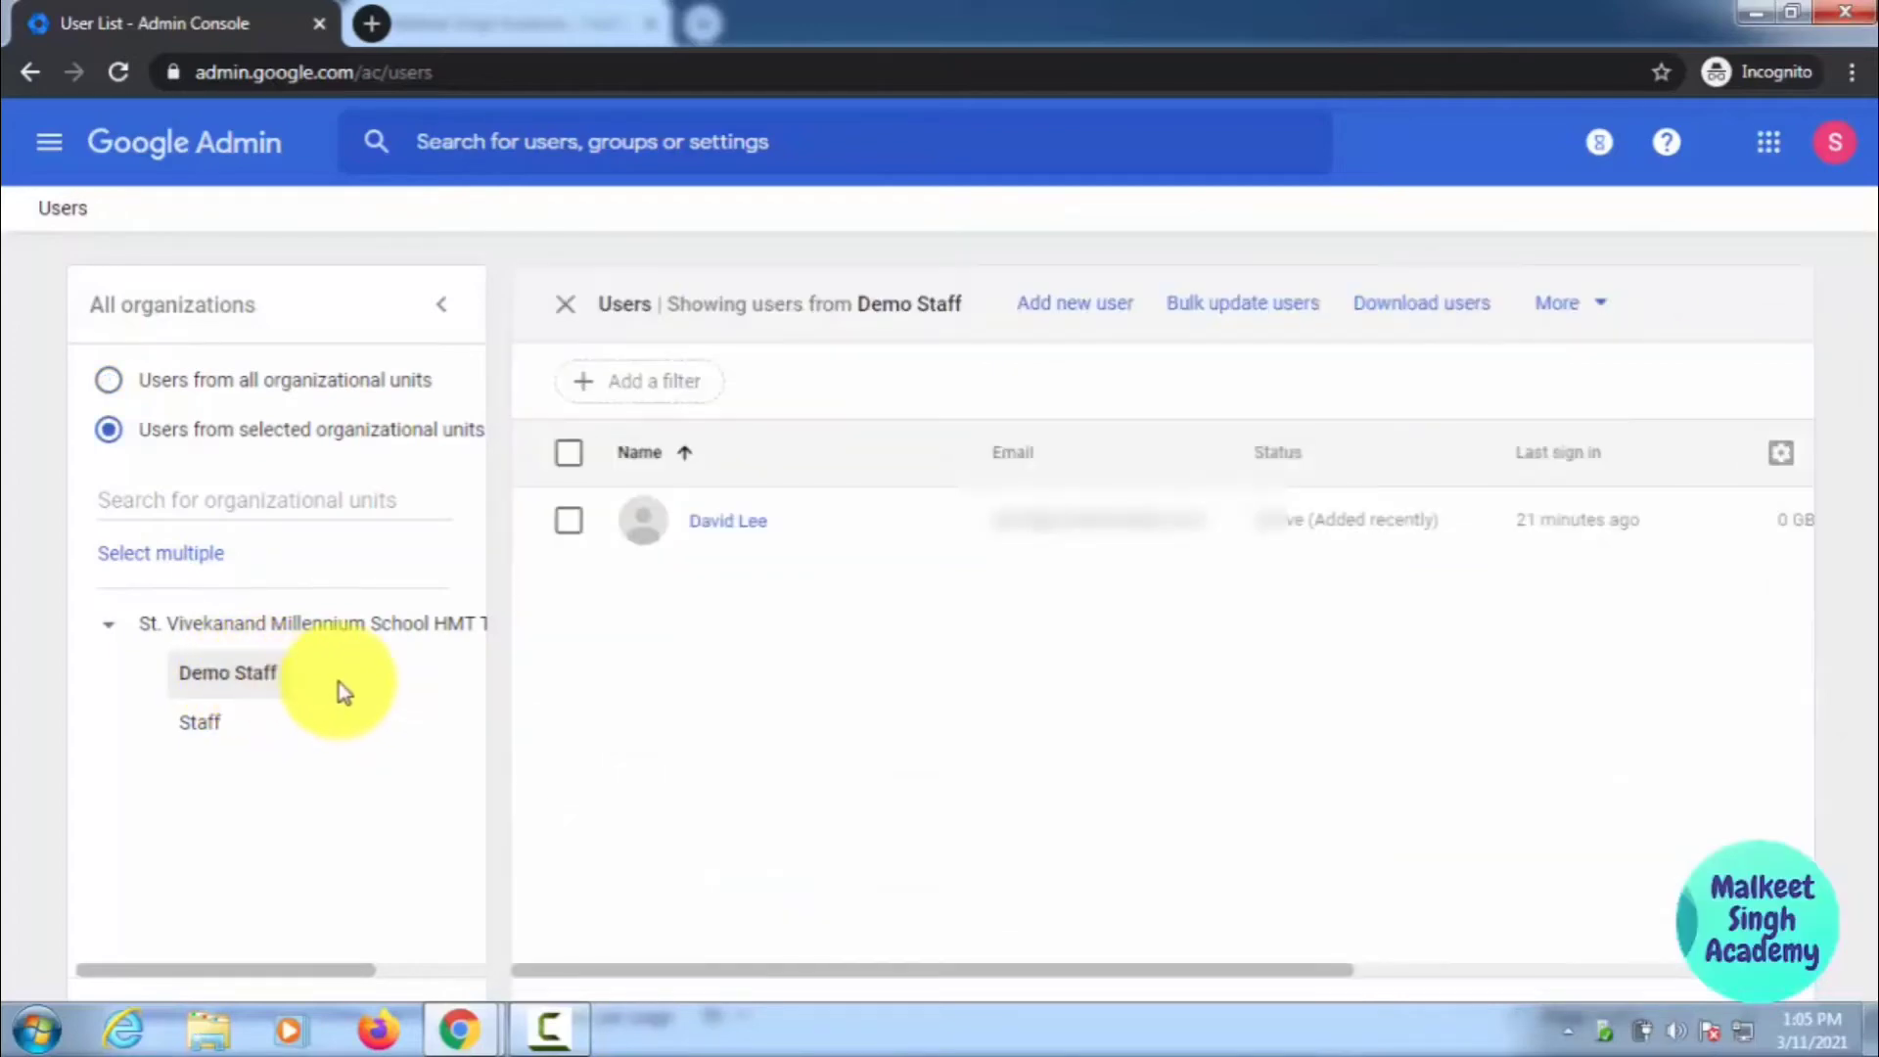
mouse_move(845, 615)
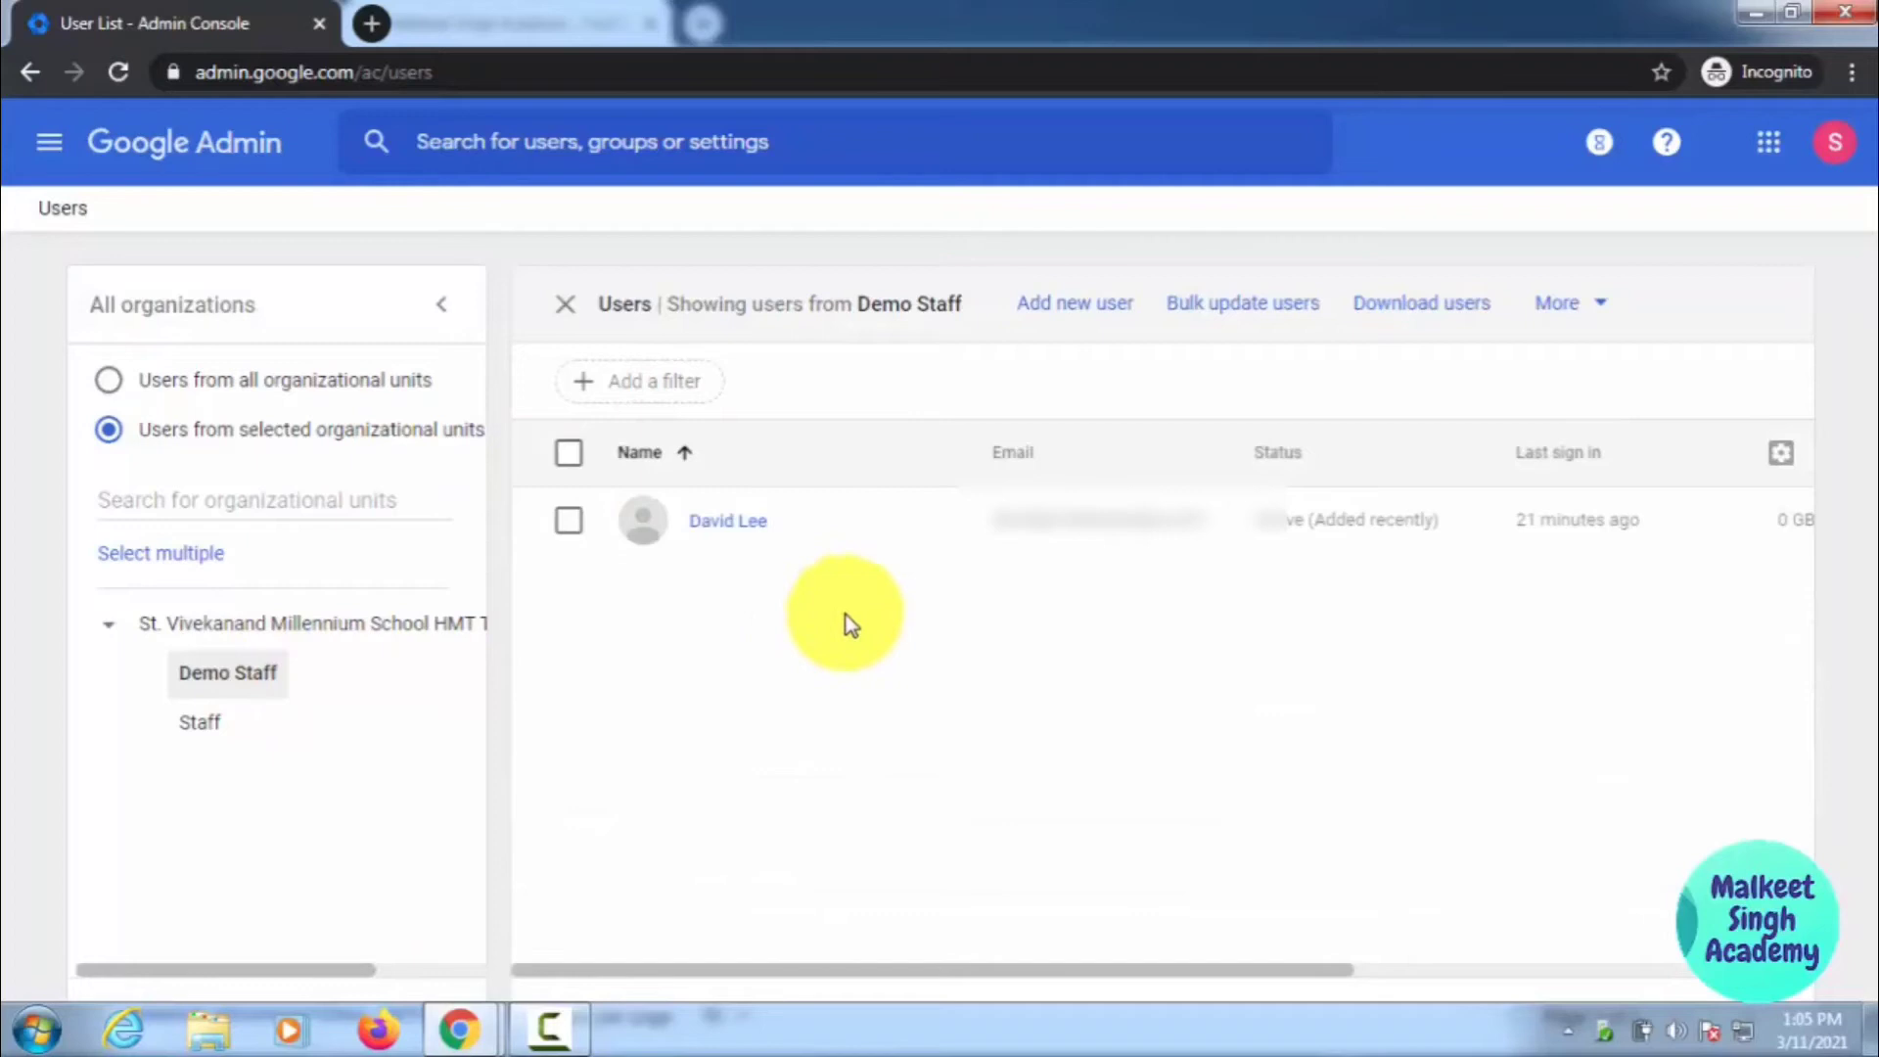
mouse_move(965, 632)
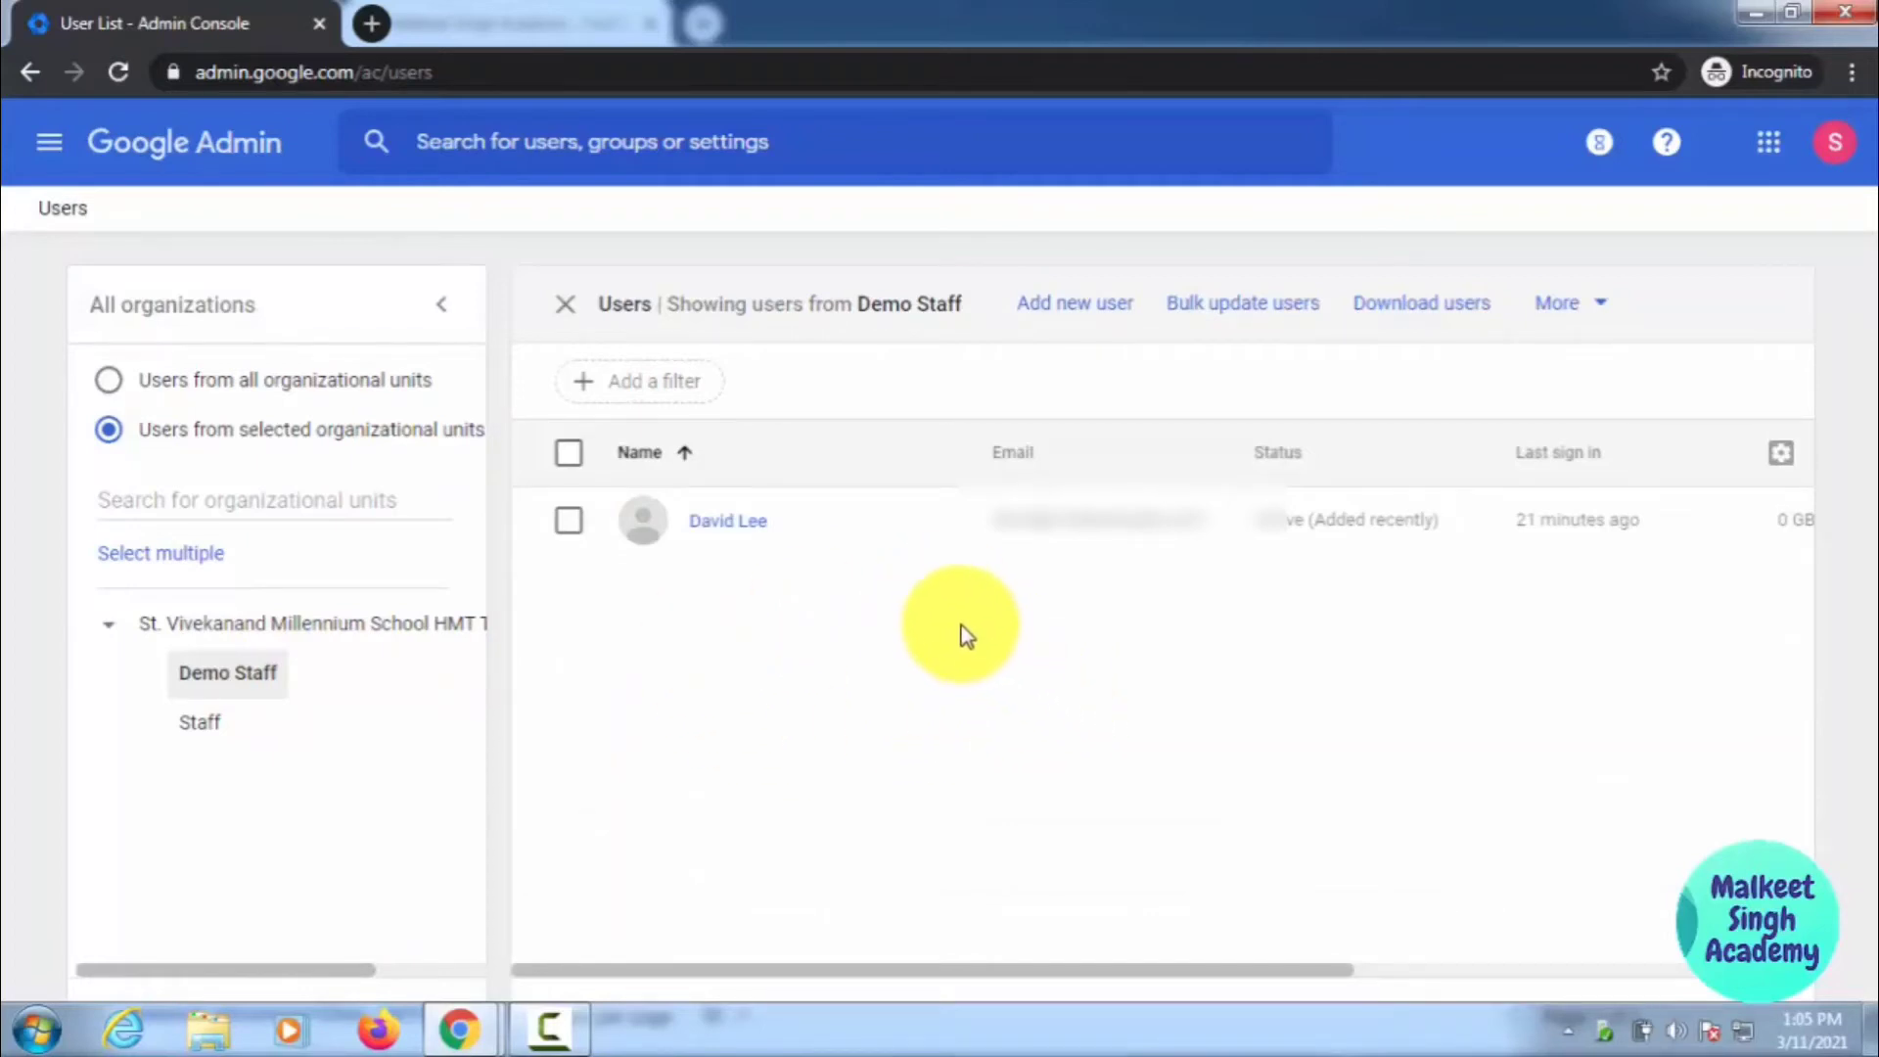
mouse_move(755, 576)
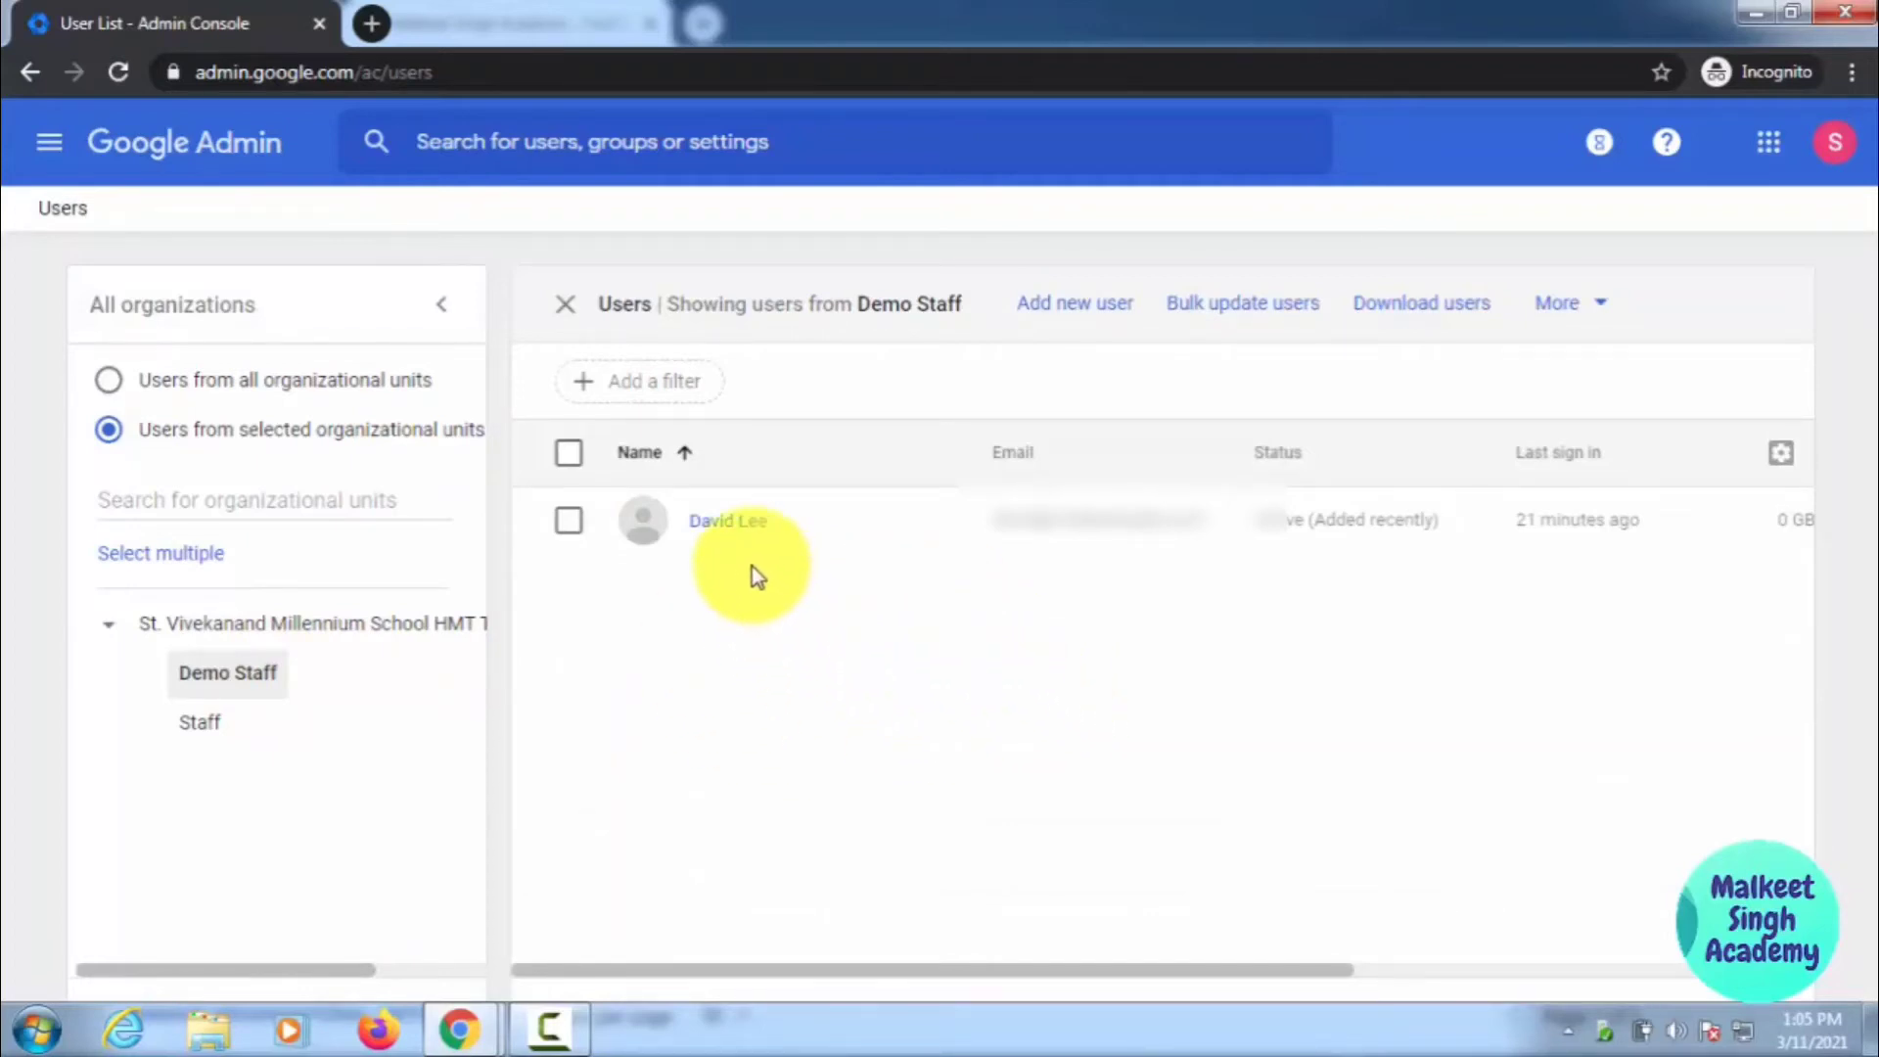
mouse_move(808, 648)
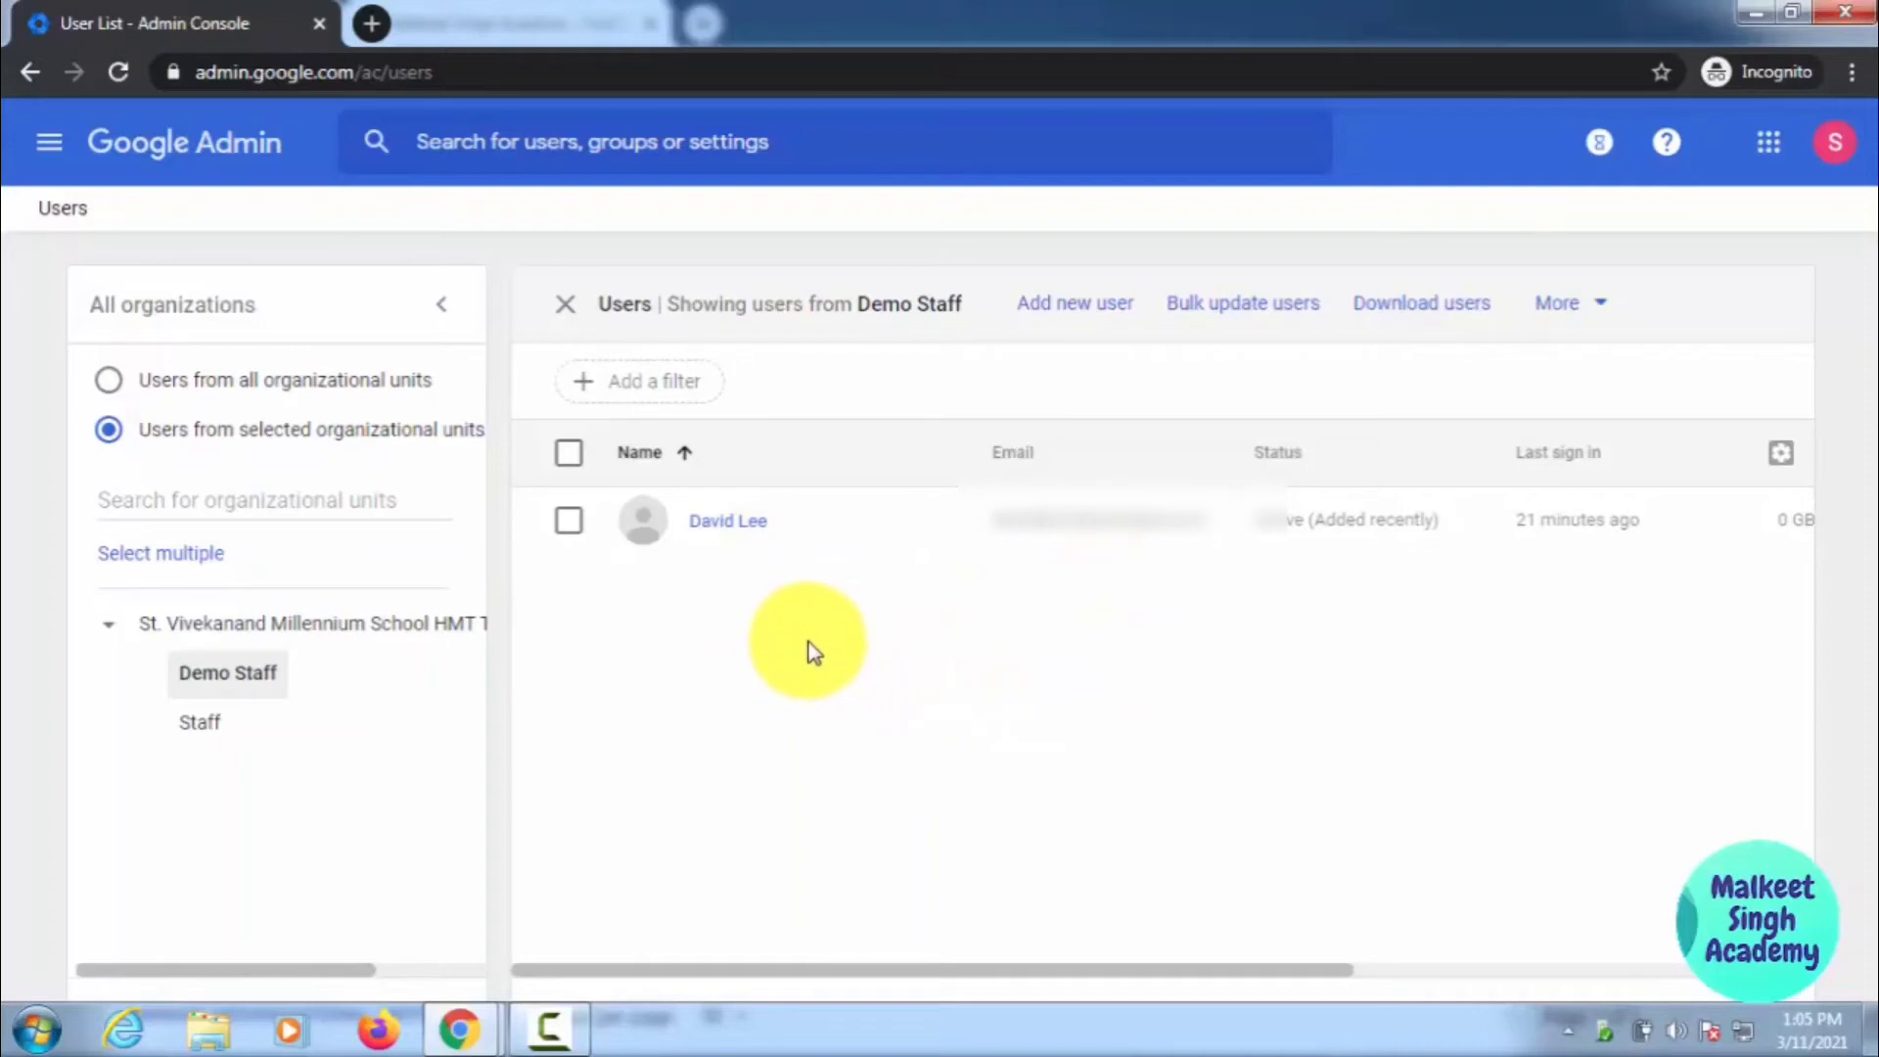
mouse_move(820, 660)
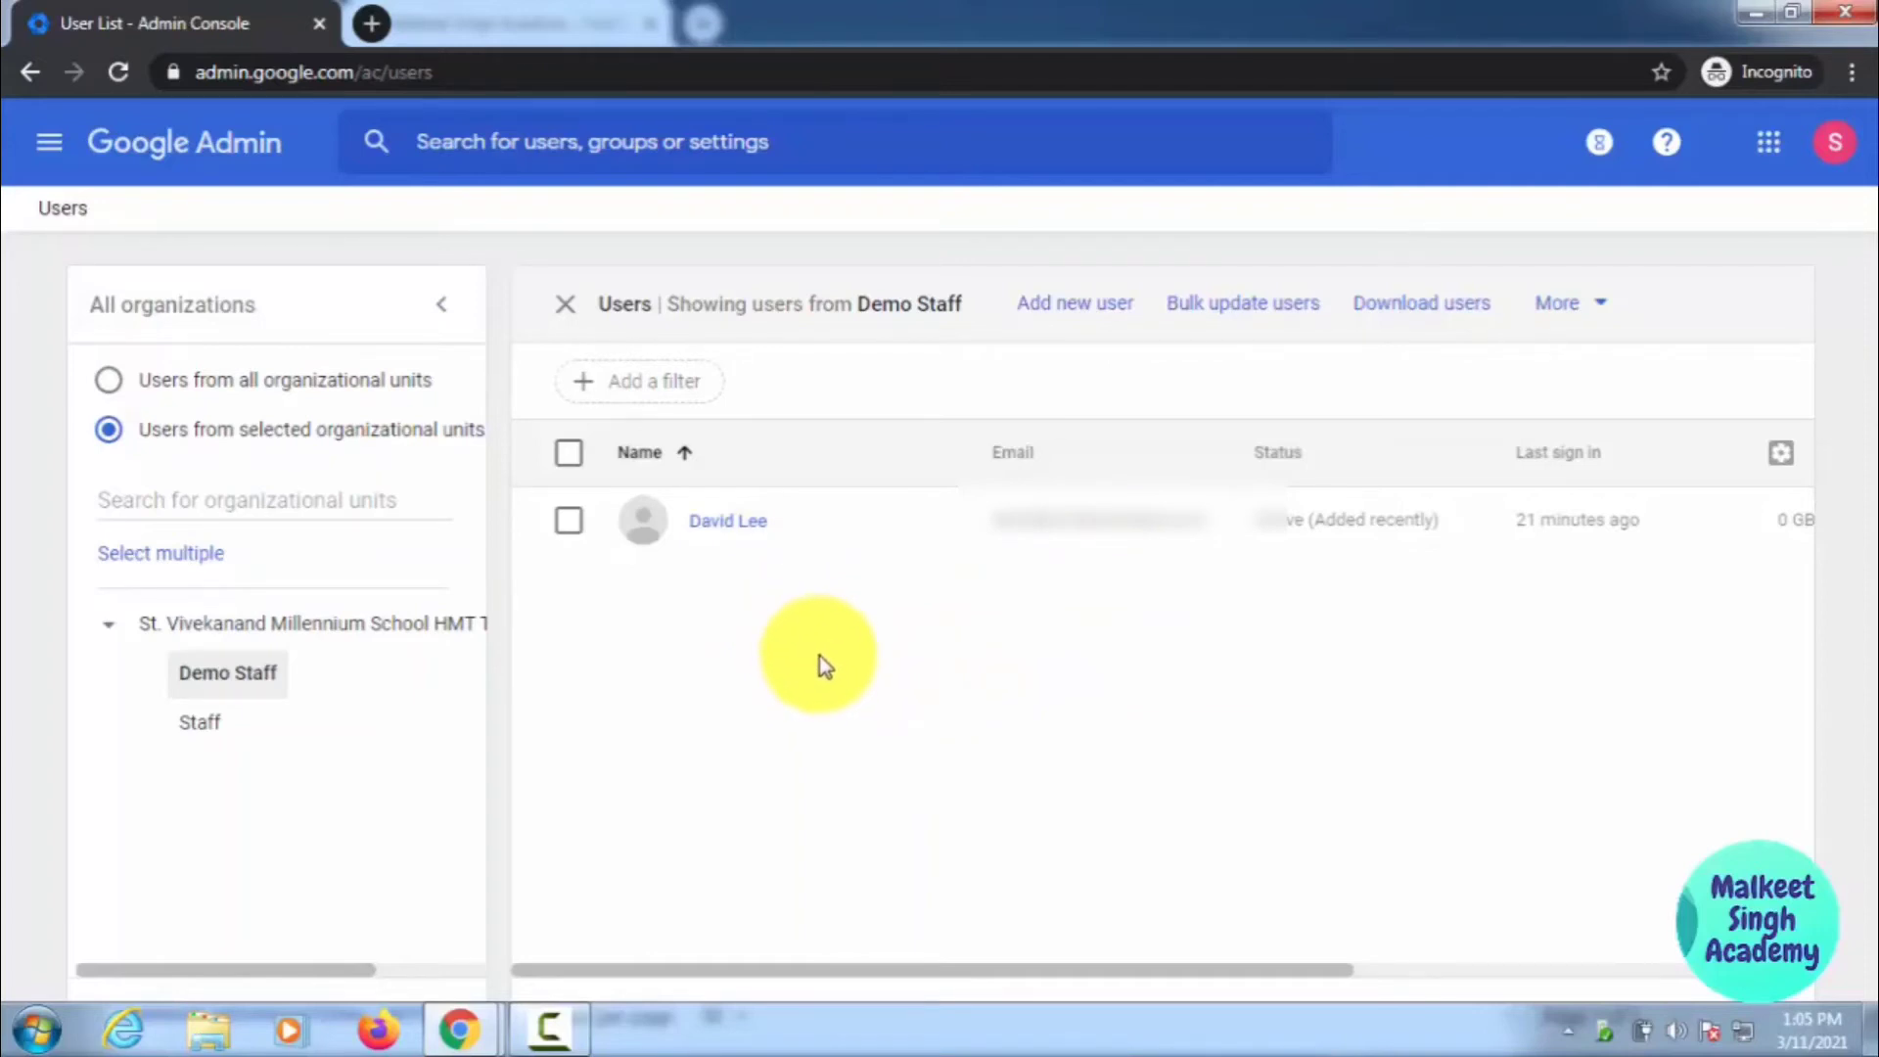
mouse_move(707, 724)
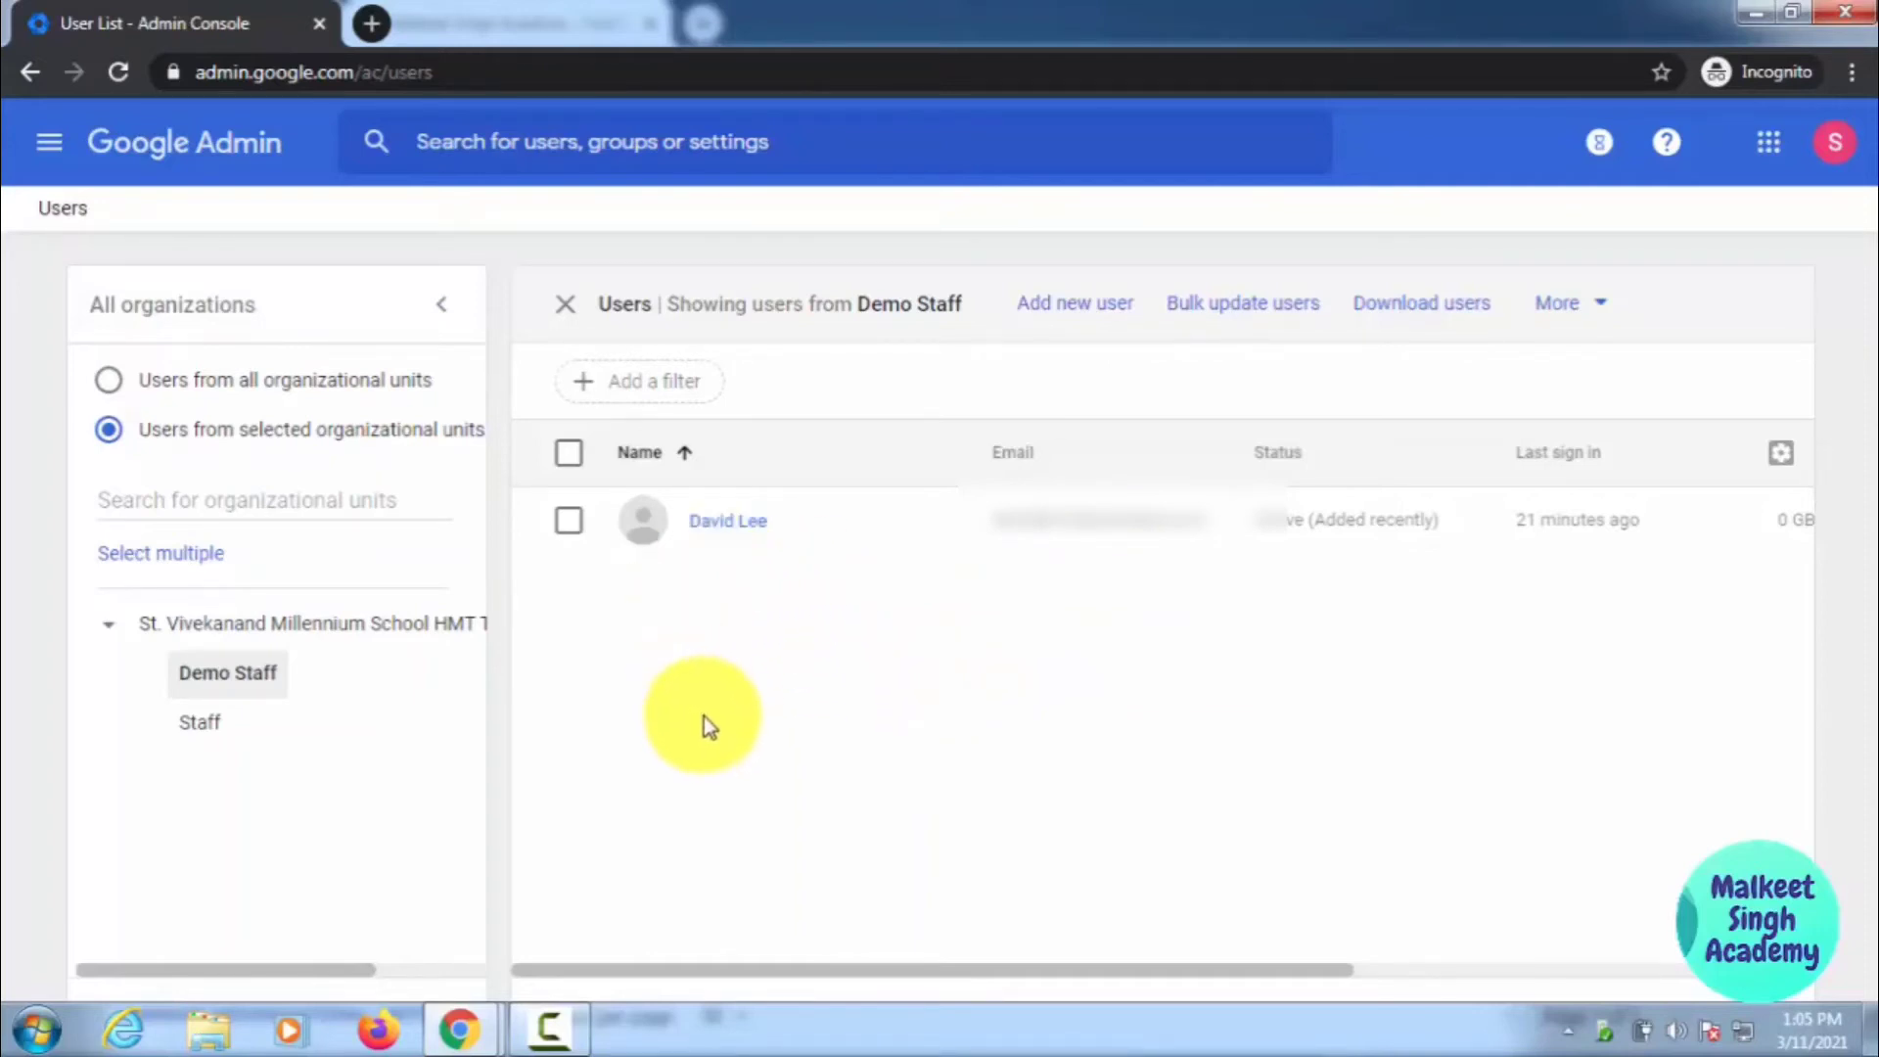
mouse_move(728, 520)
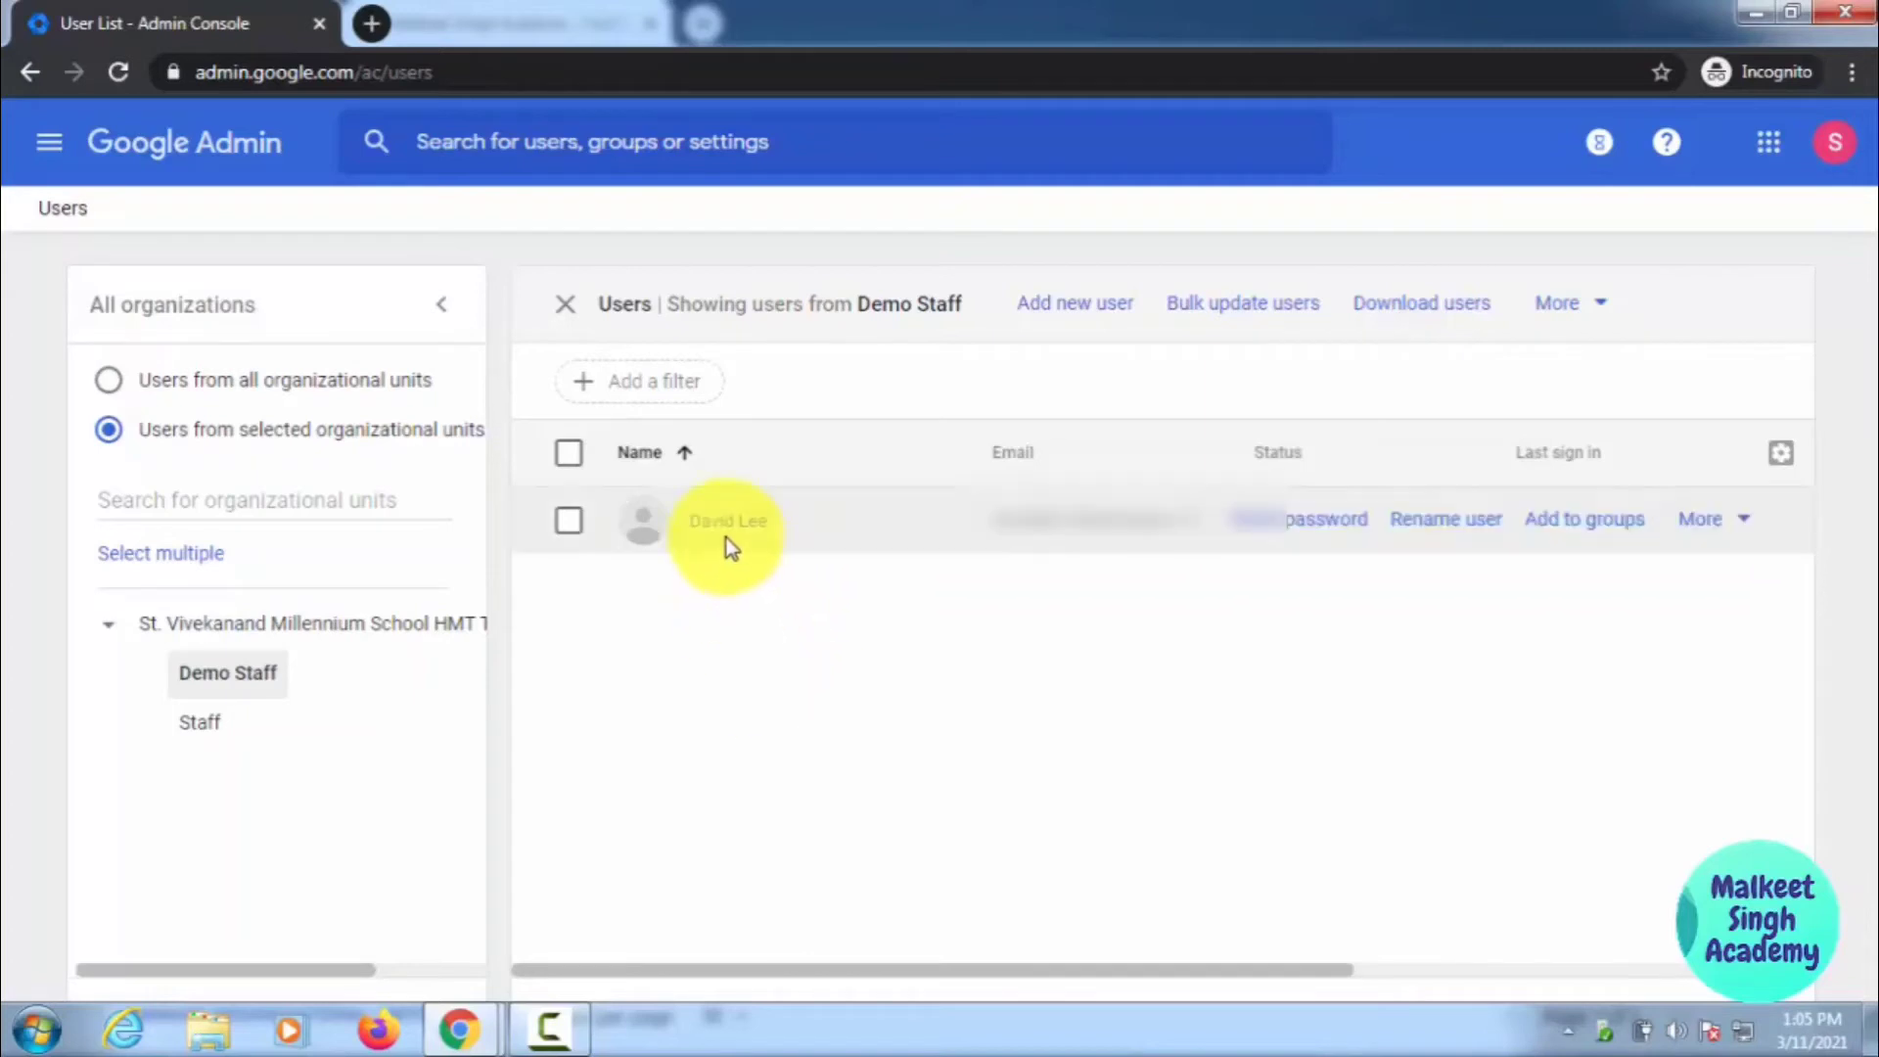
mouse_move(611, 666)
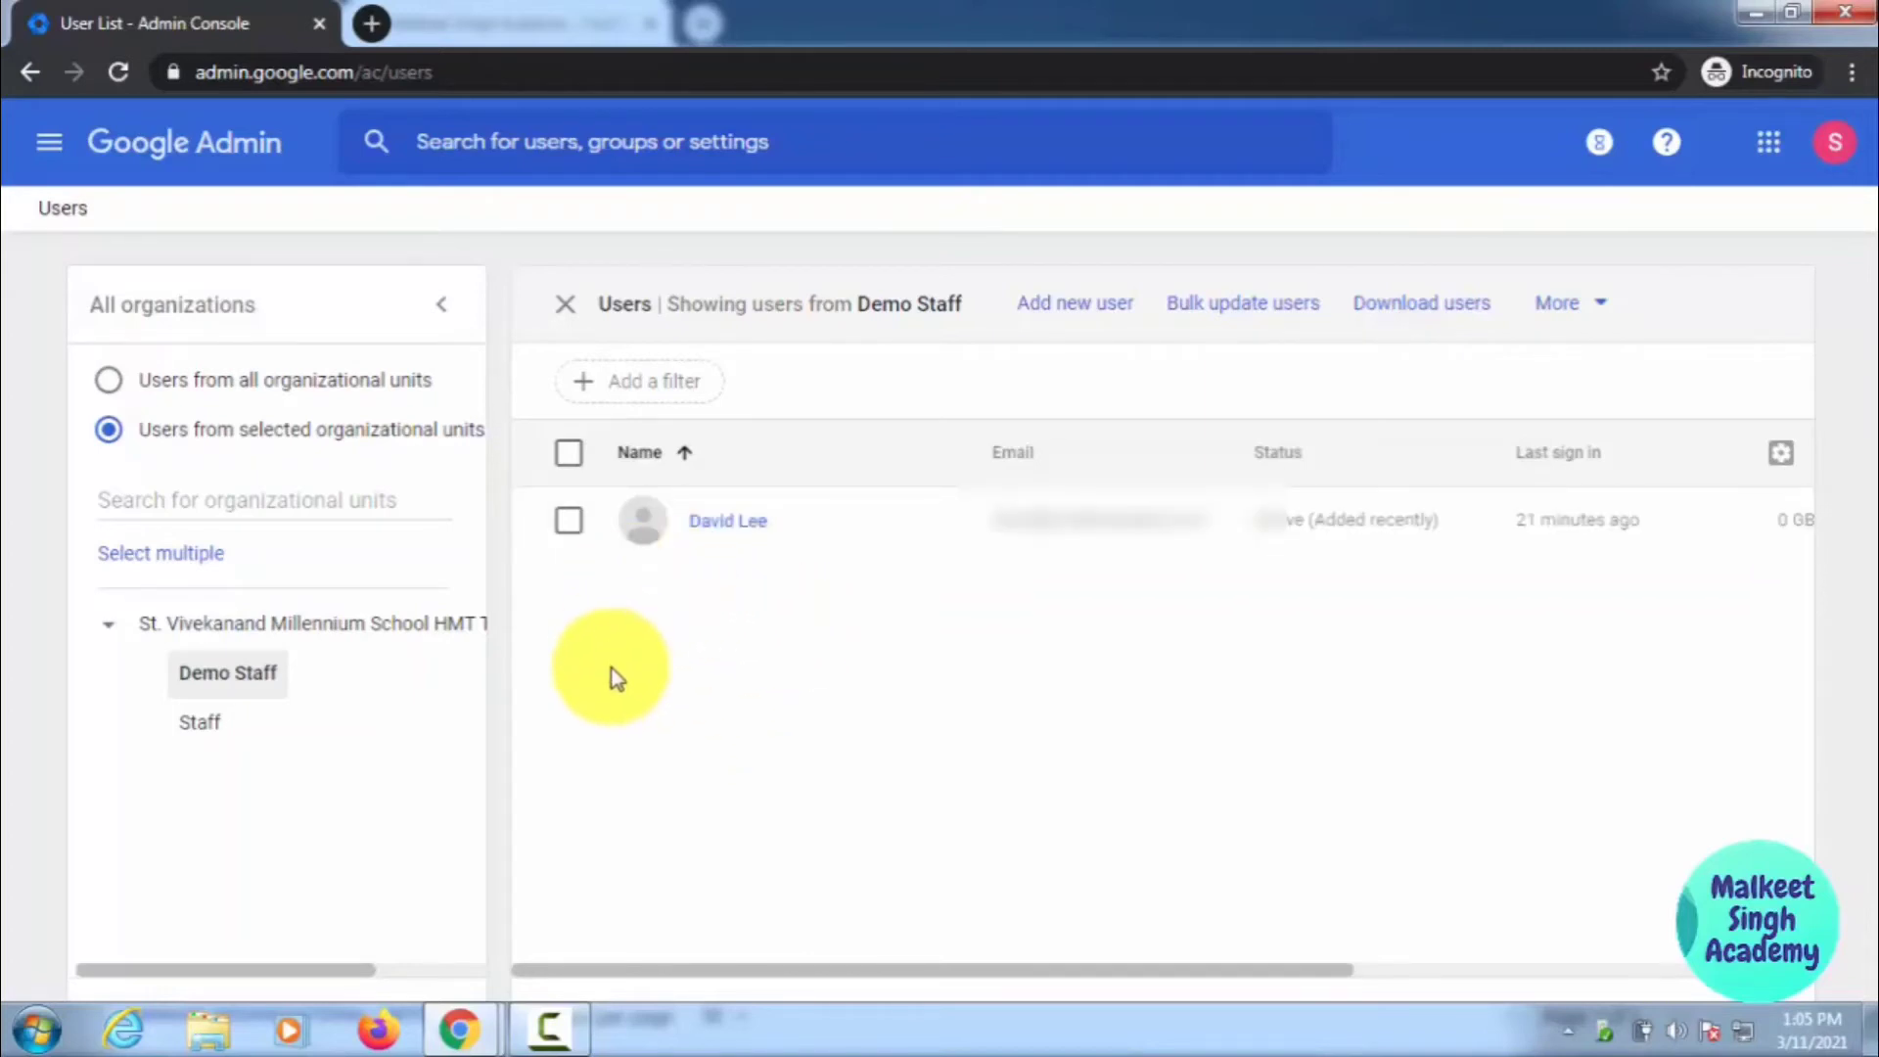
left_click(640, 382)
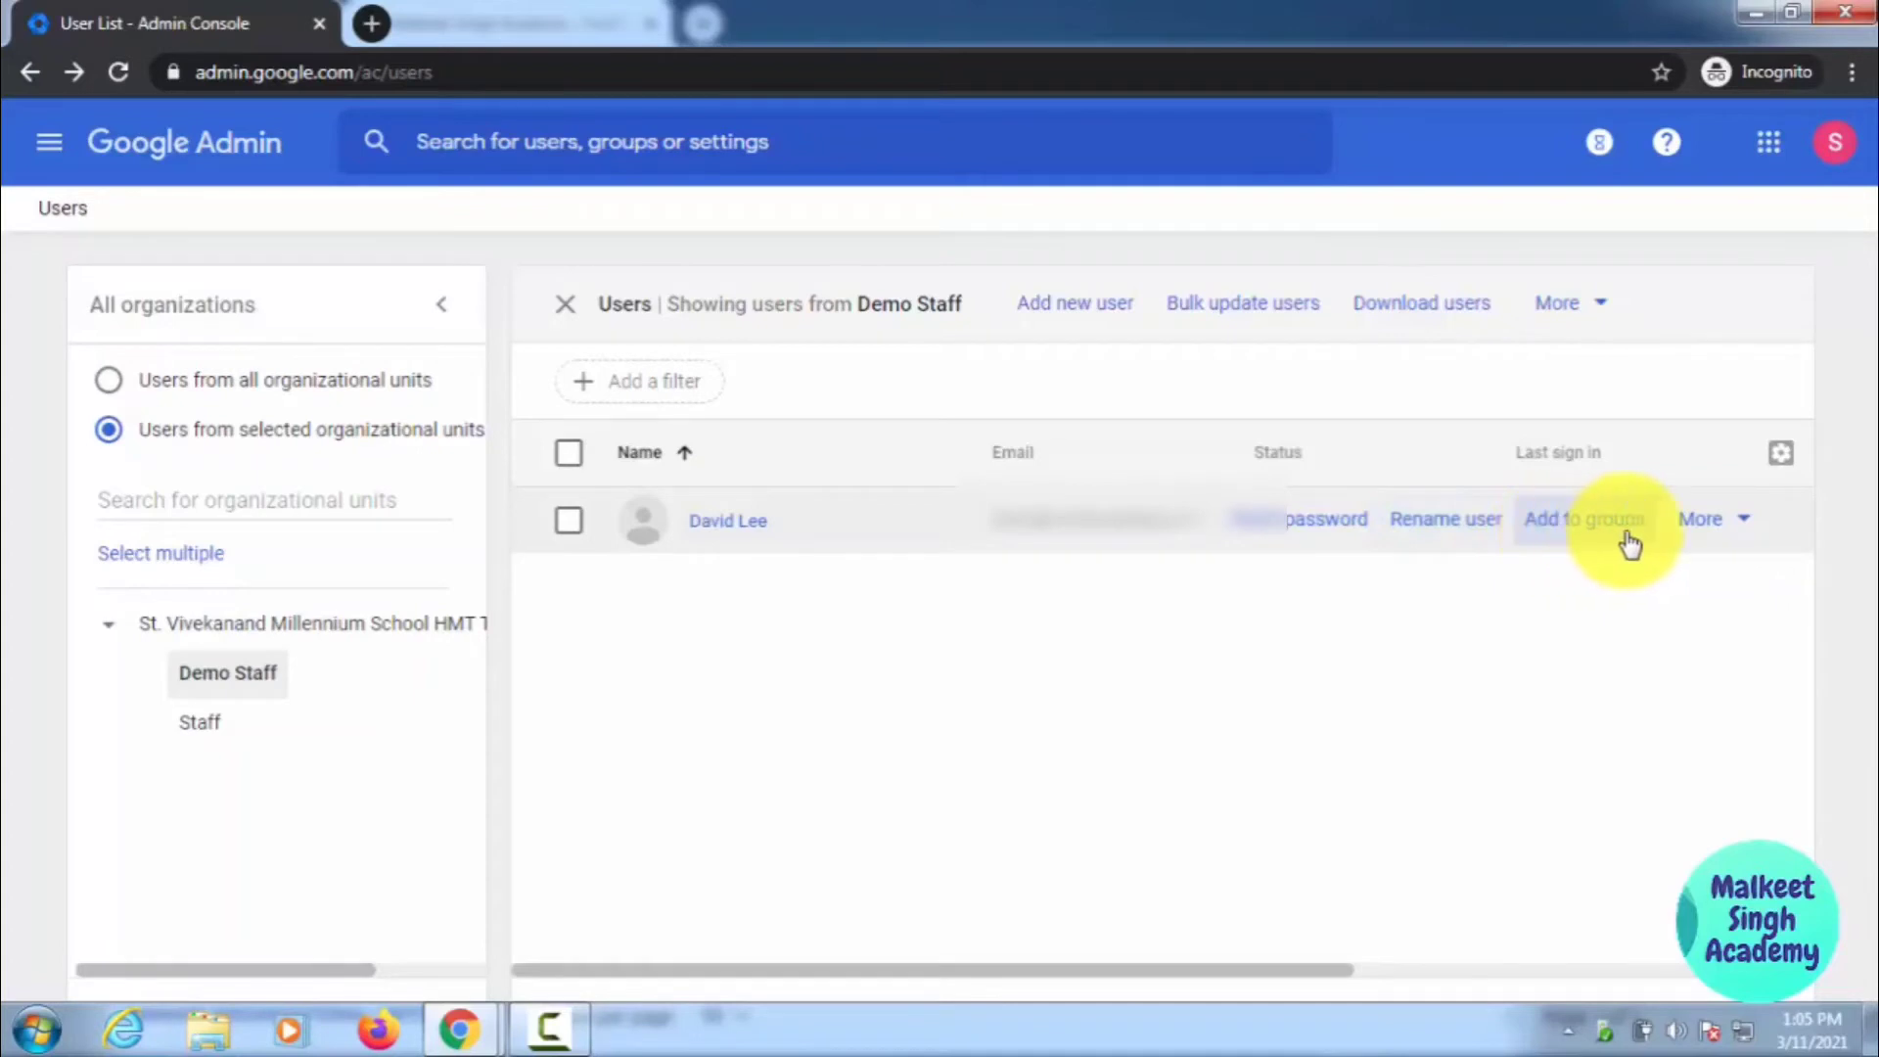
left_click(1699, 516)
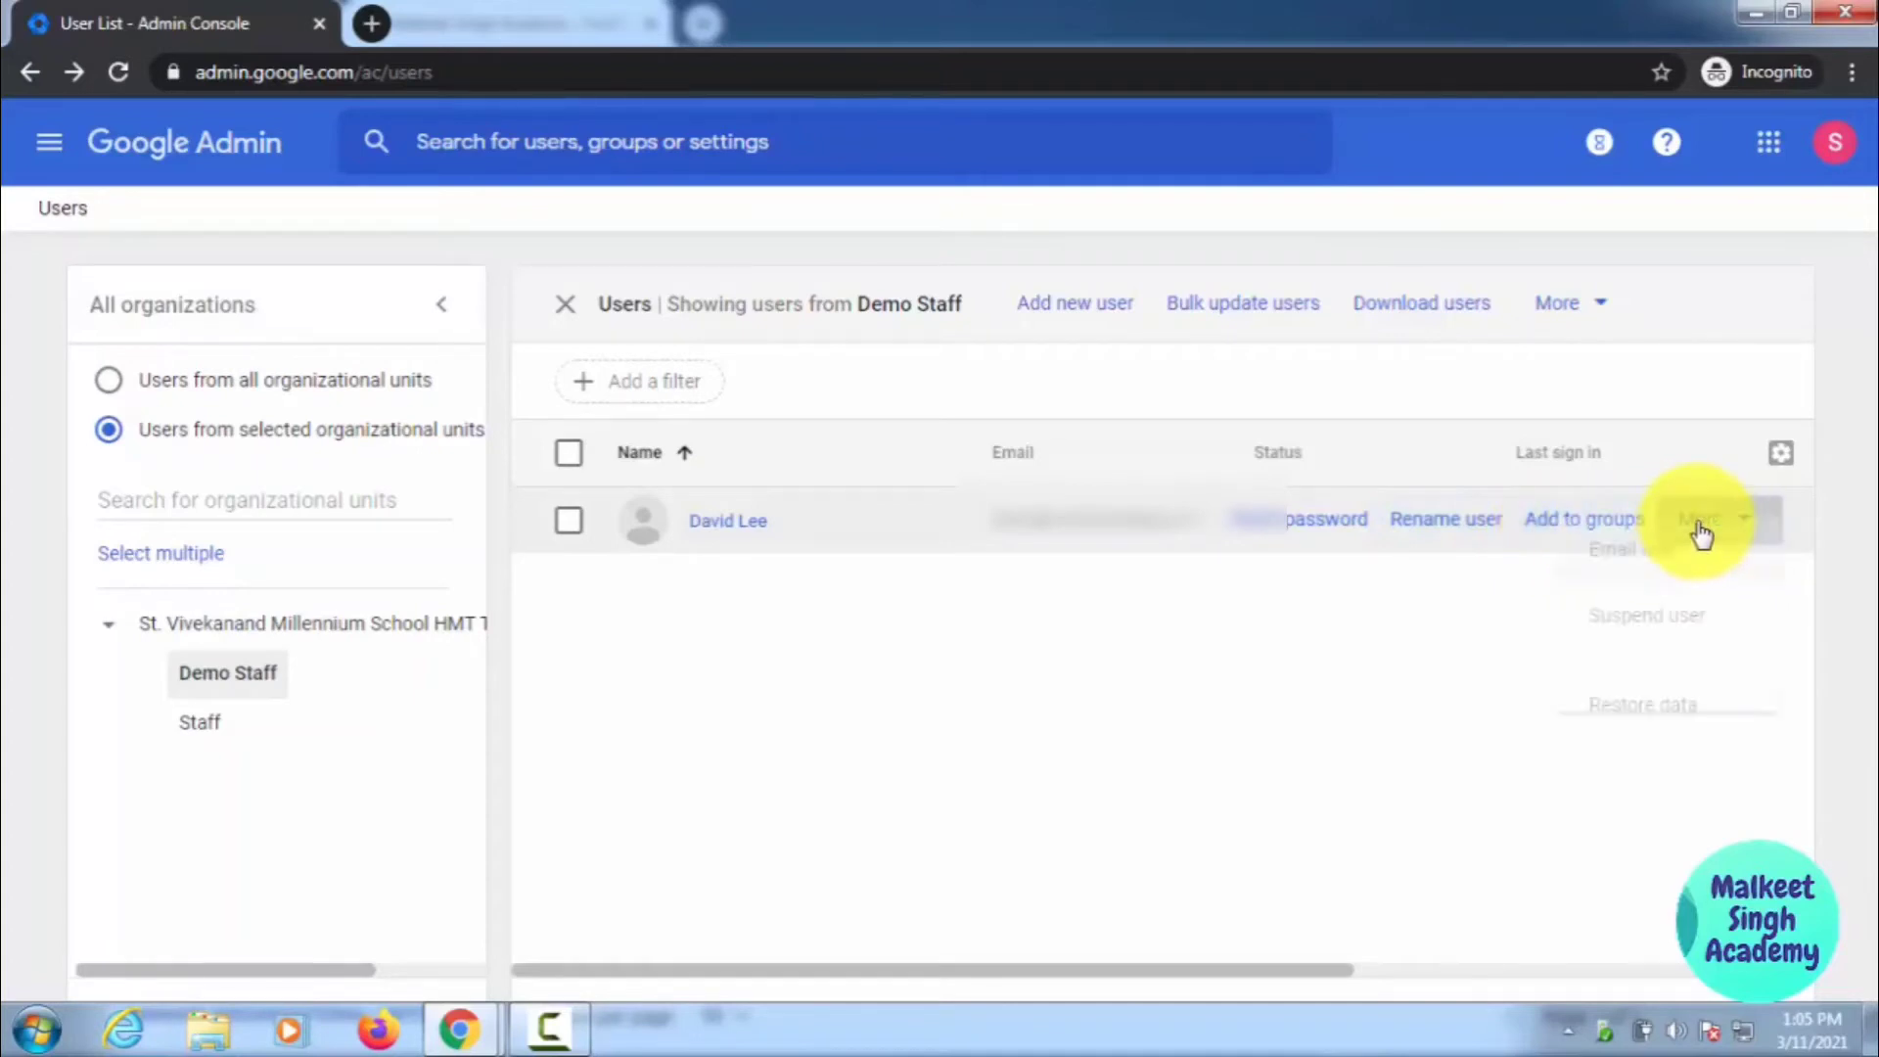
left_click(1698, 517)
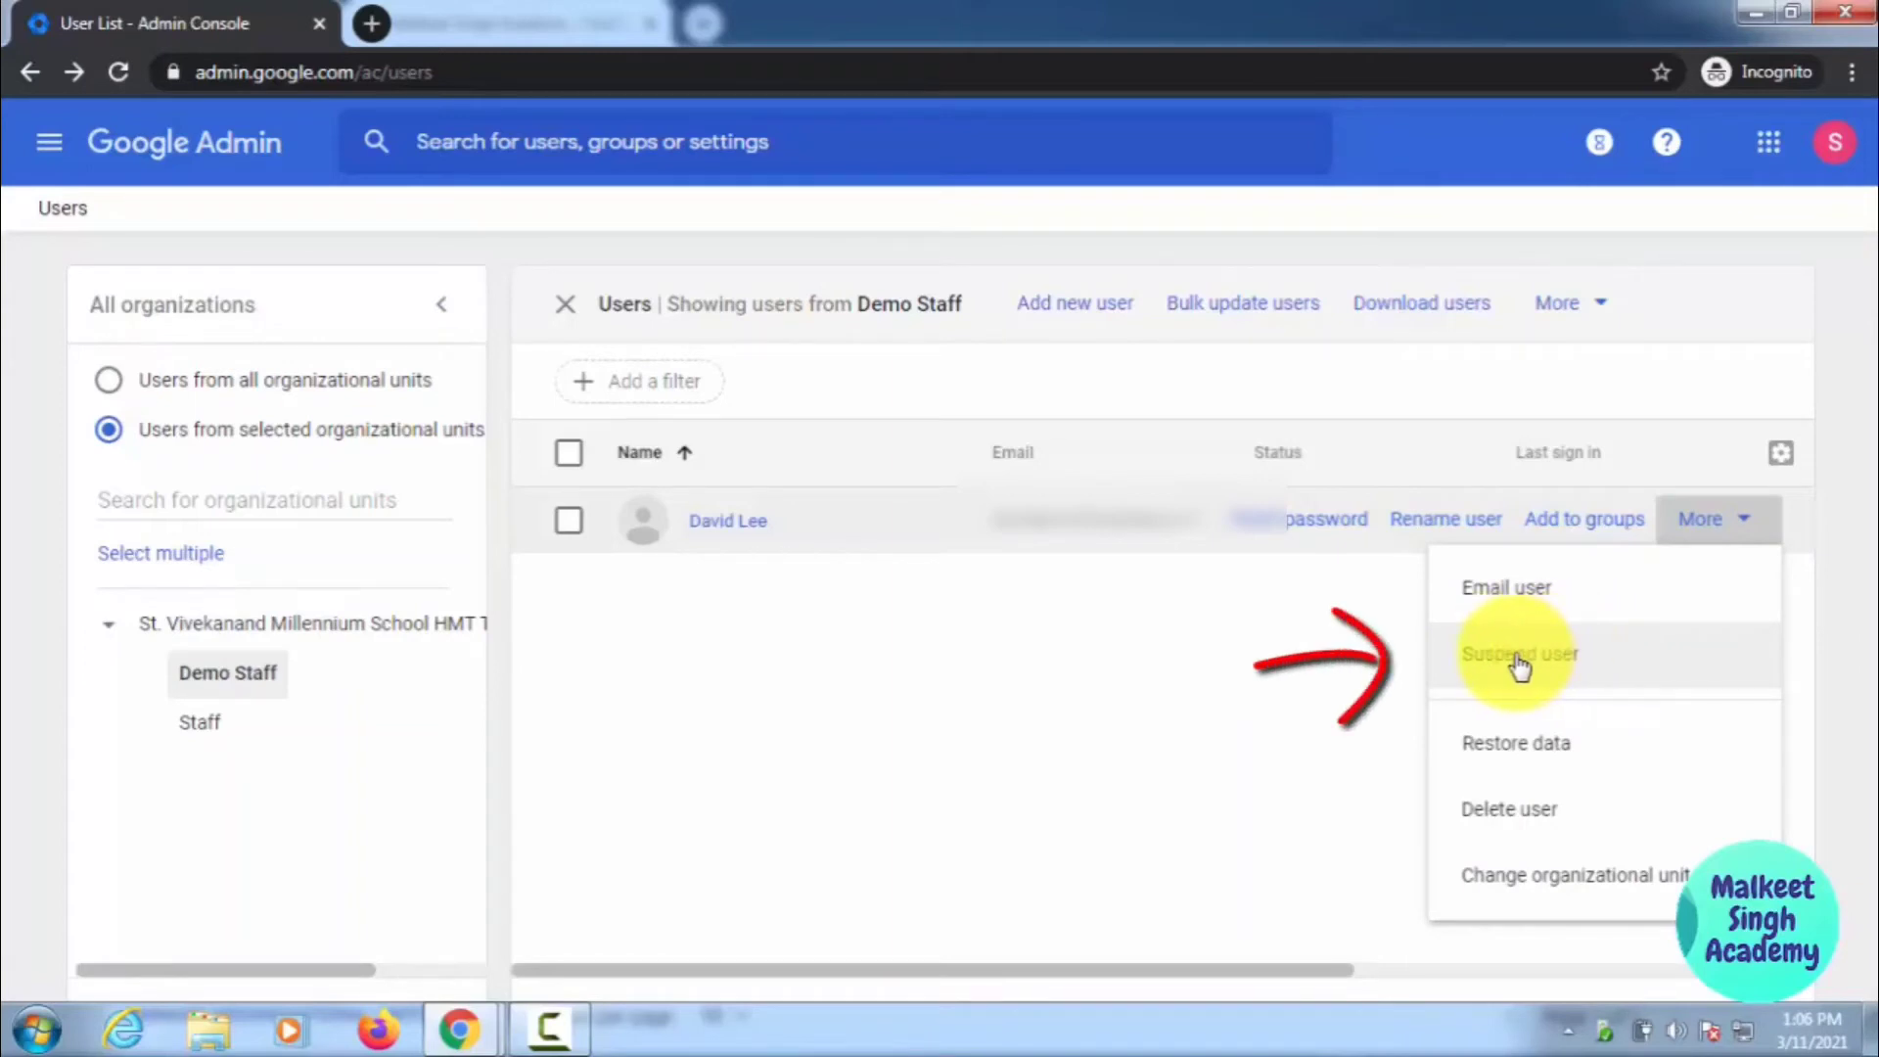
left_click(1518, 654)
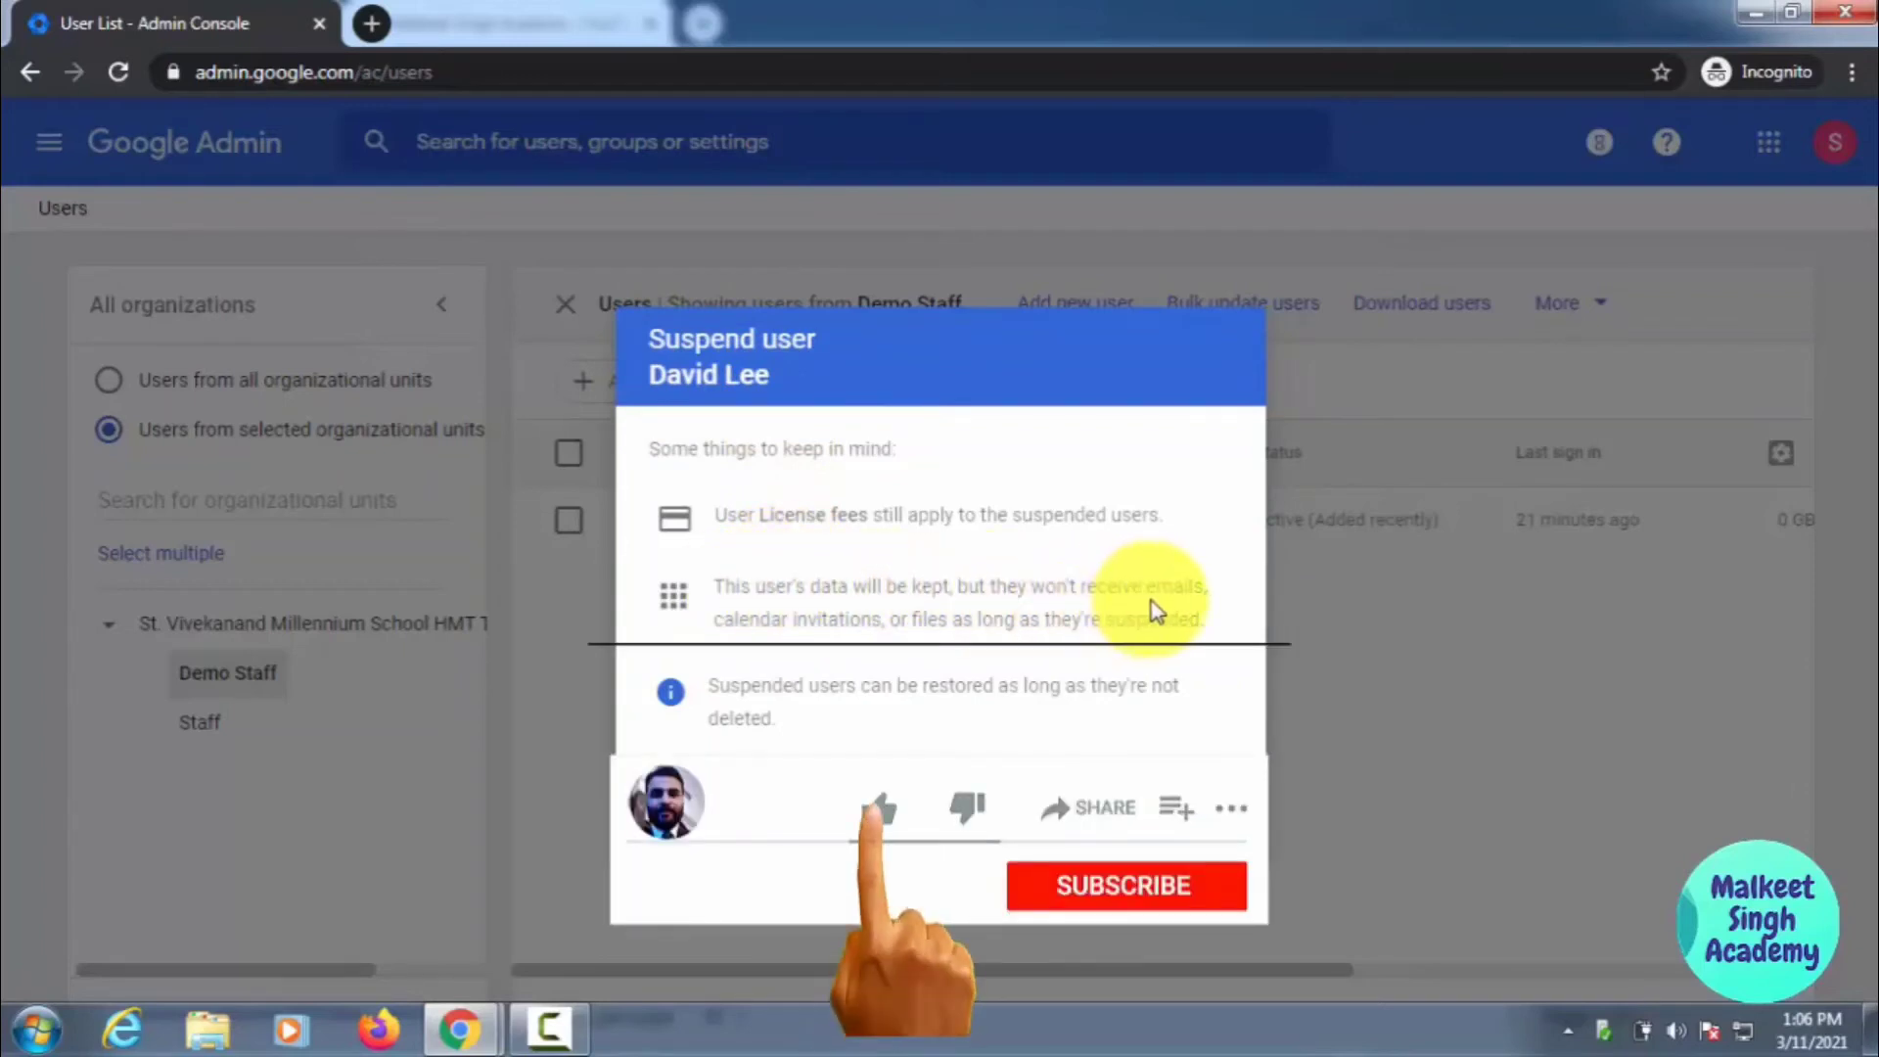
left_click(877, 807)
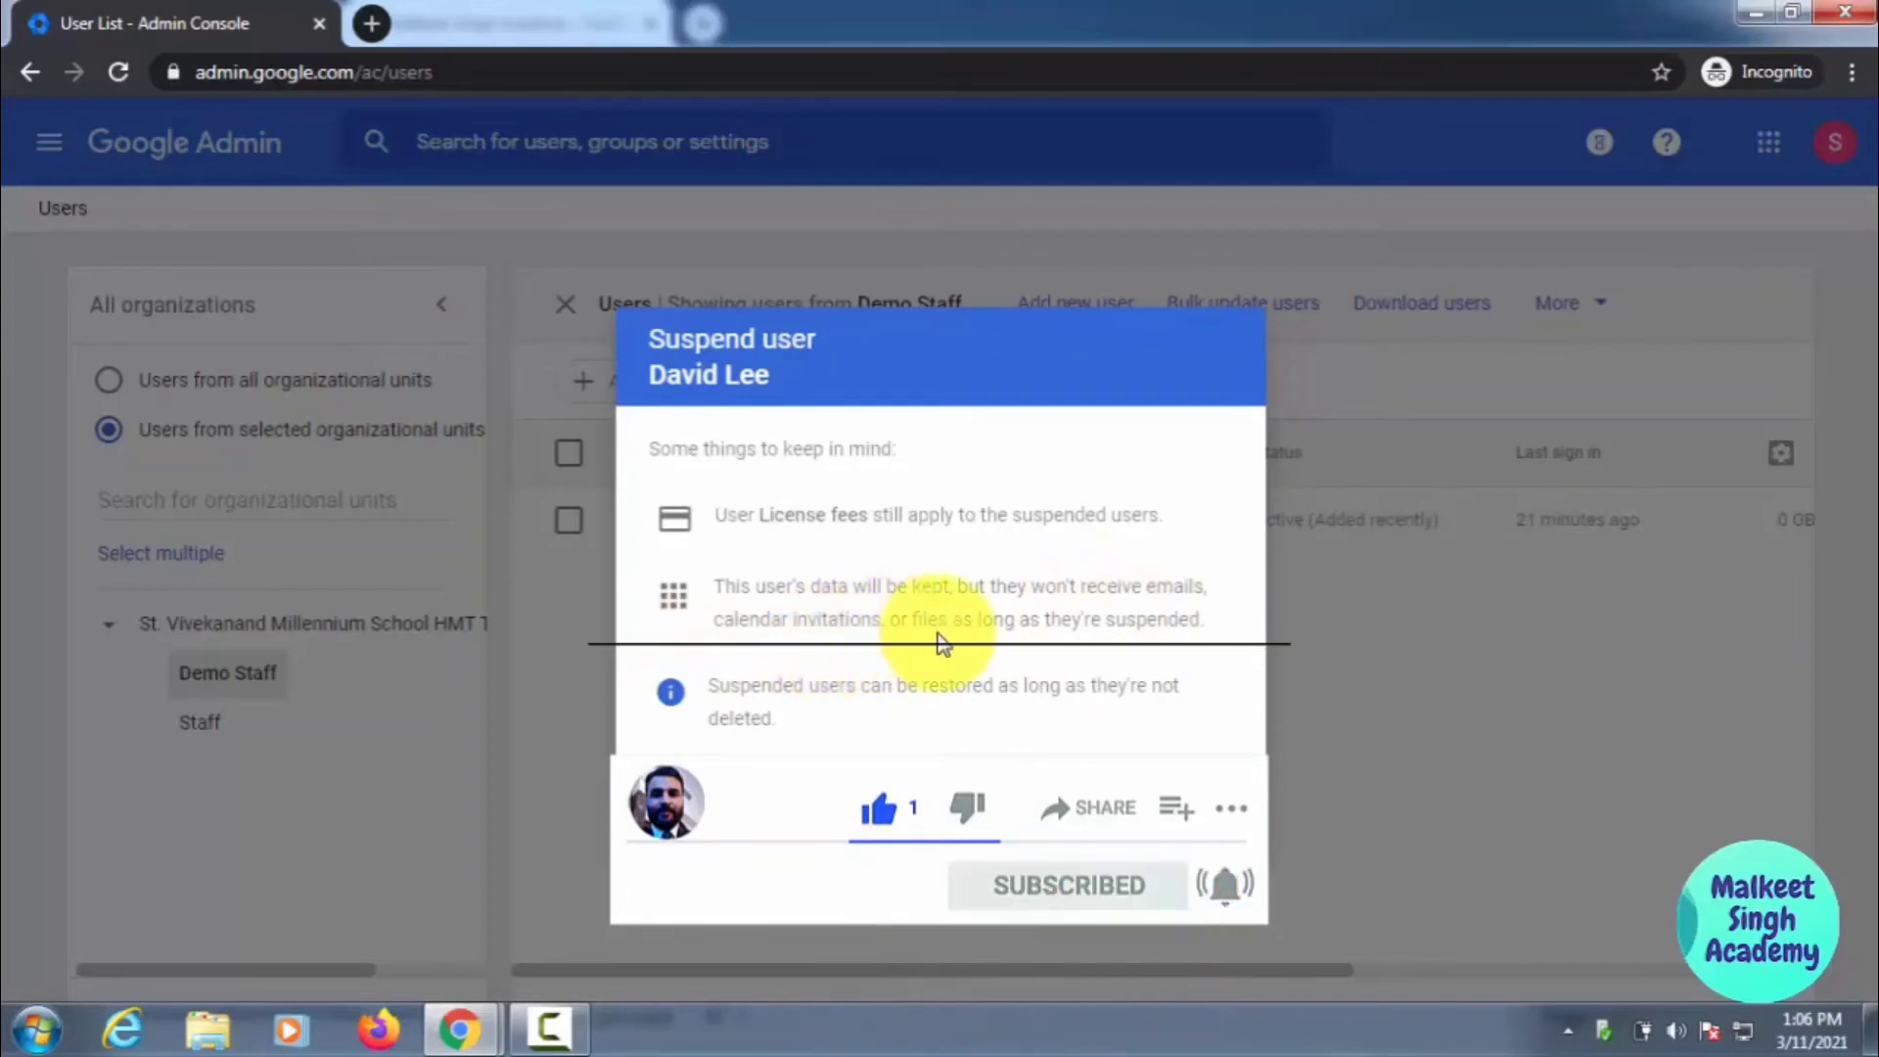
mouse_move(1084, 654)
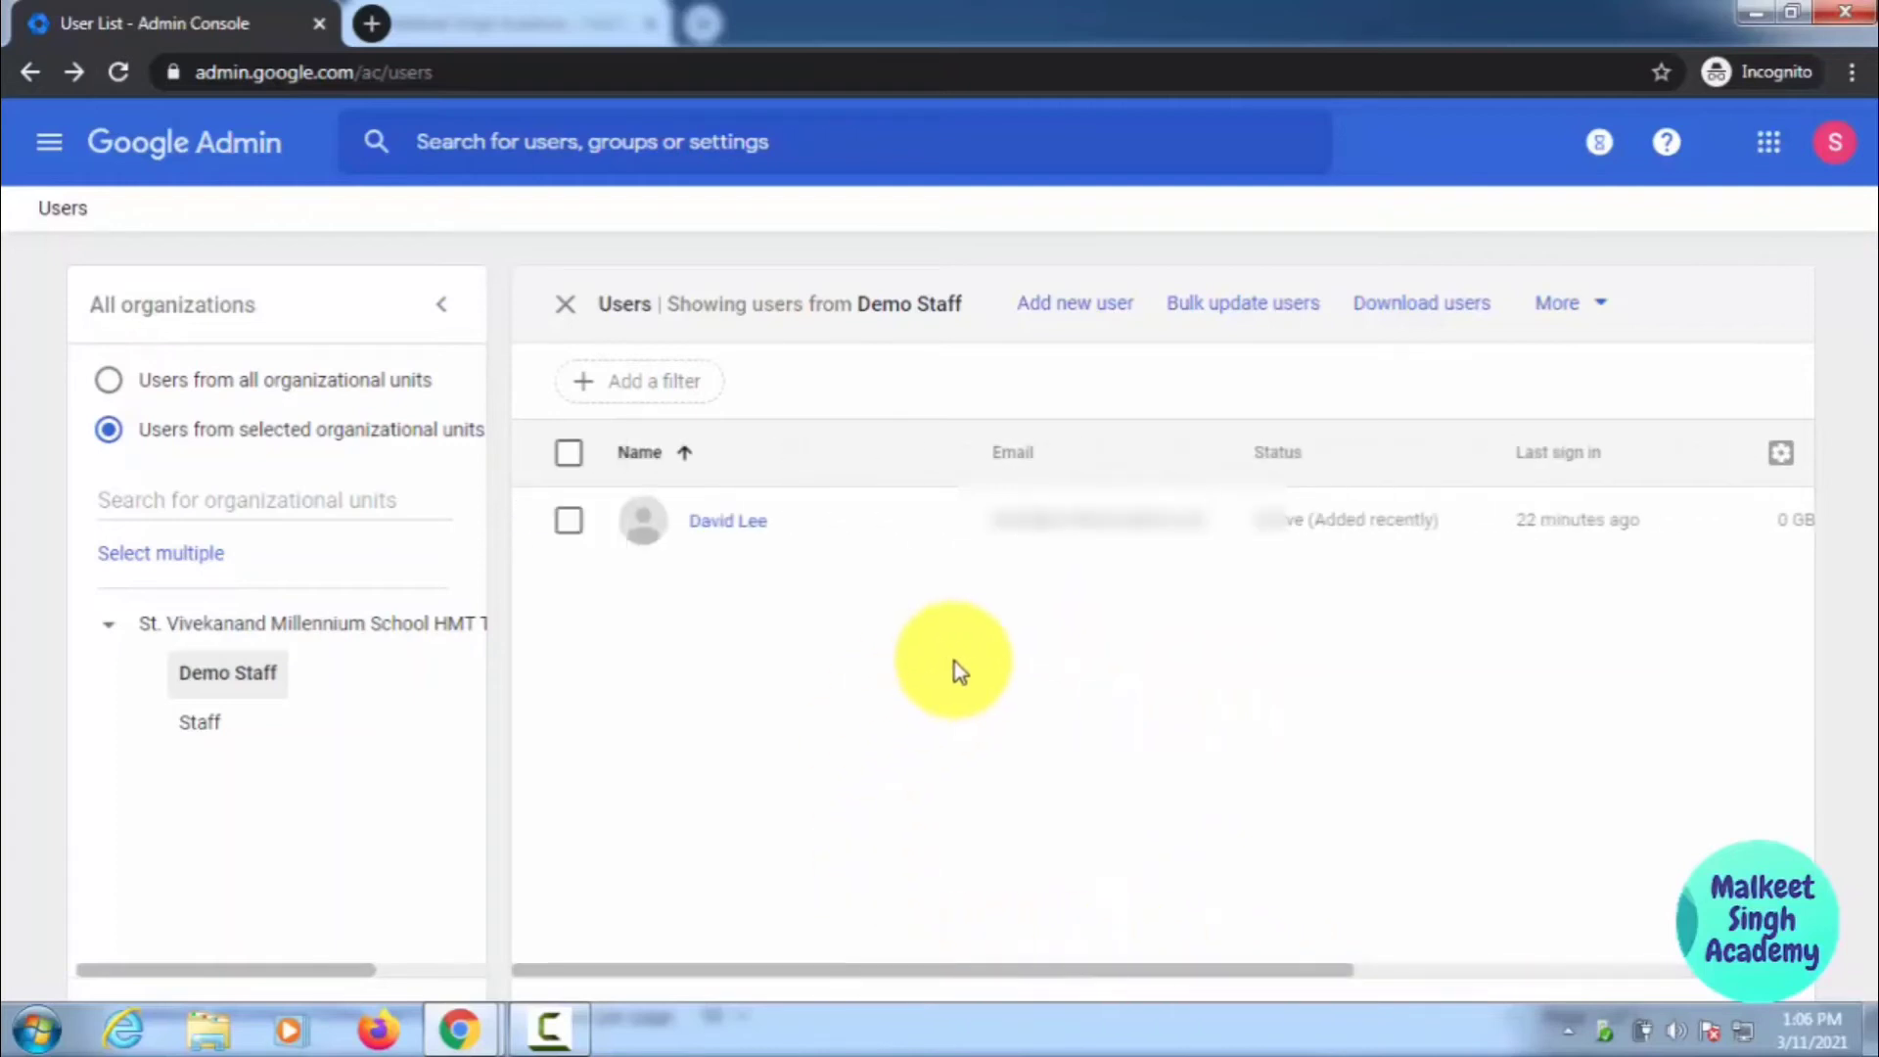
mouse_move(937, 627)
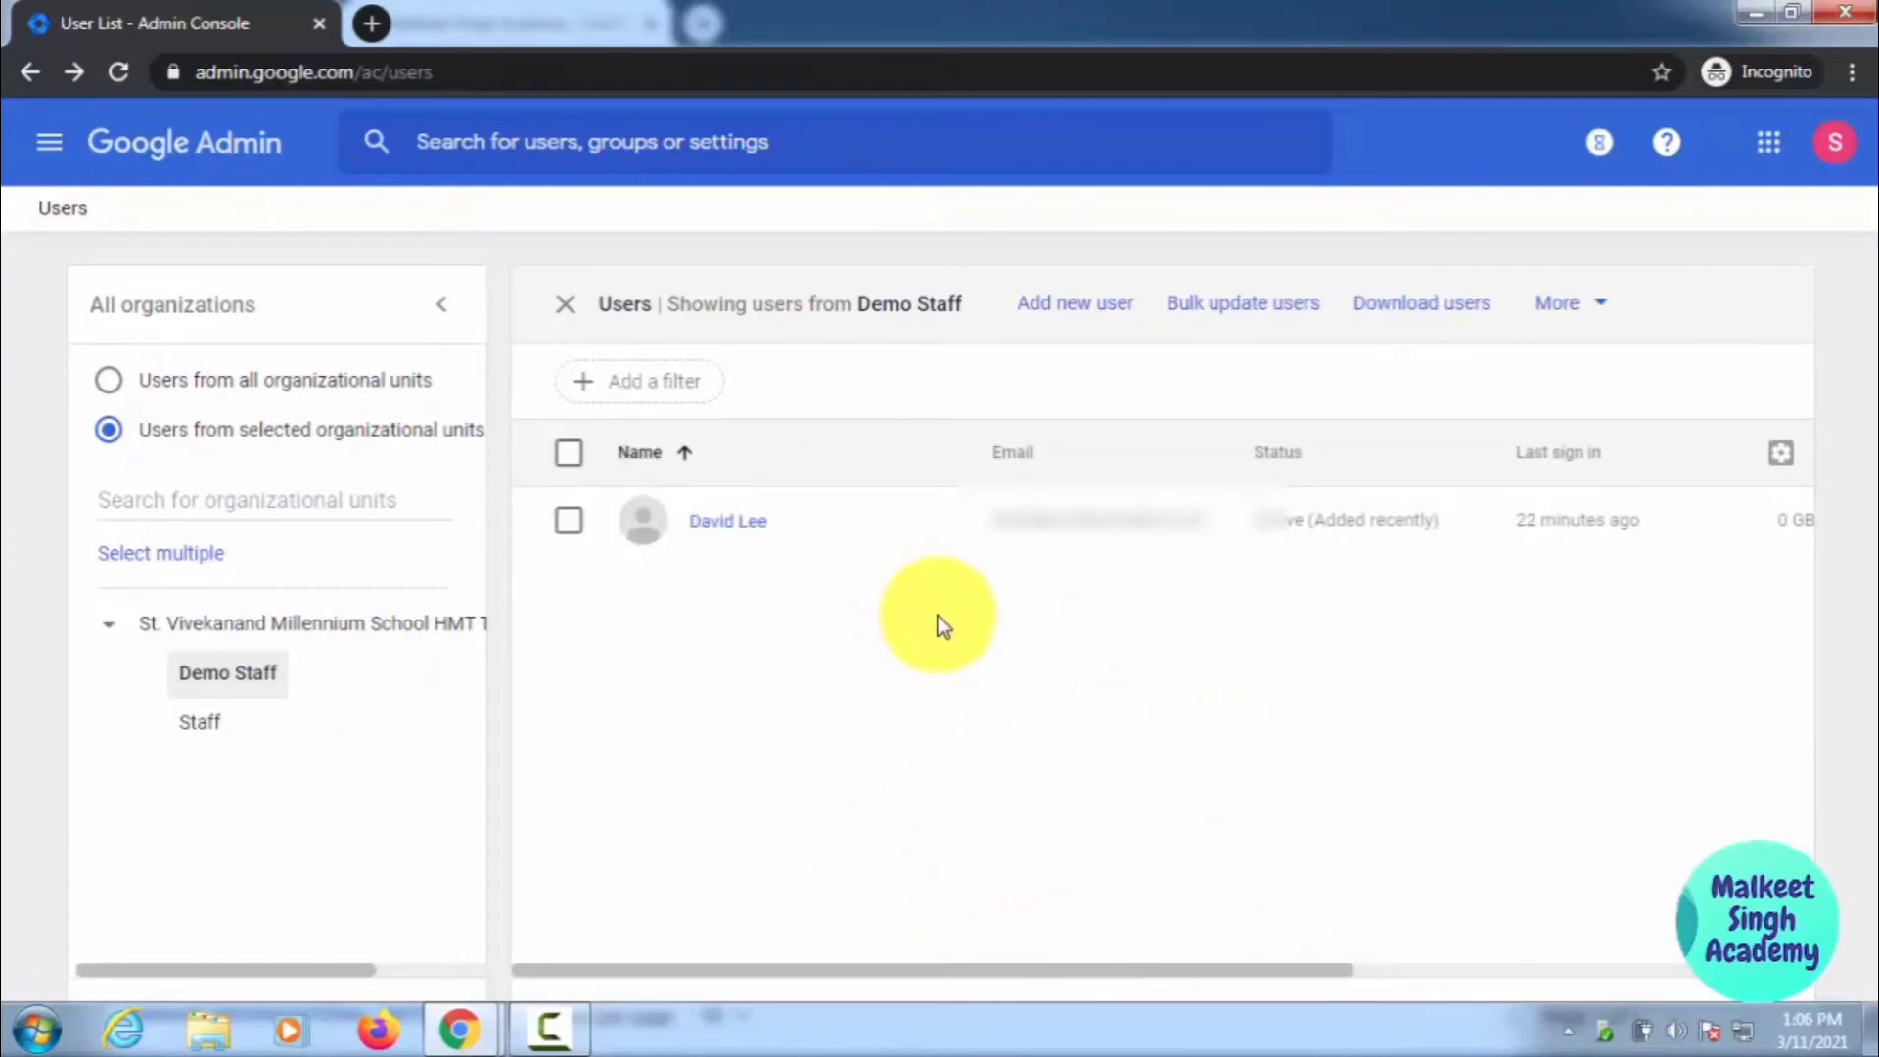
mouse_move(47, 141)
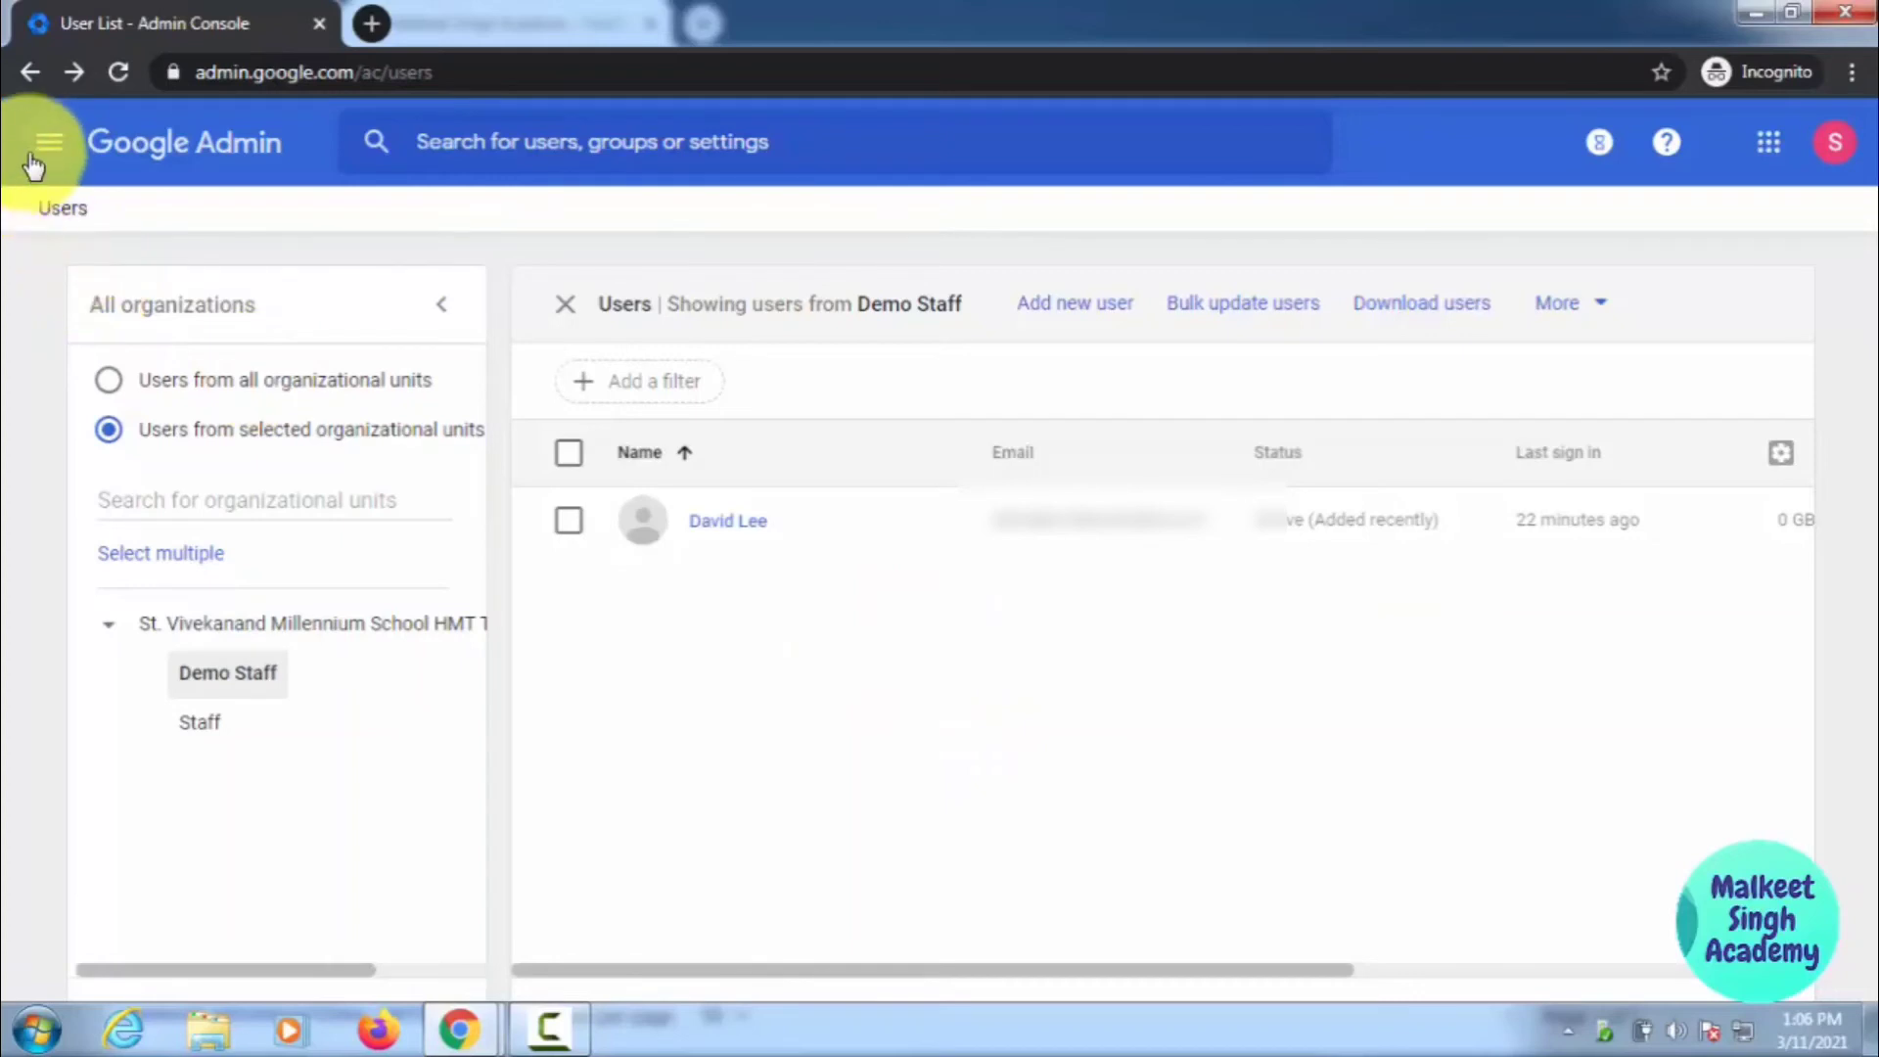
- Return to the Admin home and enter the Devices management page
left_click(47, 141)
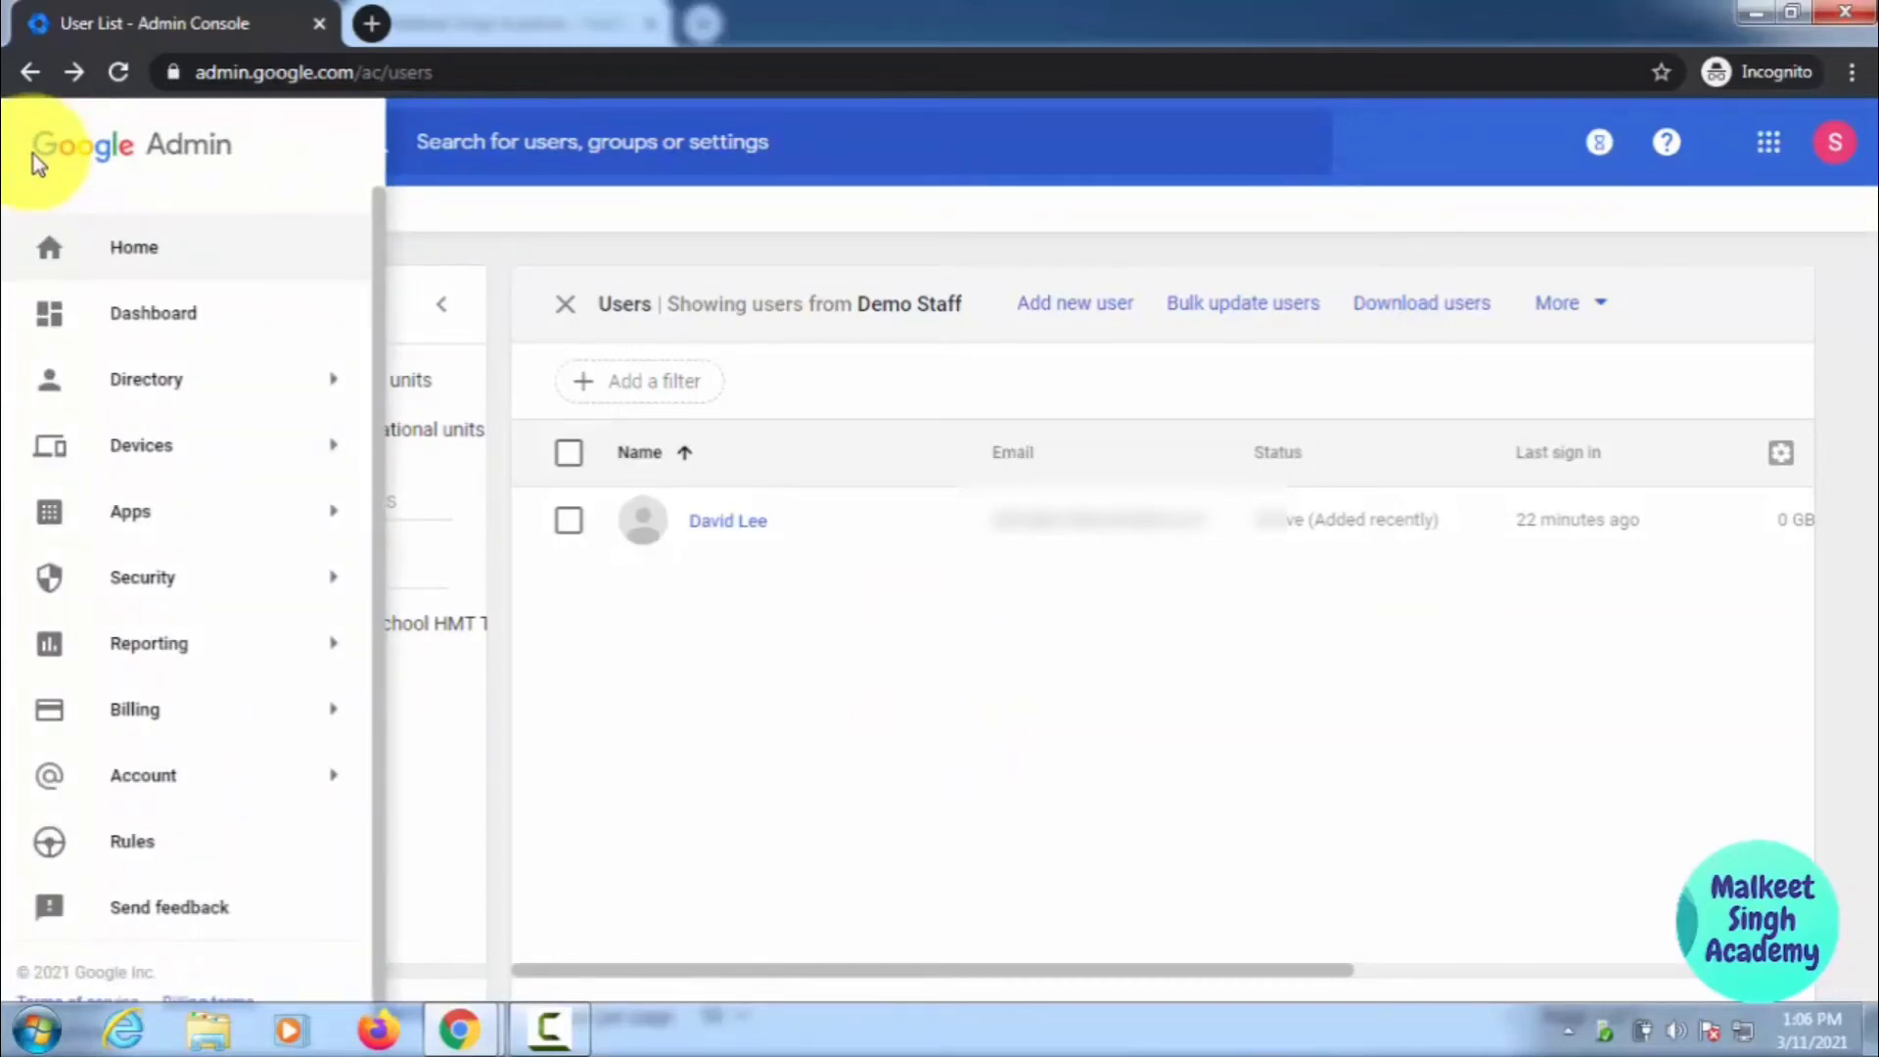
left_click(49, 141)
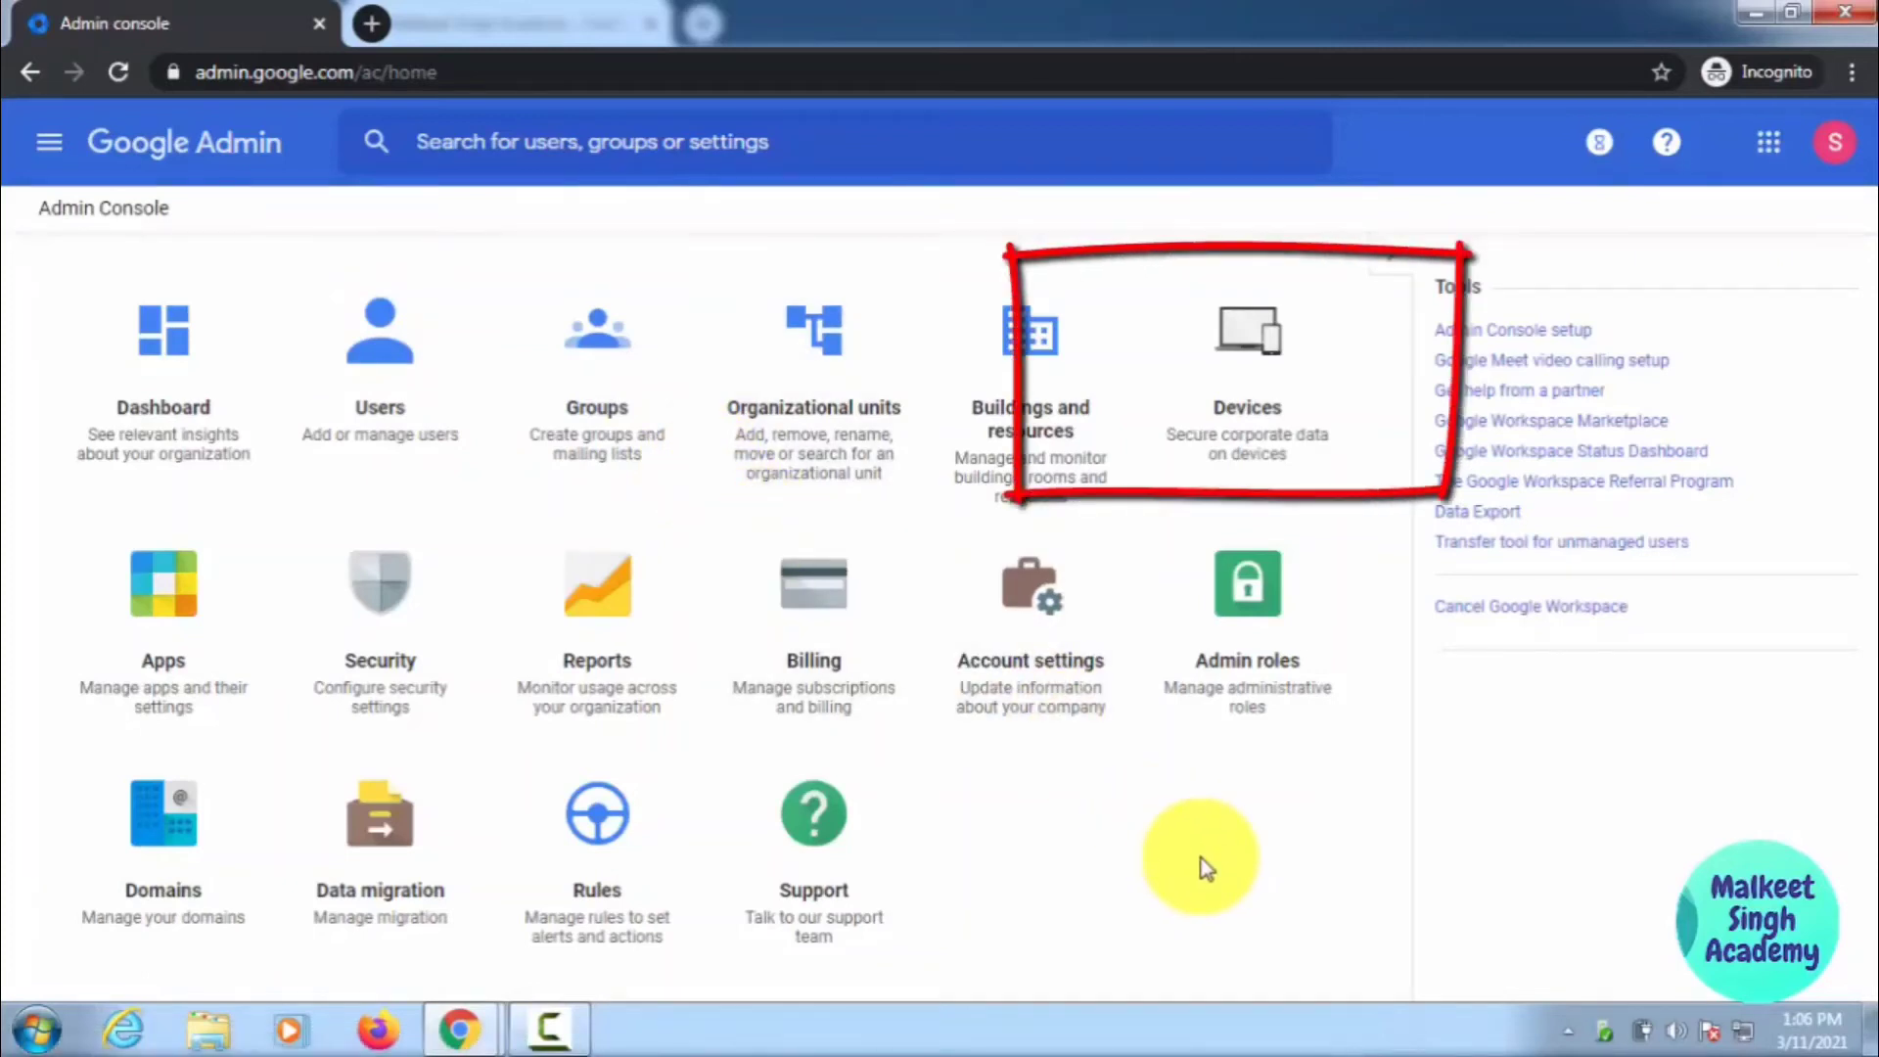
mouse_move(1172, 787)
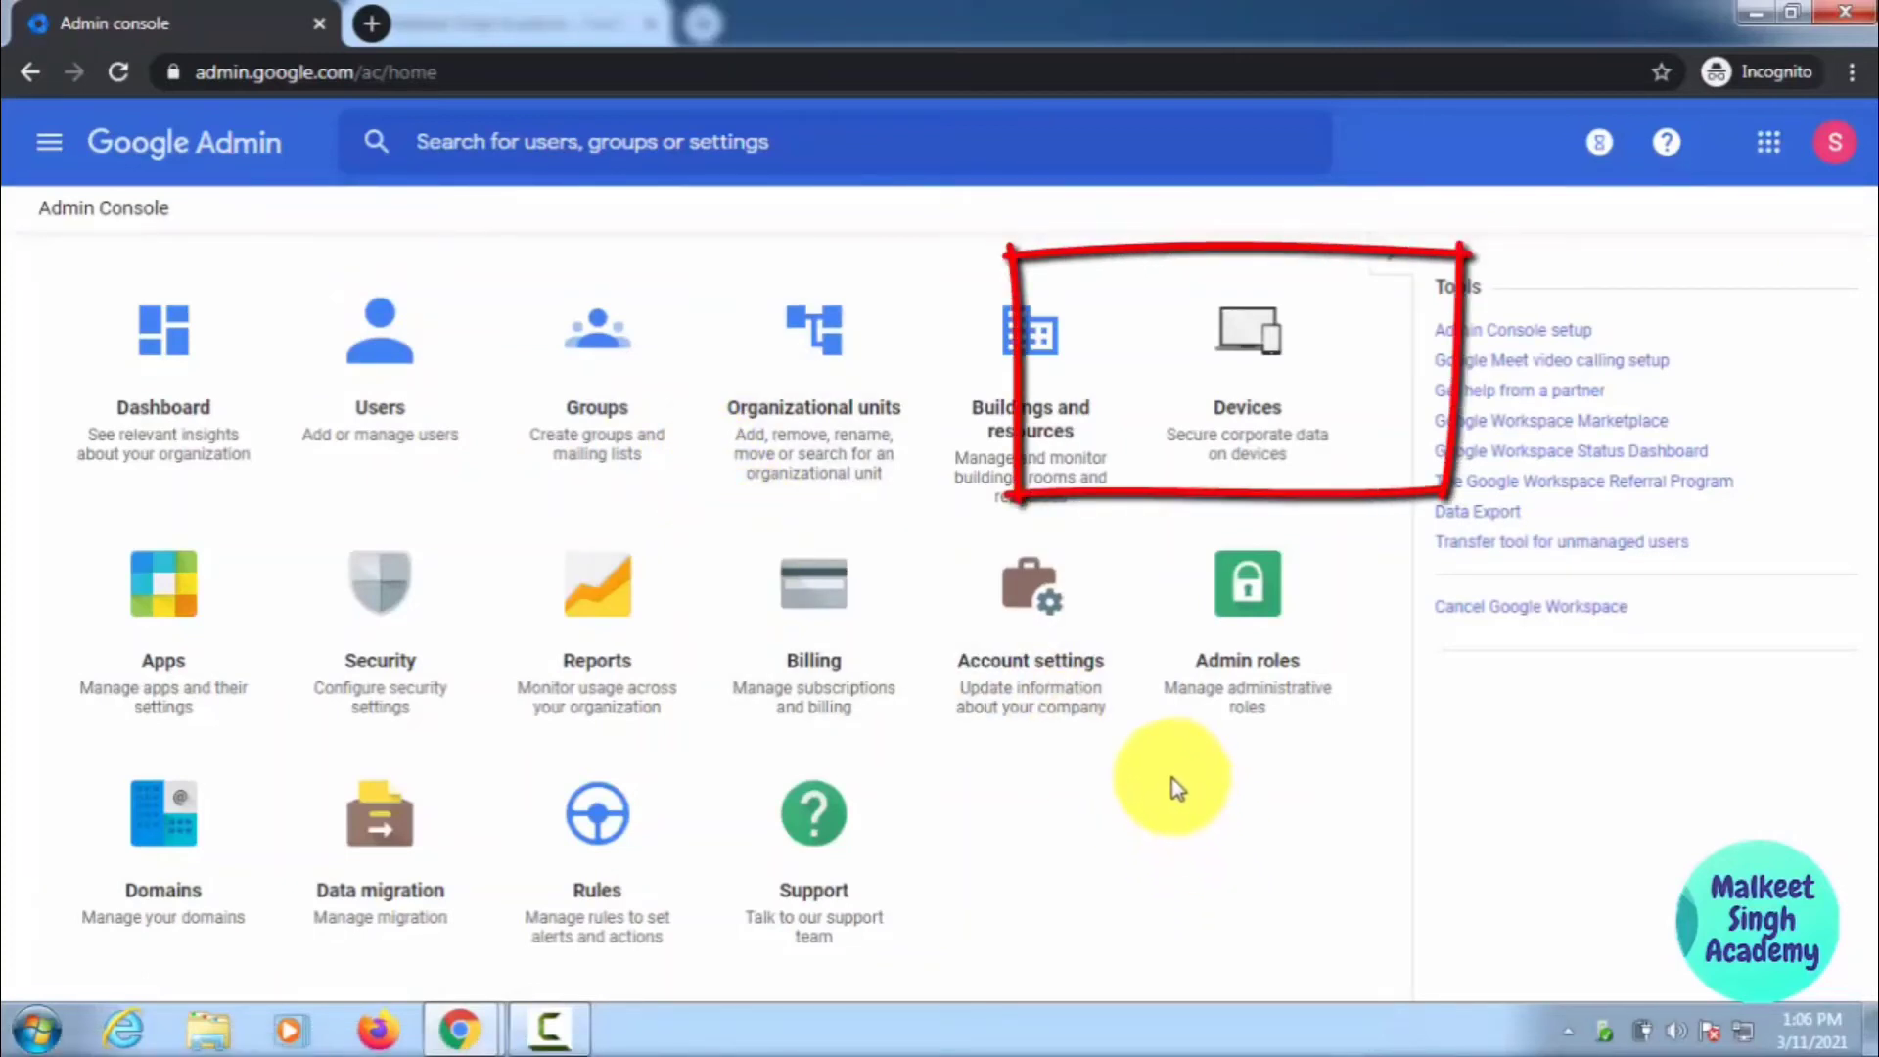
mouse_move(1247, 419)
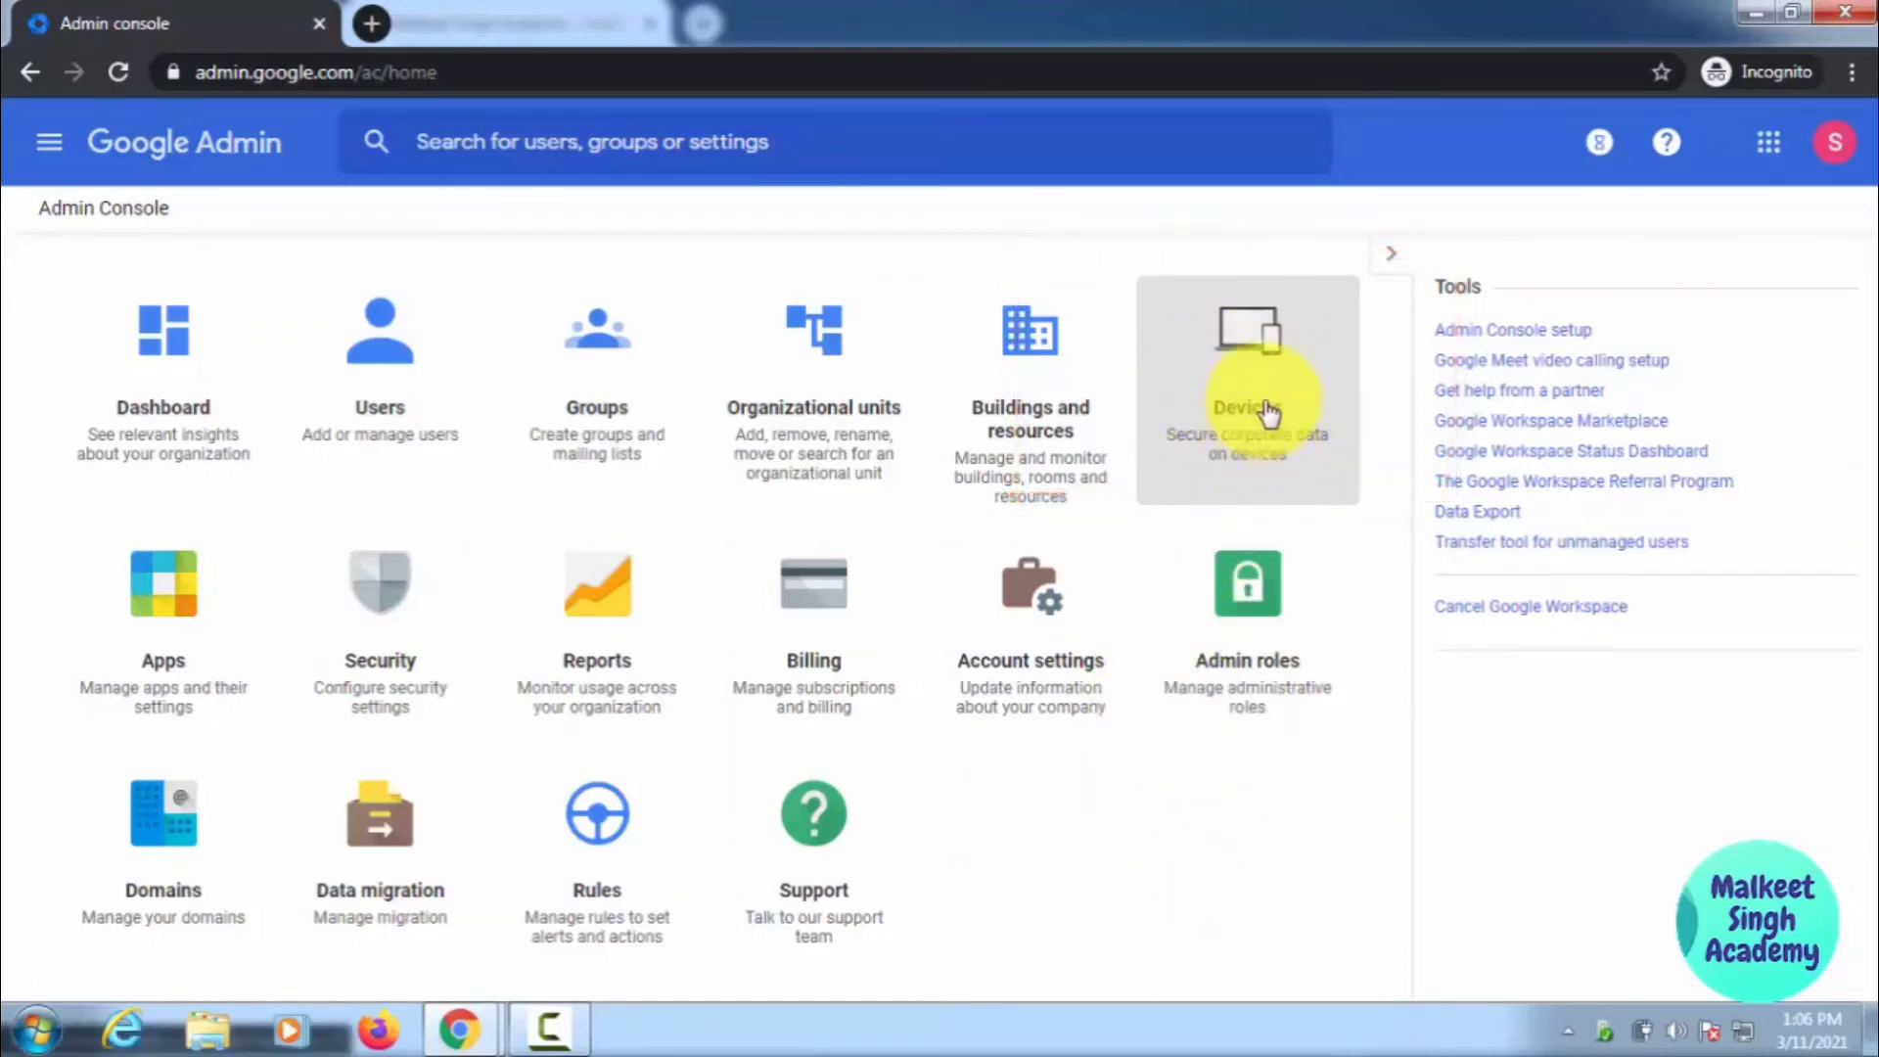
left_click(1246, 384)
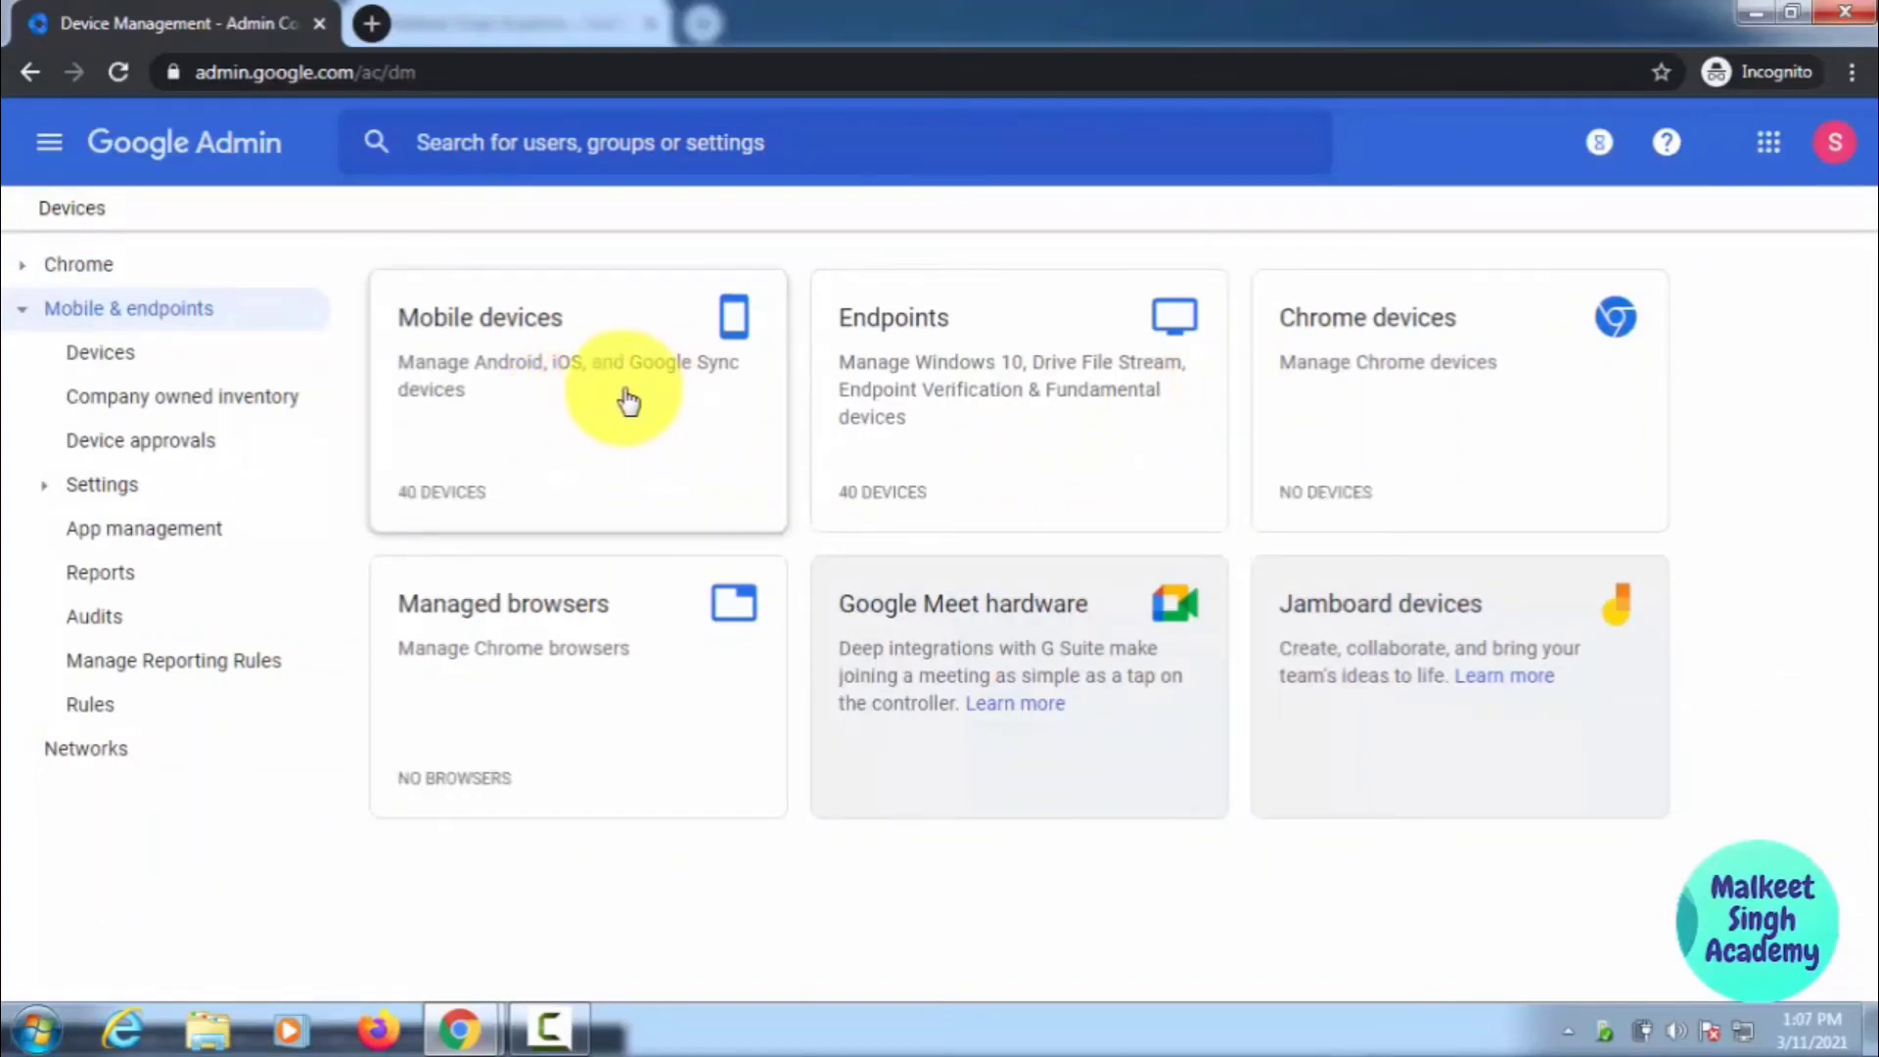
mouse_move(666, 402)
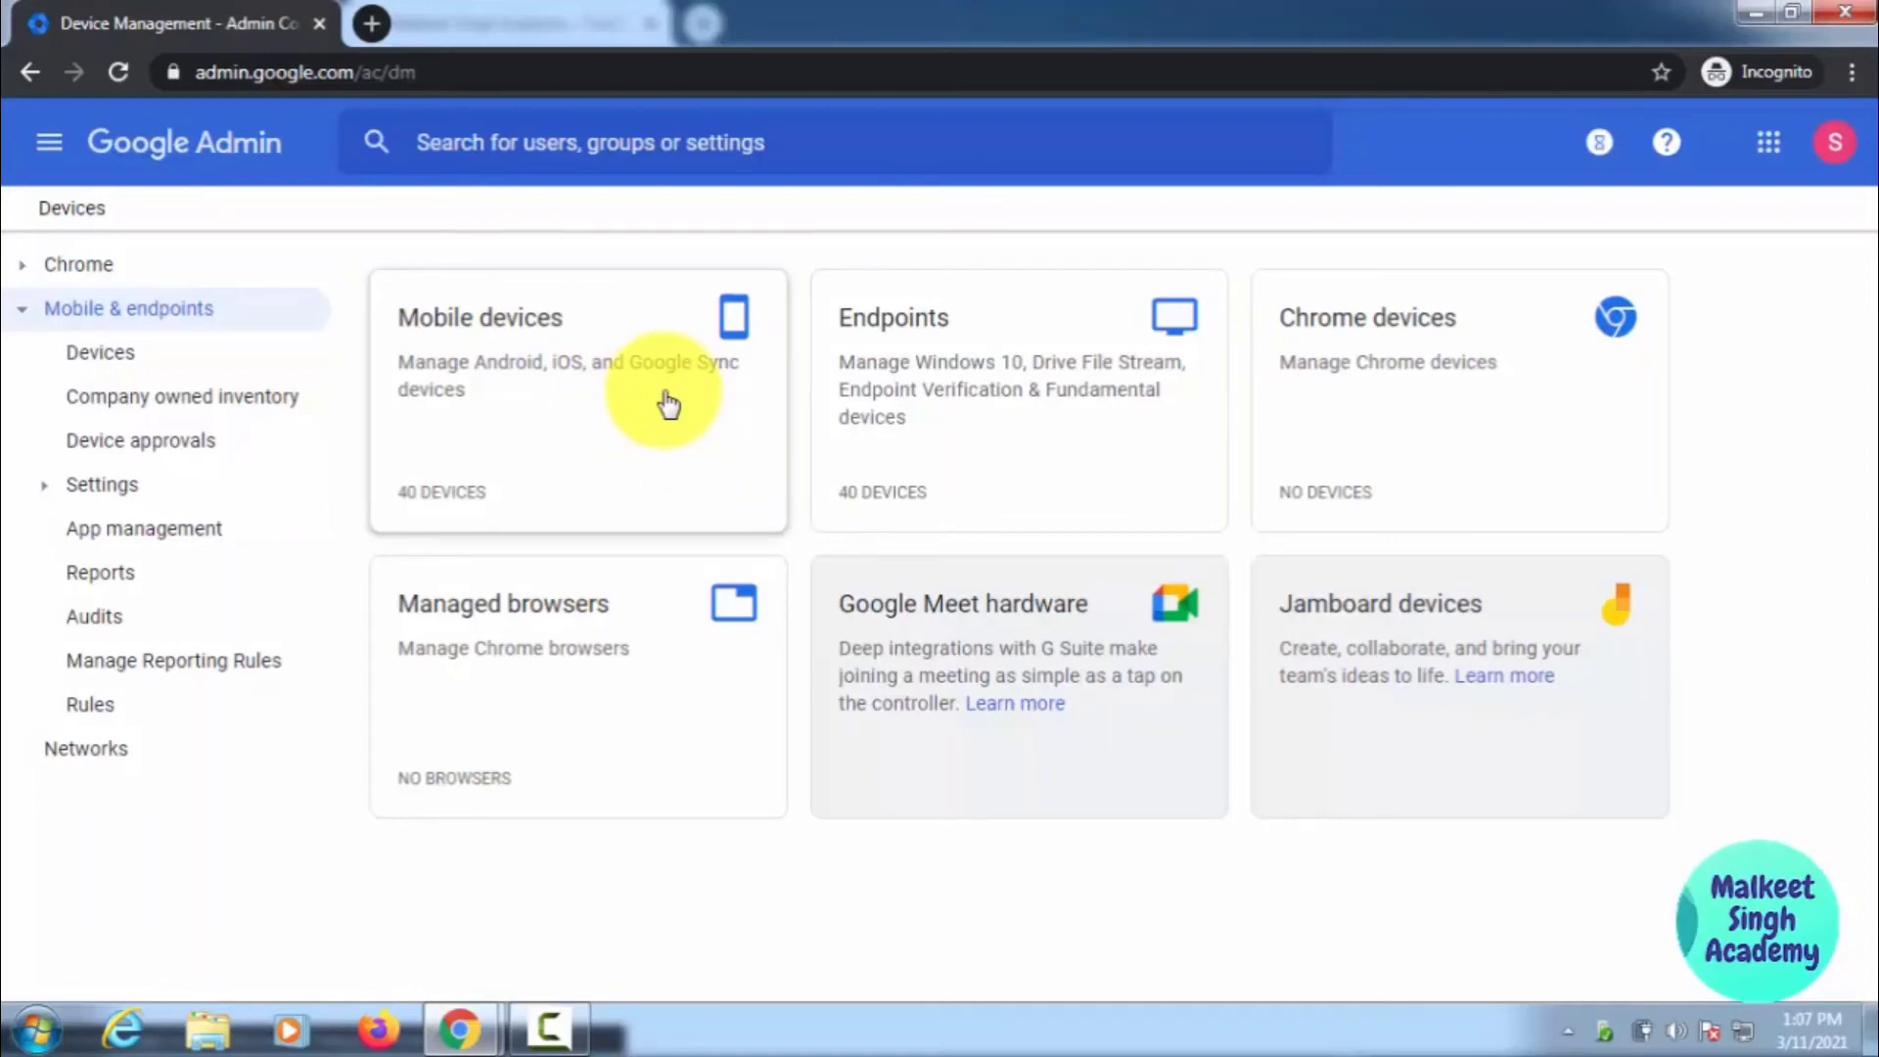
mouse_move(632, 395)
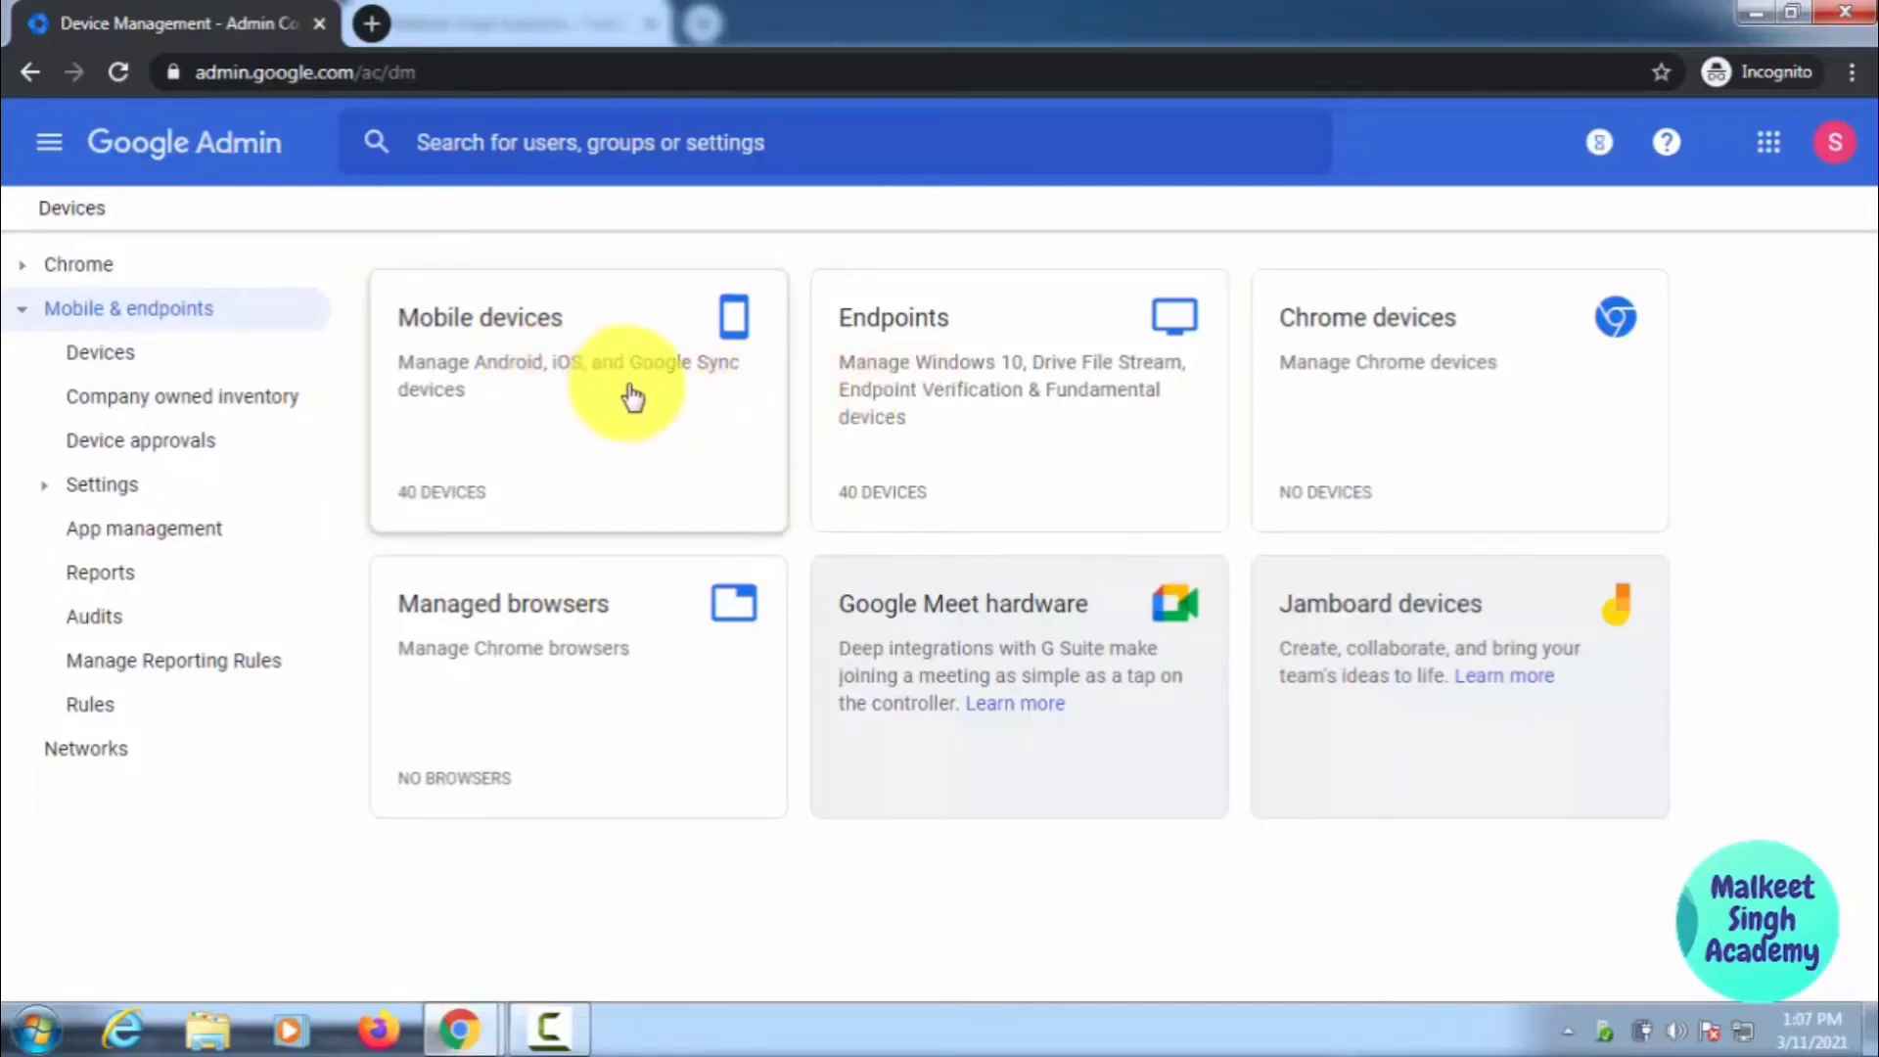
- Show the mobile devices list with David's Redmi Note 9 Pro Max at the top
left_click(634, 407)
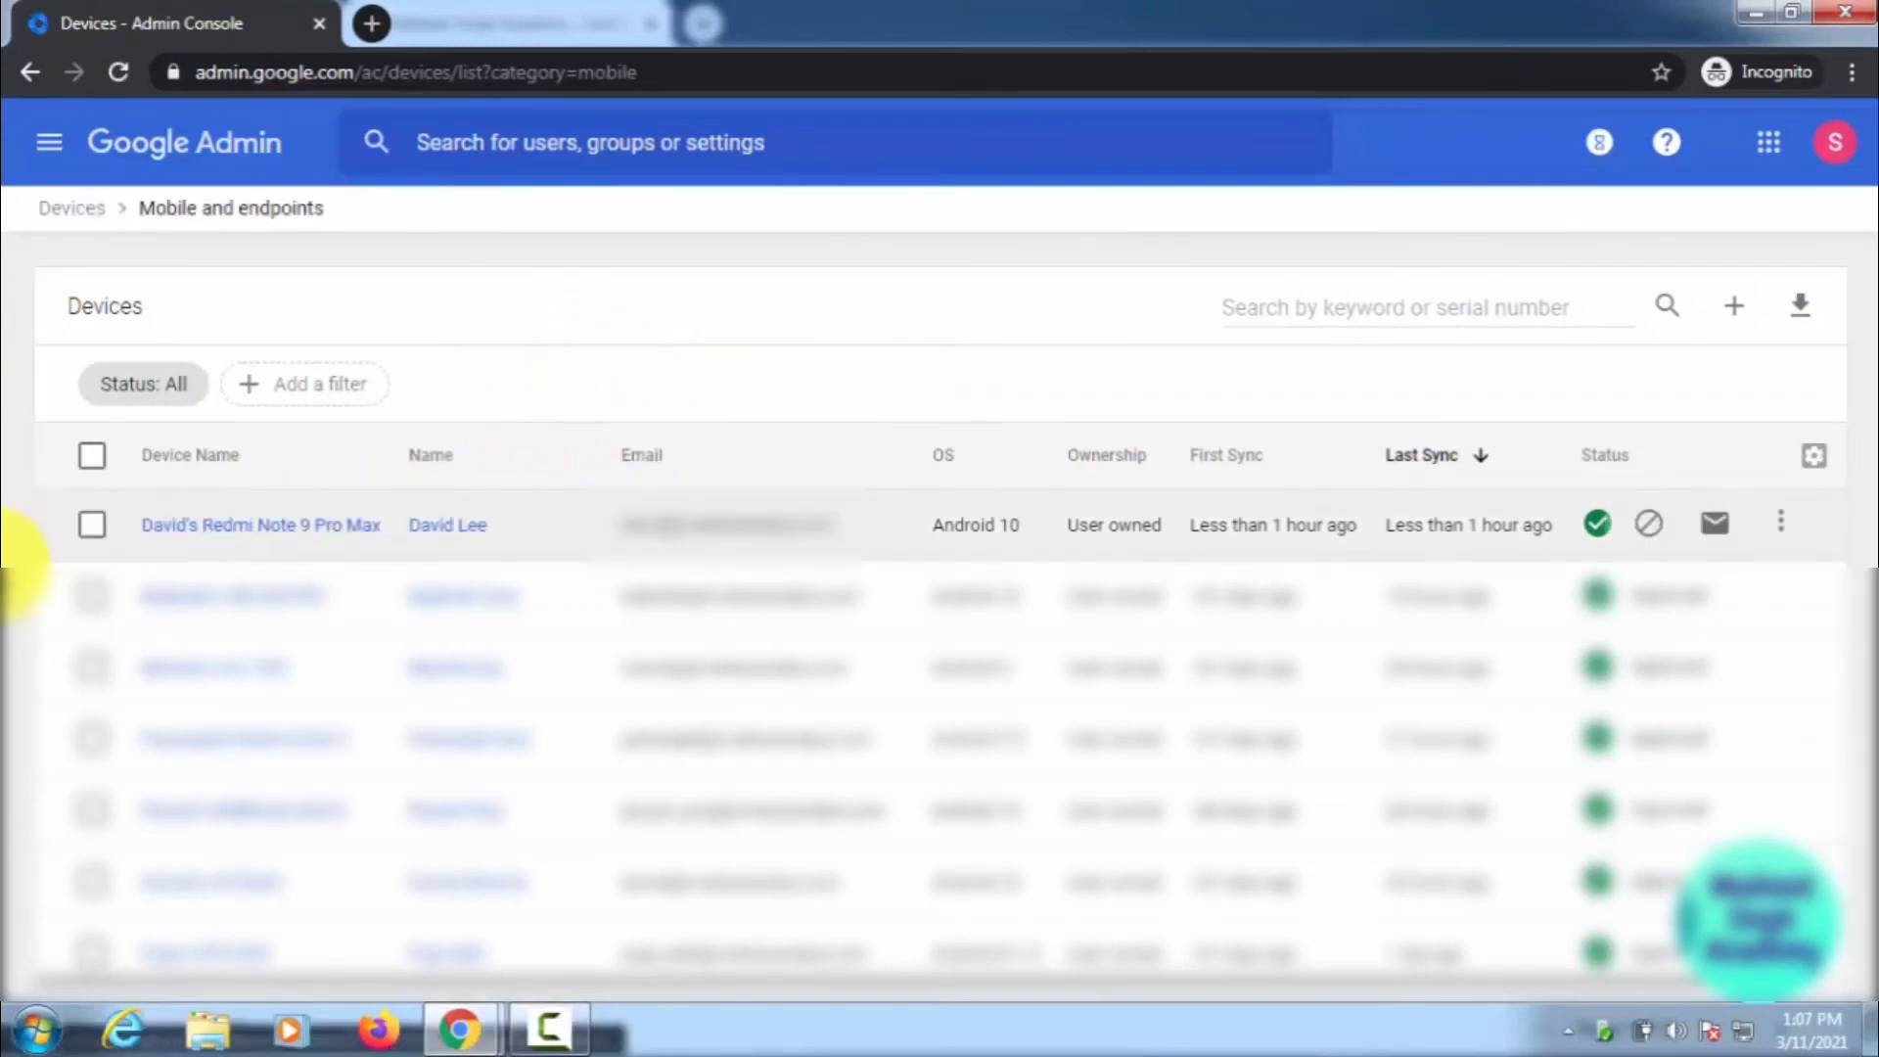
mouse_move(260, 524)
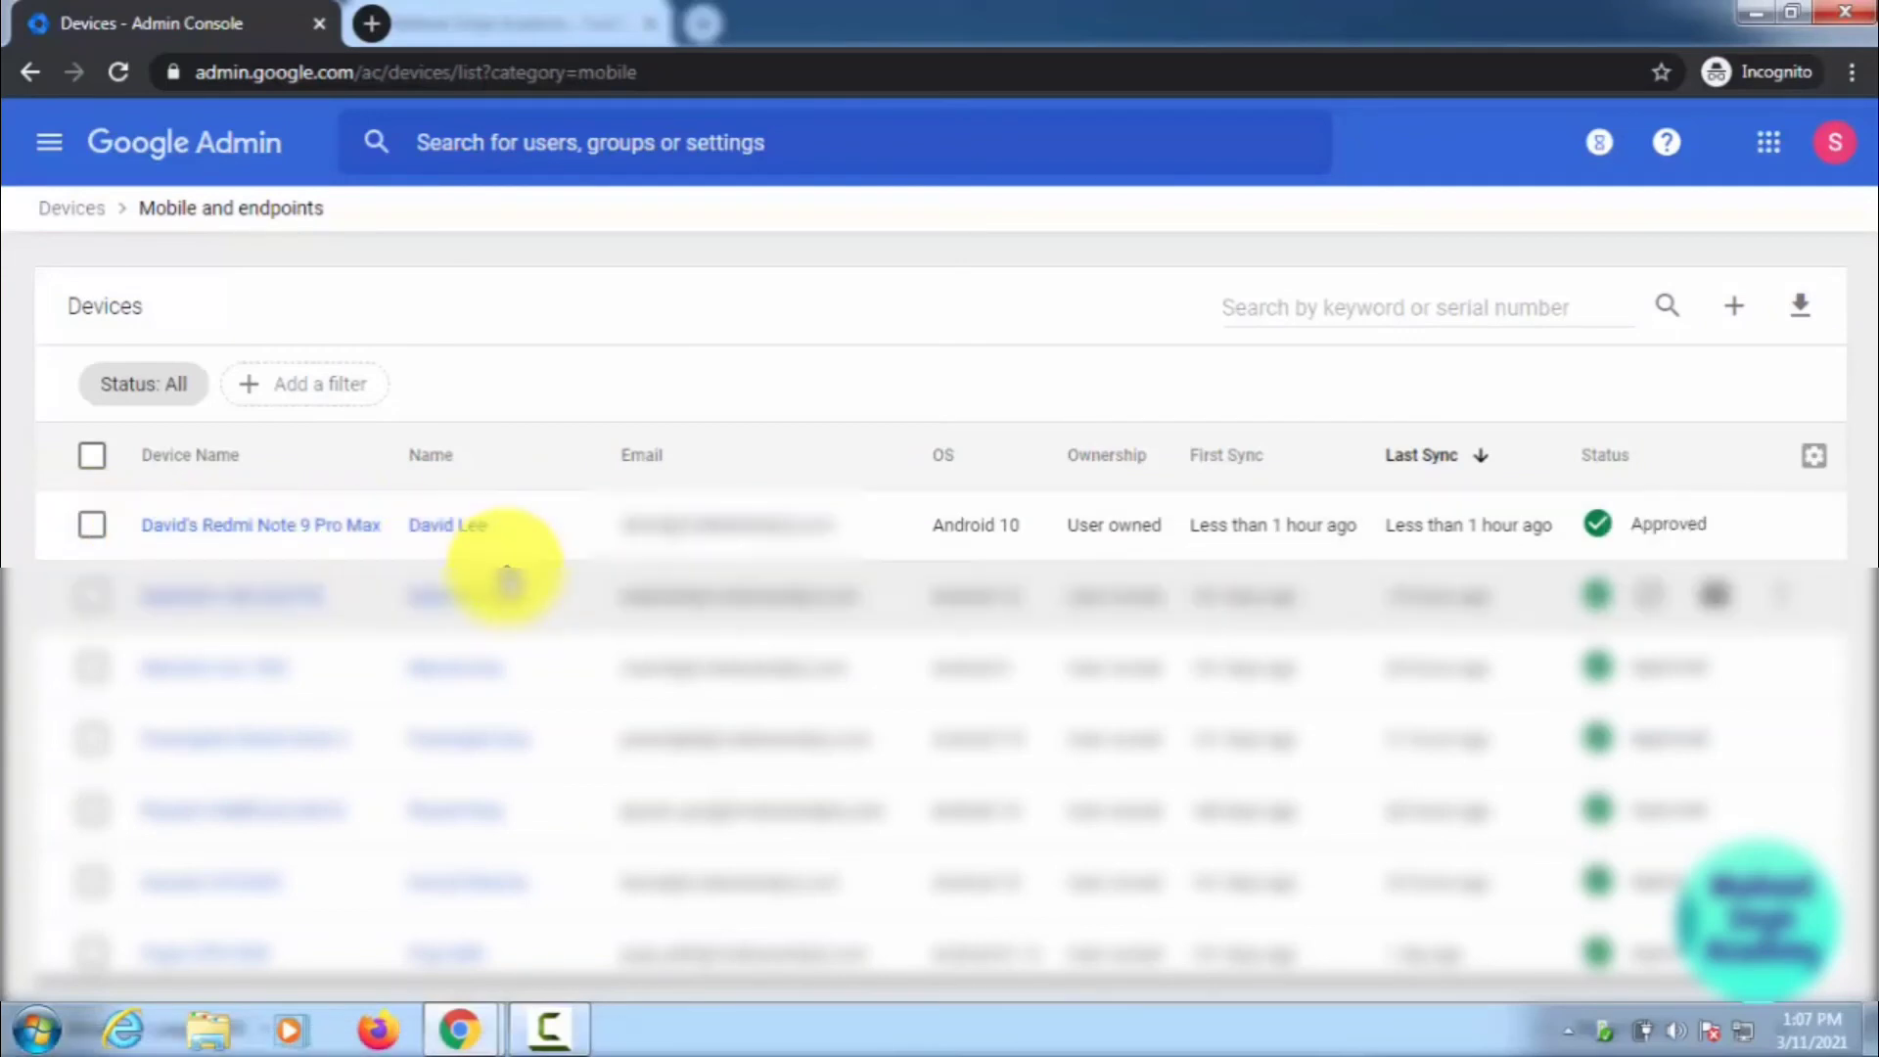
mouse_move(599, 552)
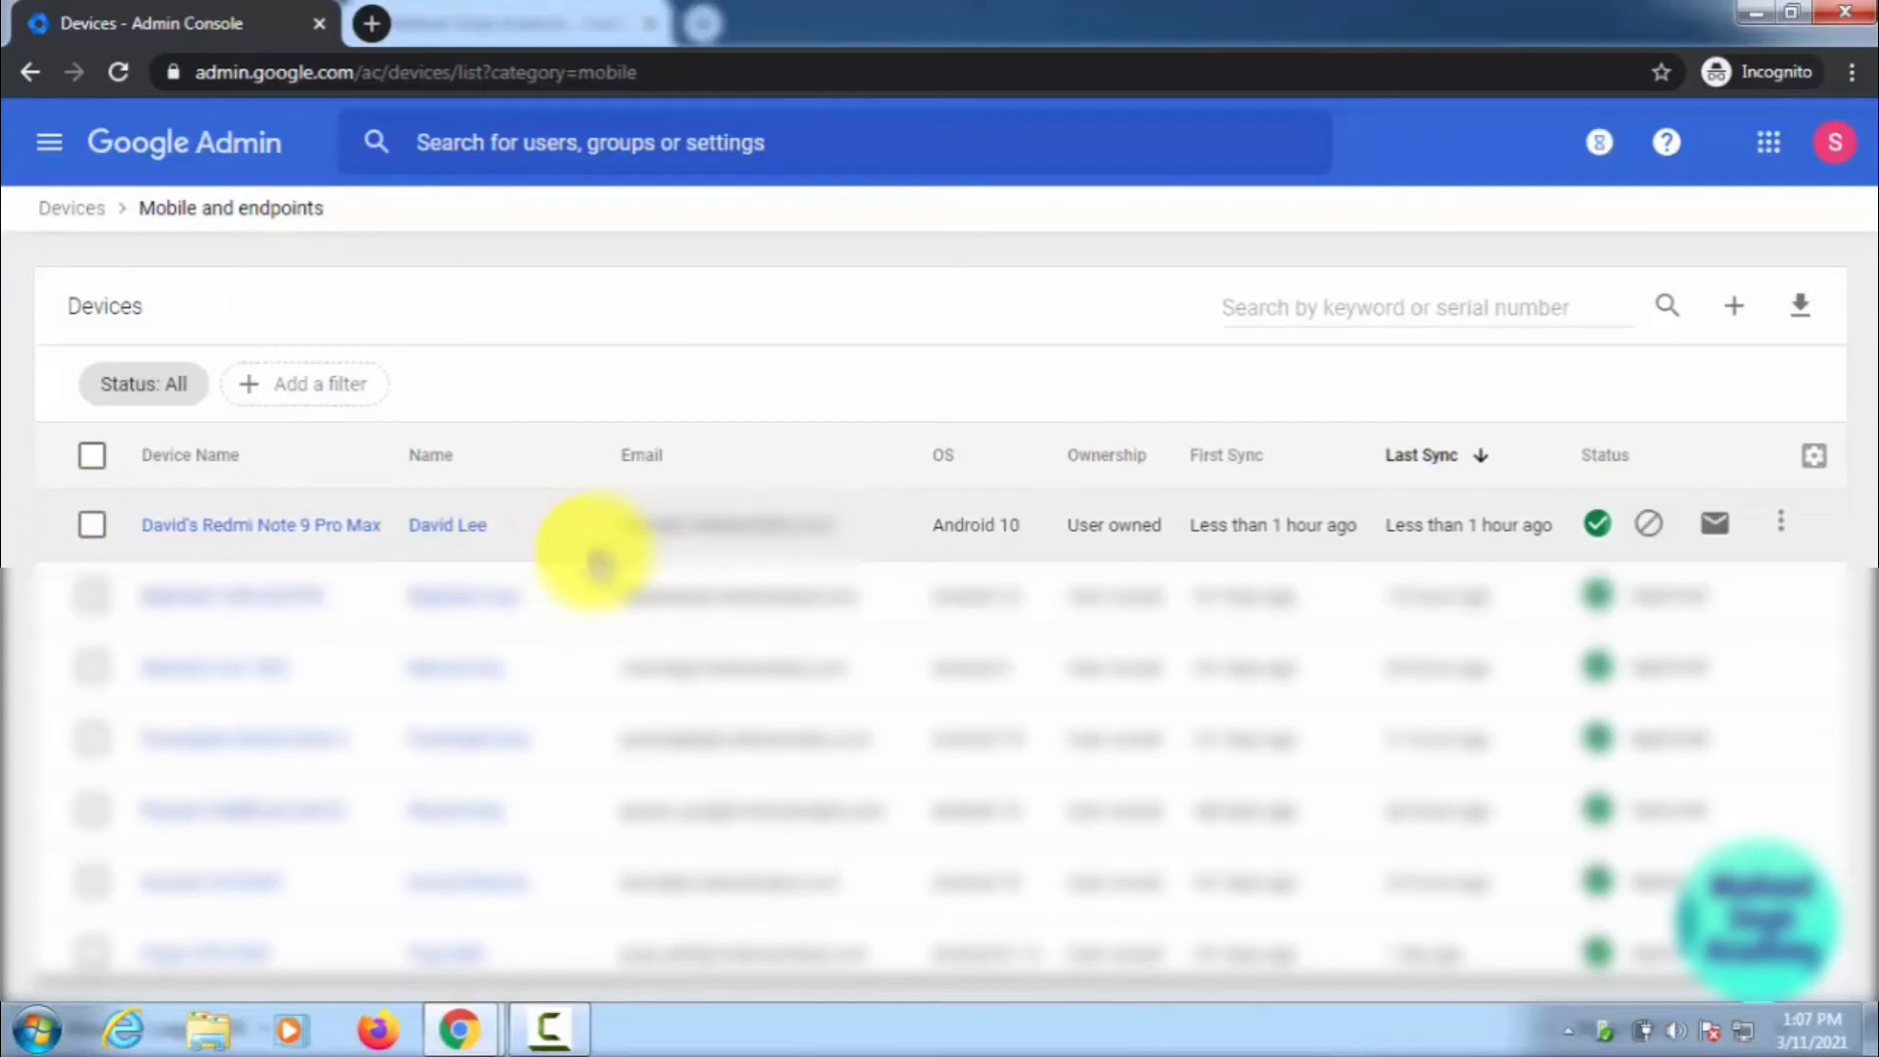
mouse_move(468, 557)
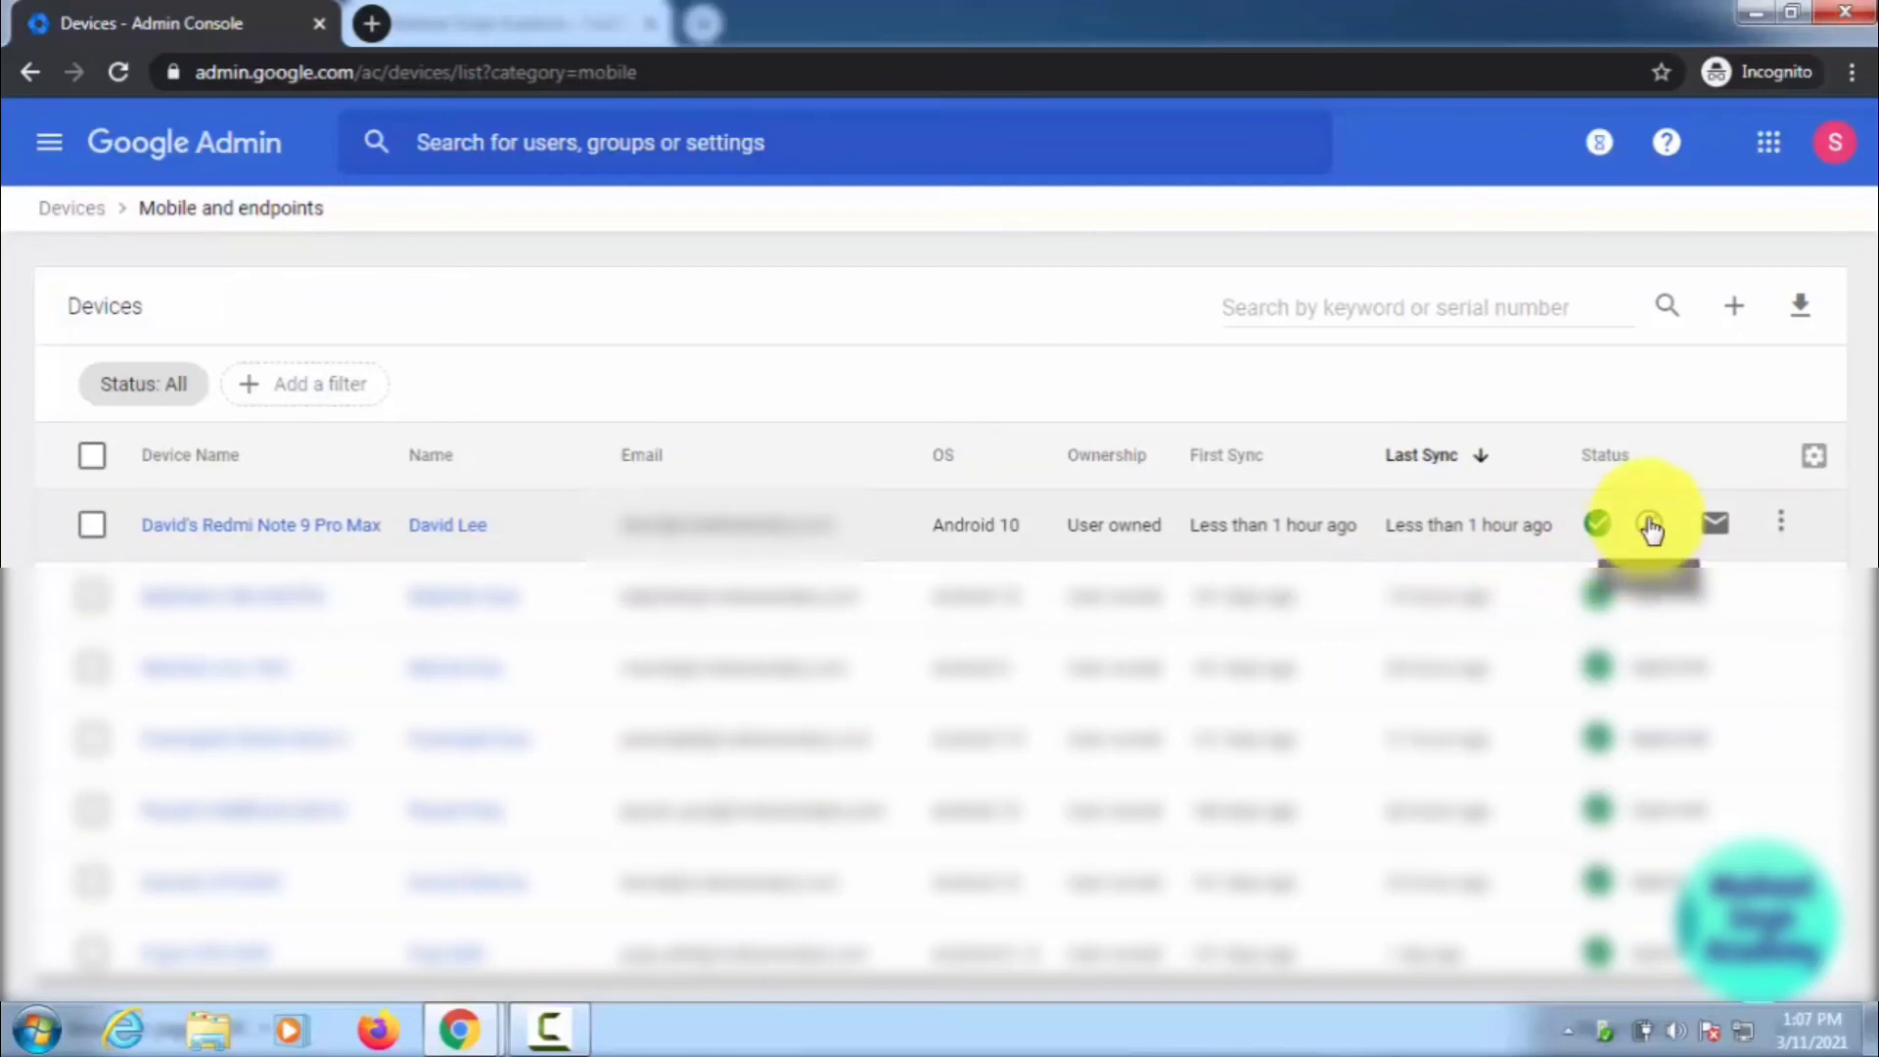
mouse_move(1058, 515)
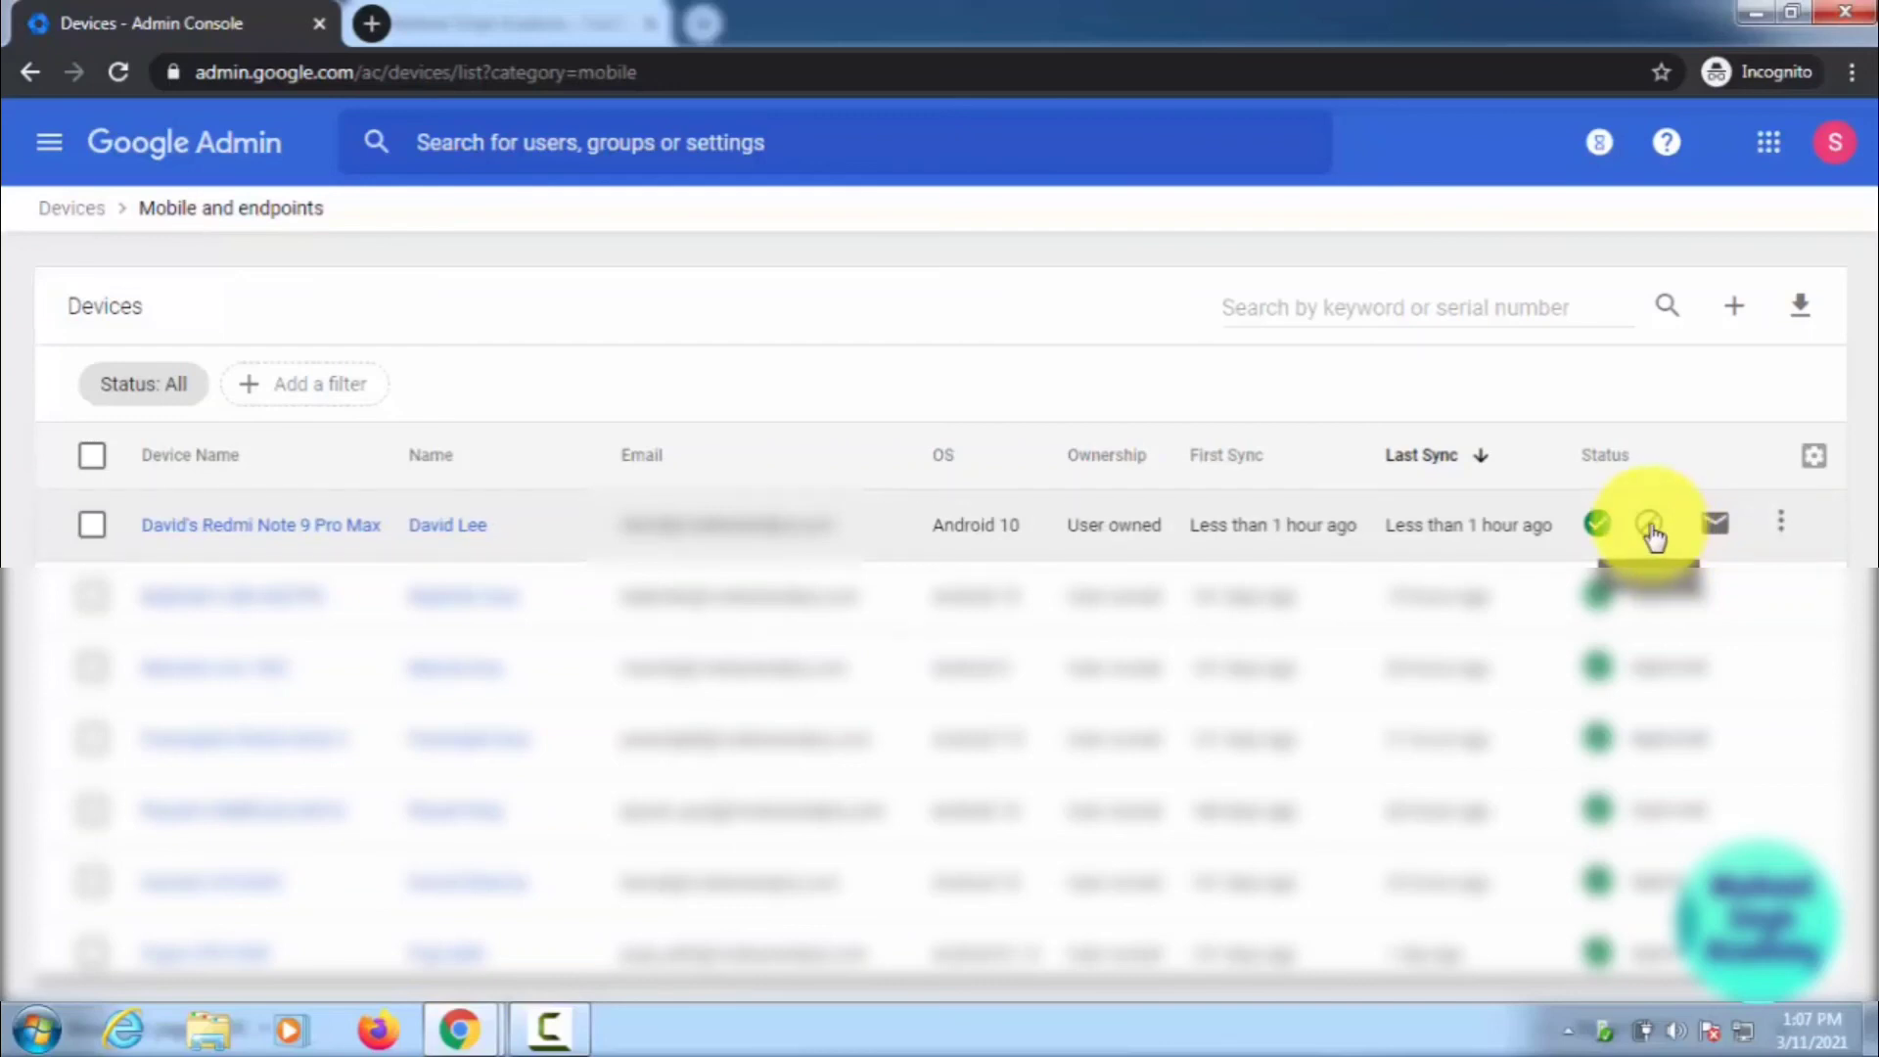
- Change David's Redmi Note 9 Pro Max status from Approved to Blocked and confirm
left_click(1652, 524)
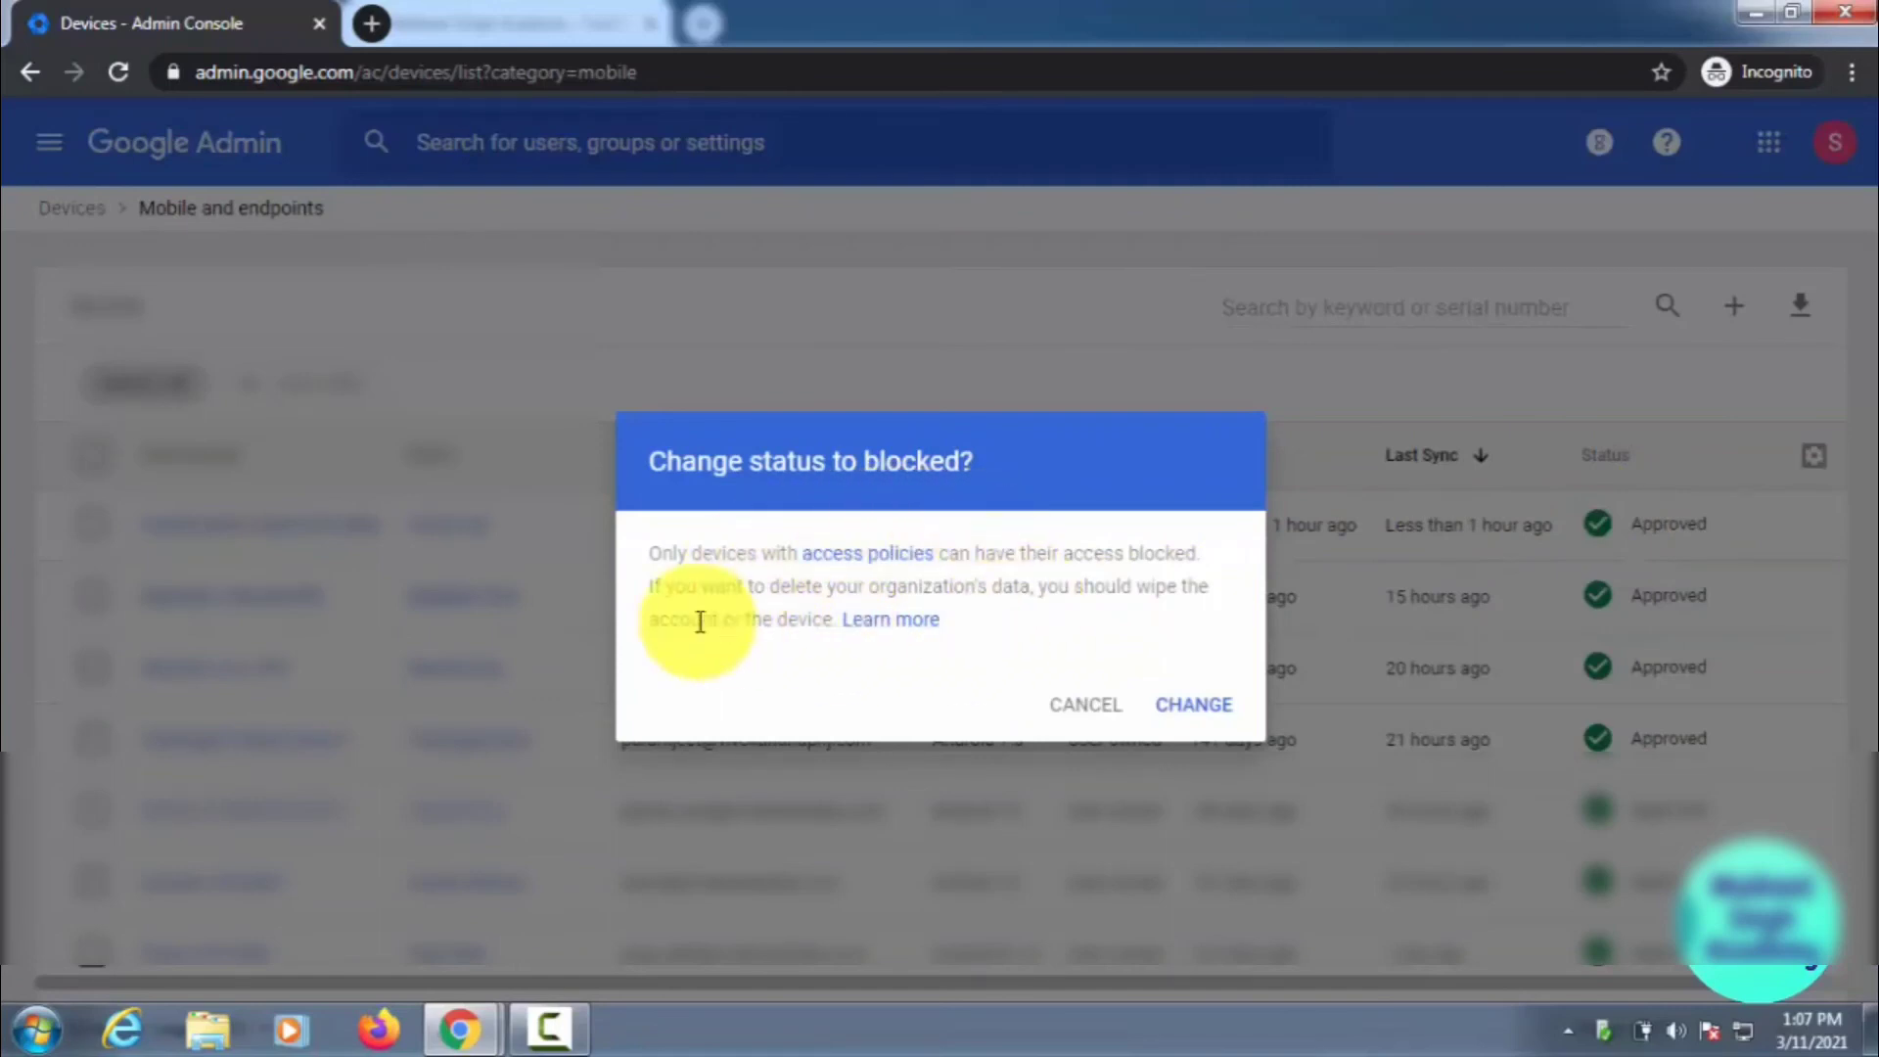
mouse_move(814, 580)
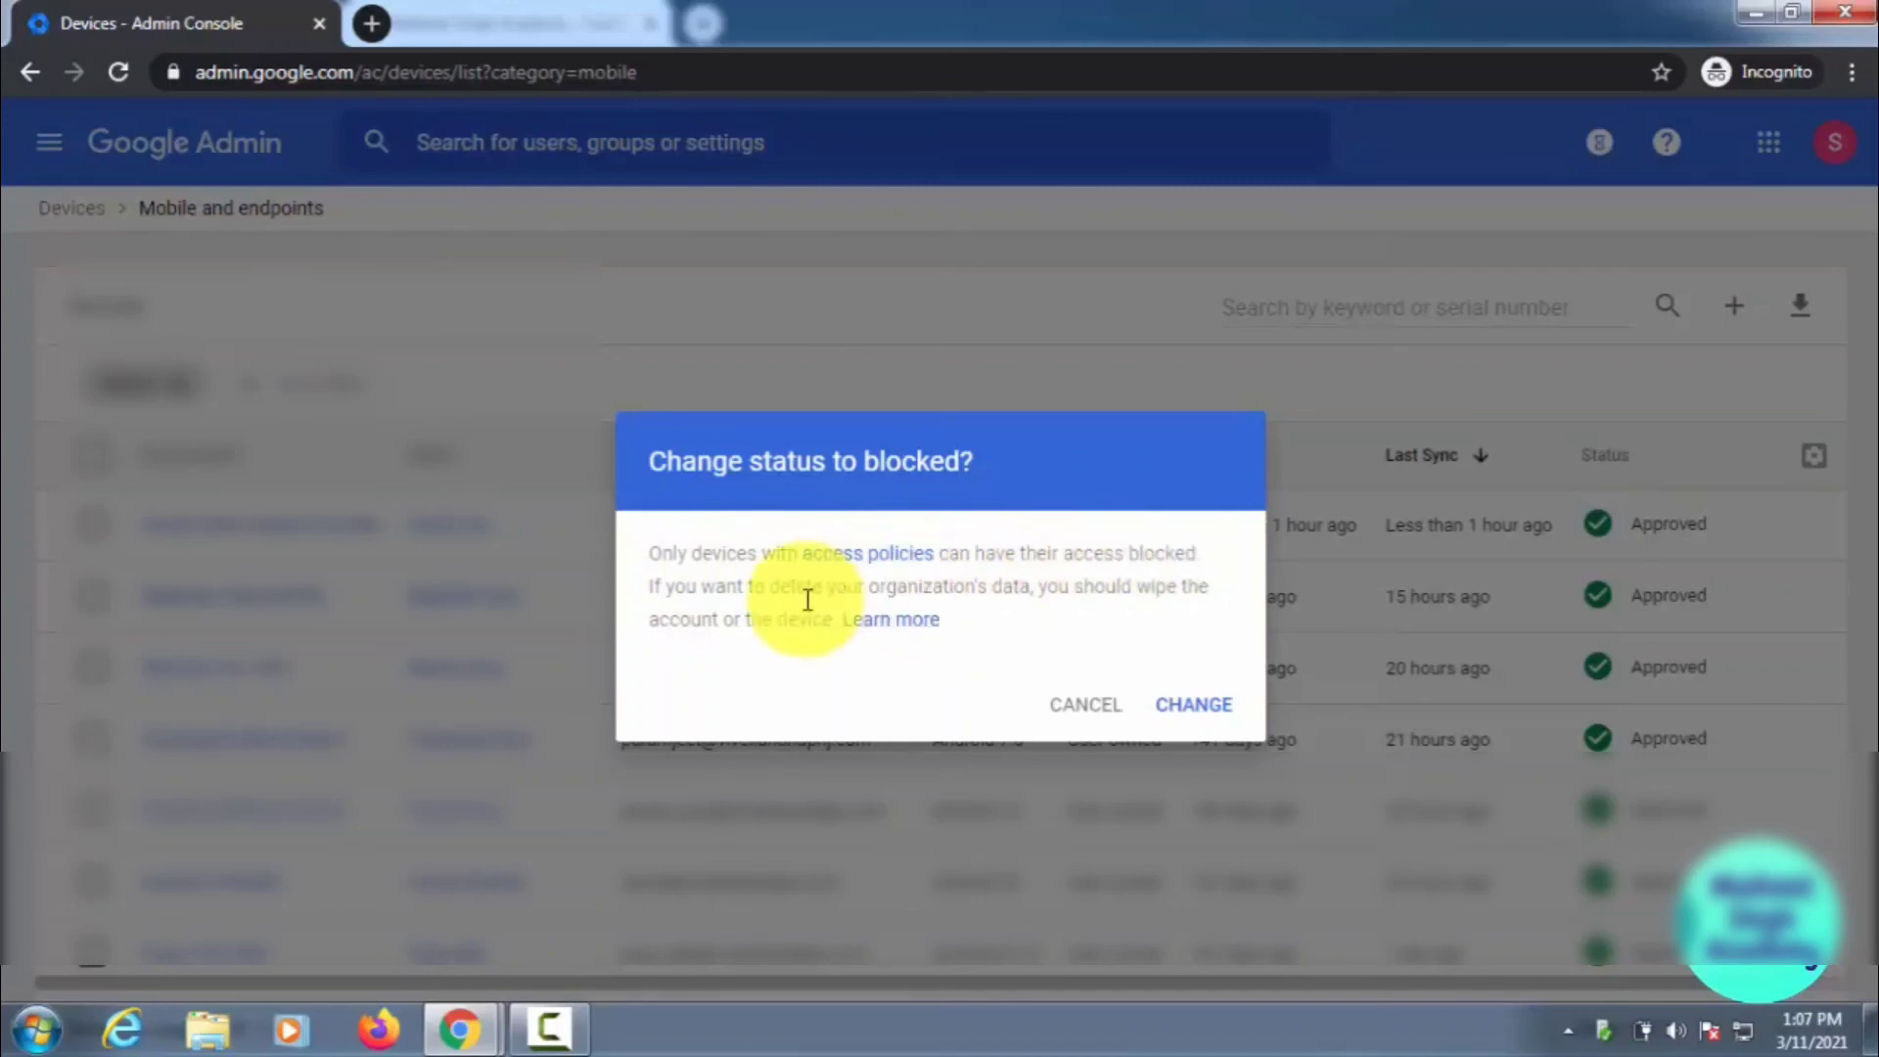
left_click(1191, 702)
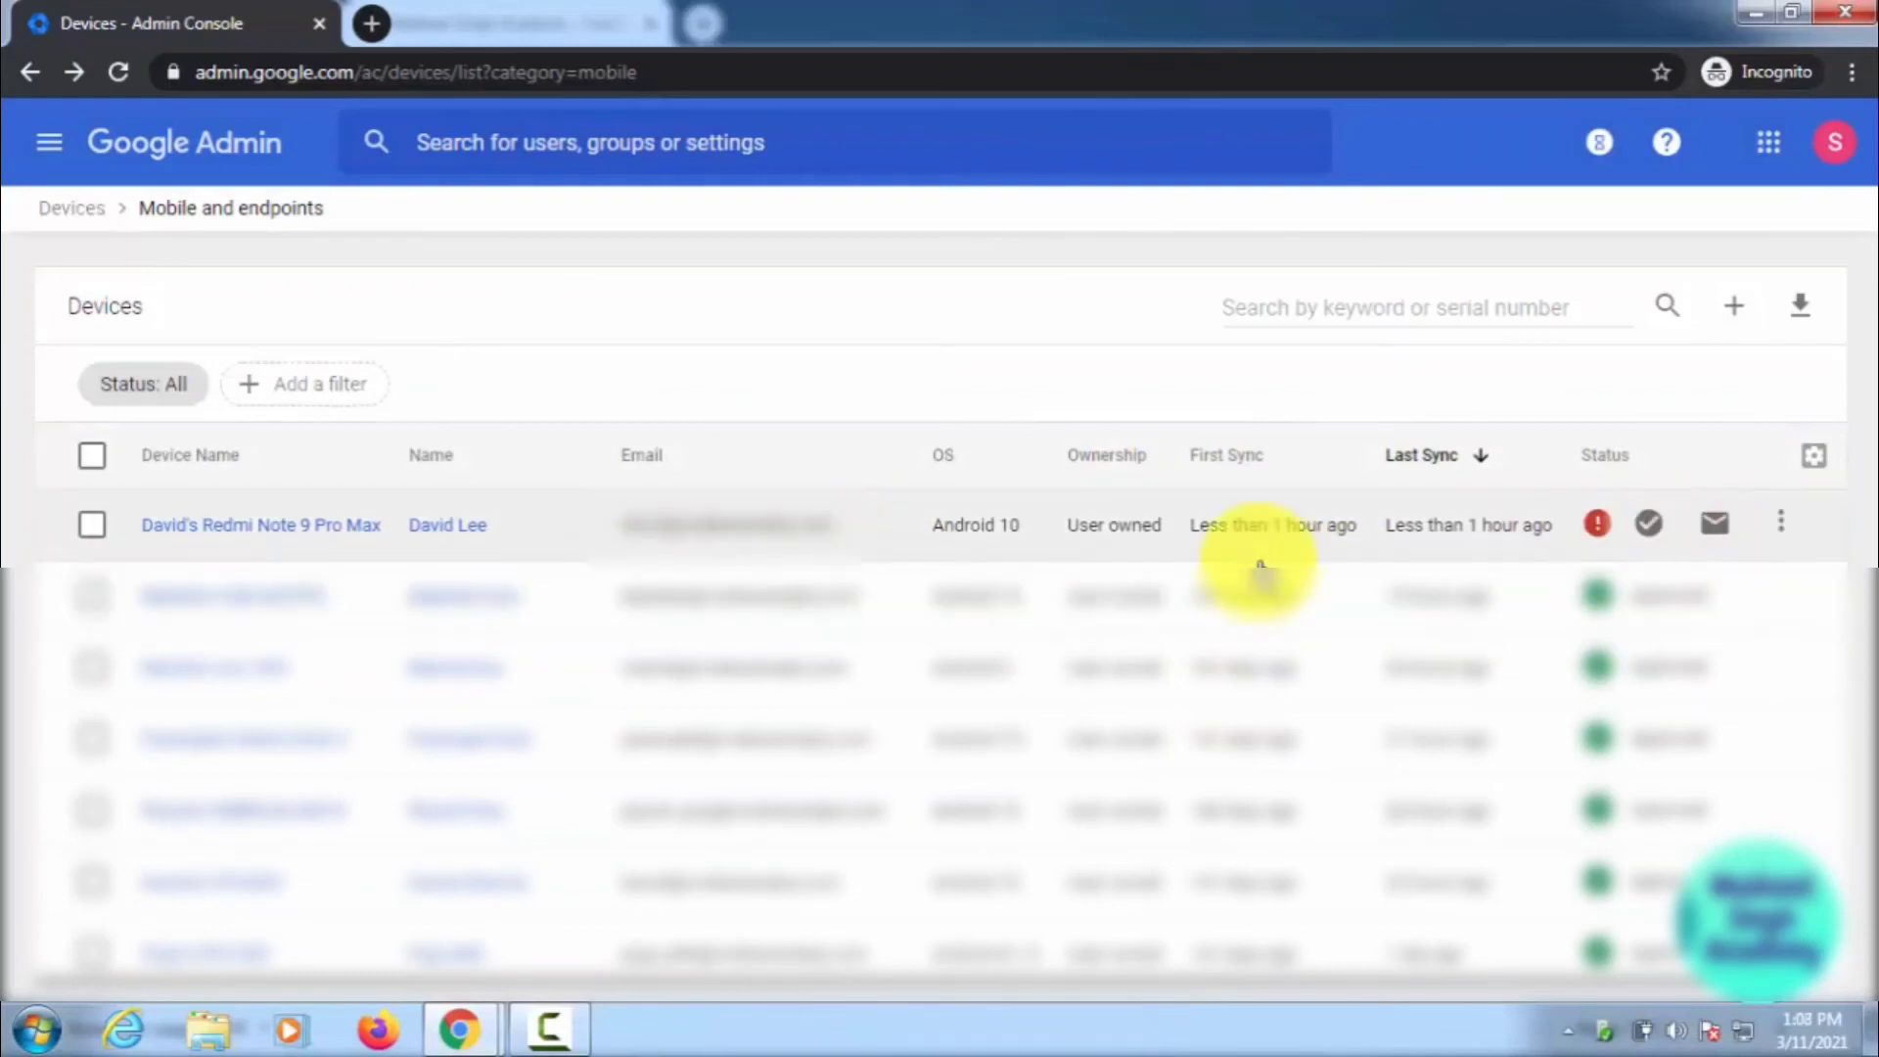
mouse_move(294, 558)
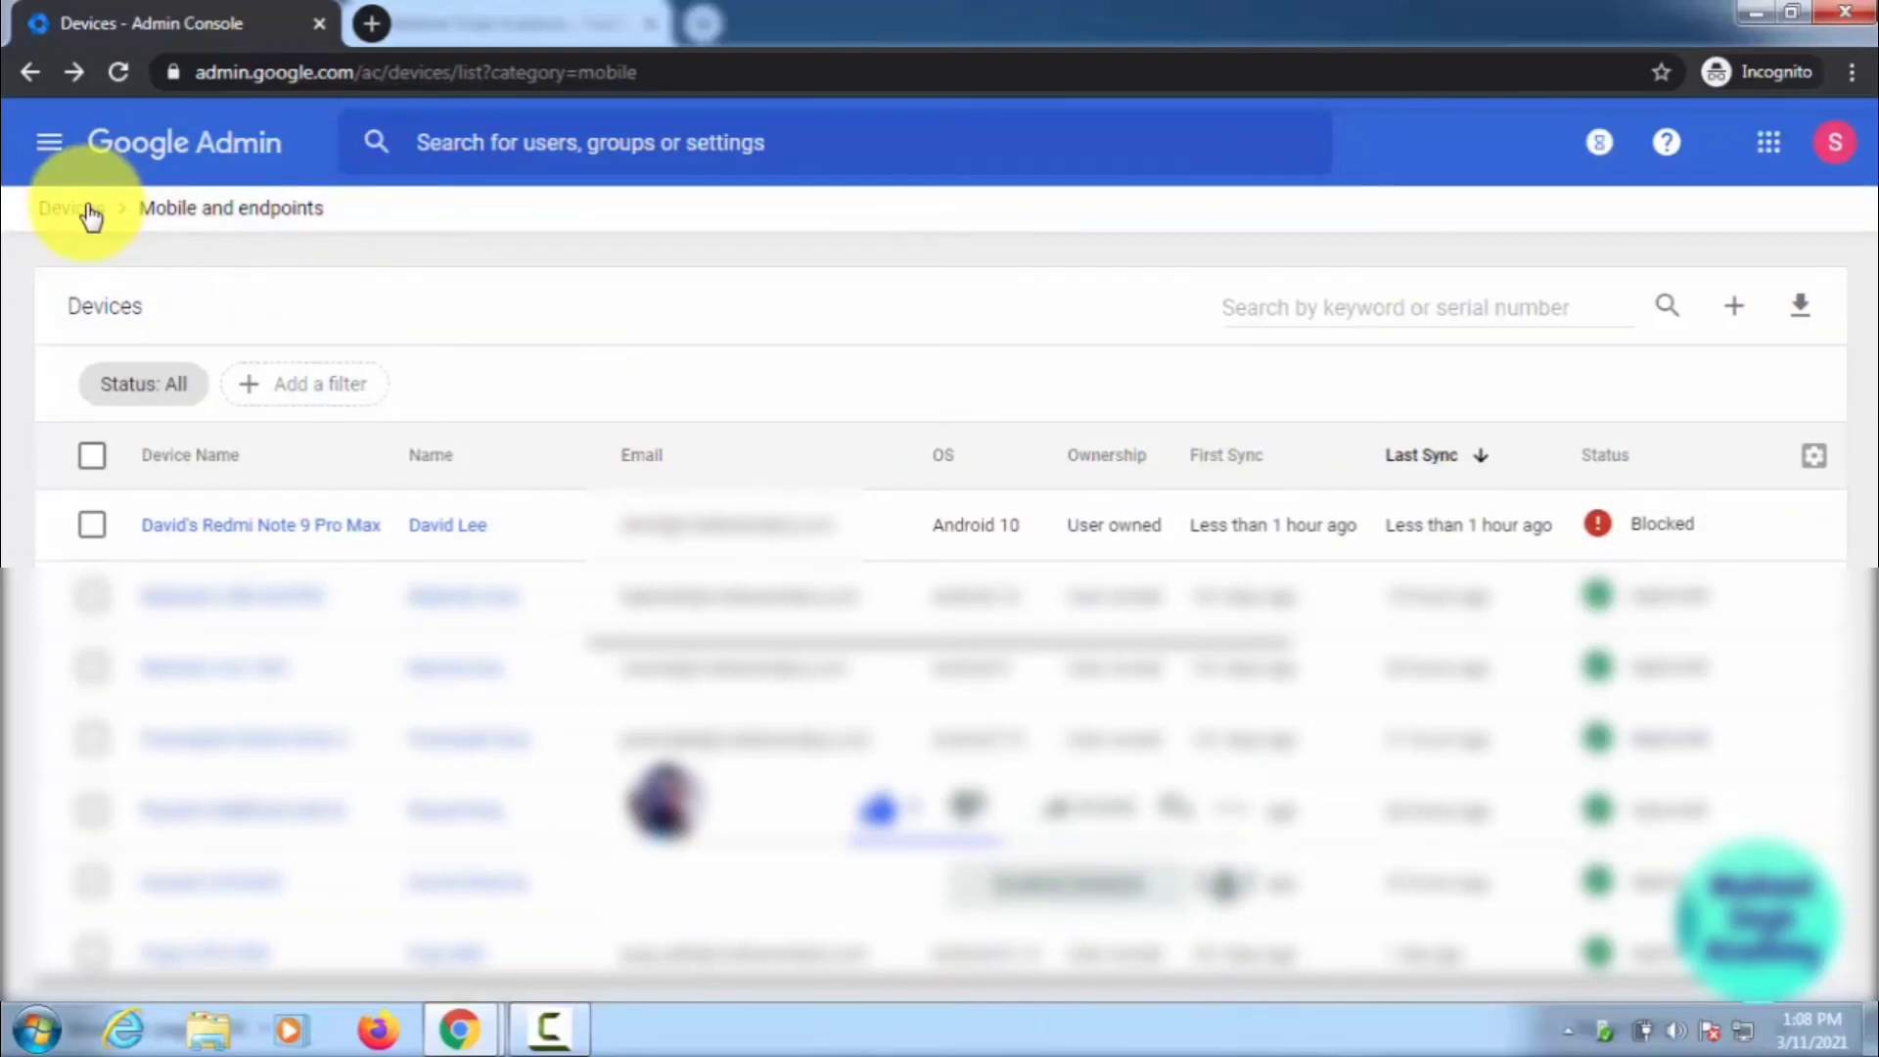
mouse_move(480, 396)
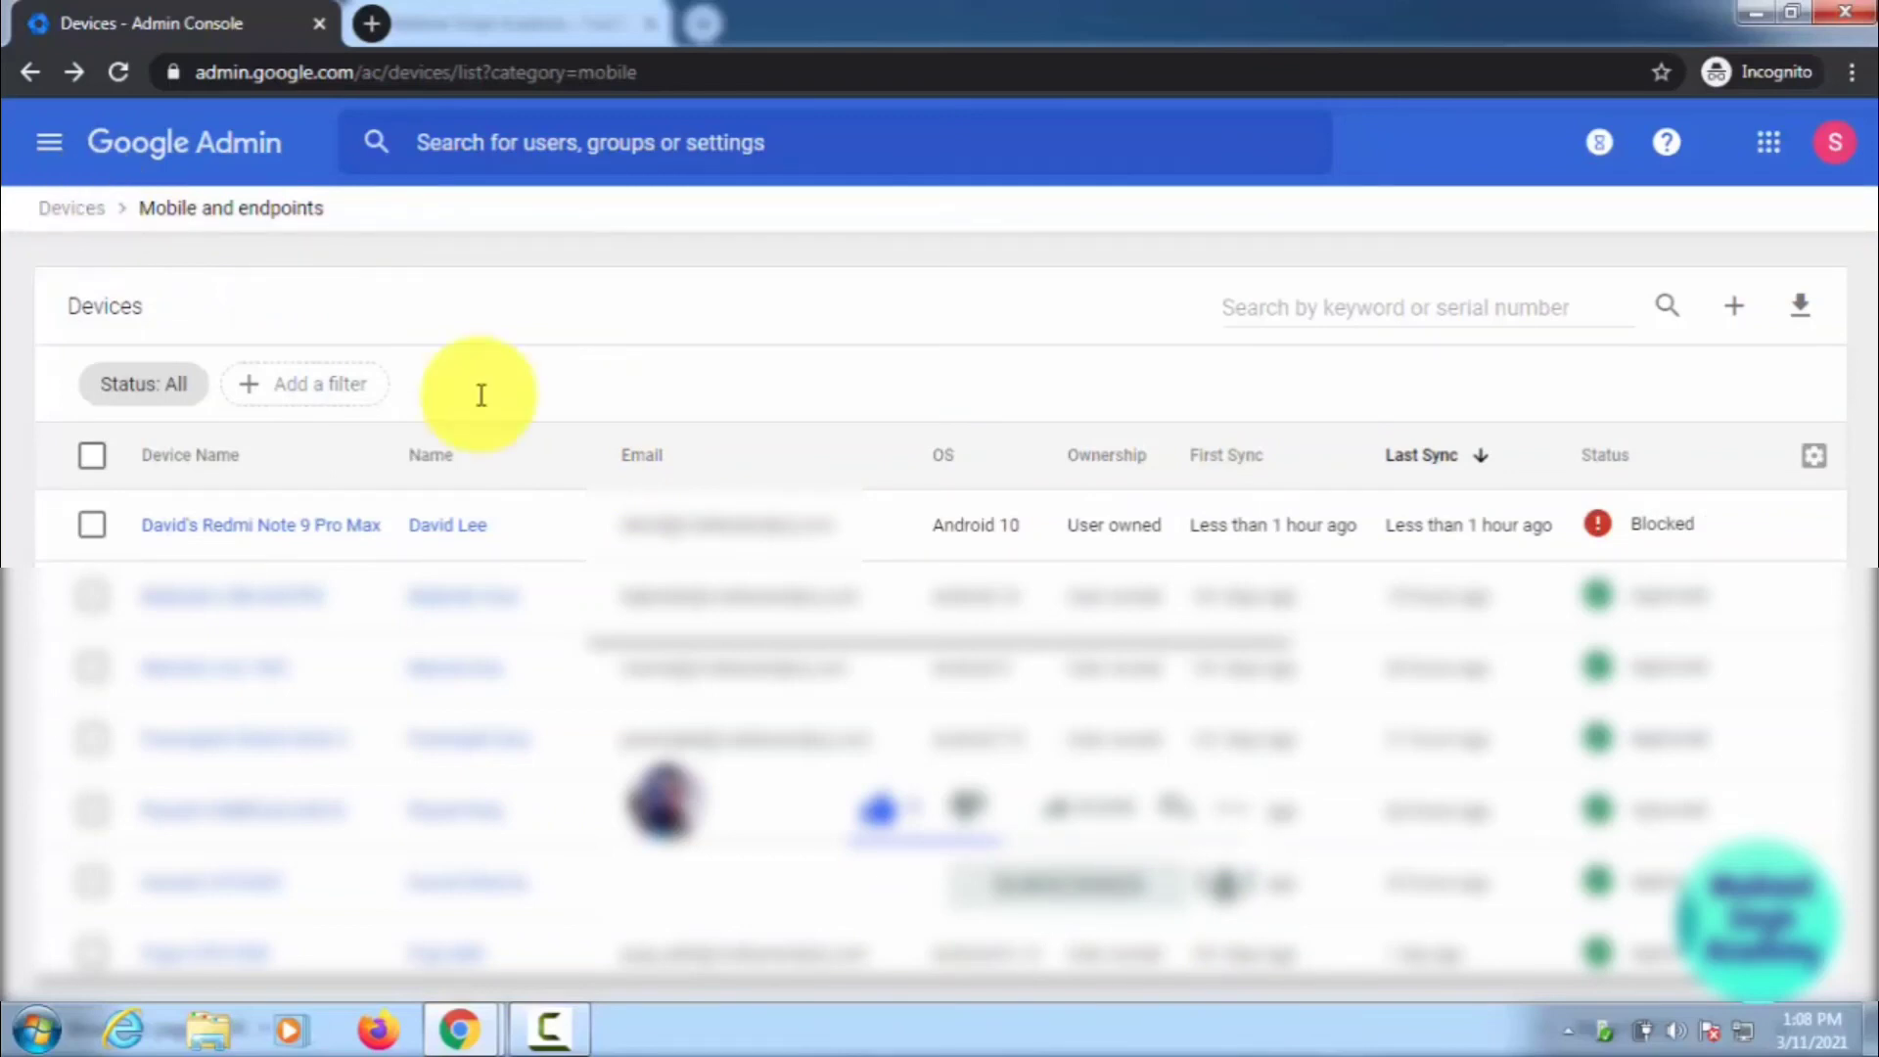